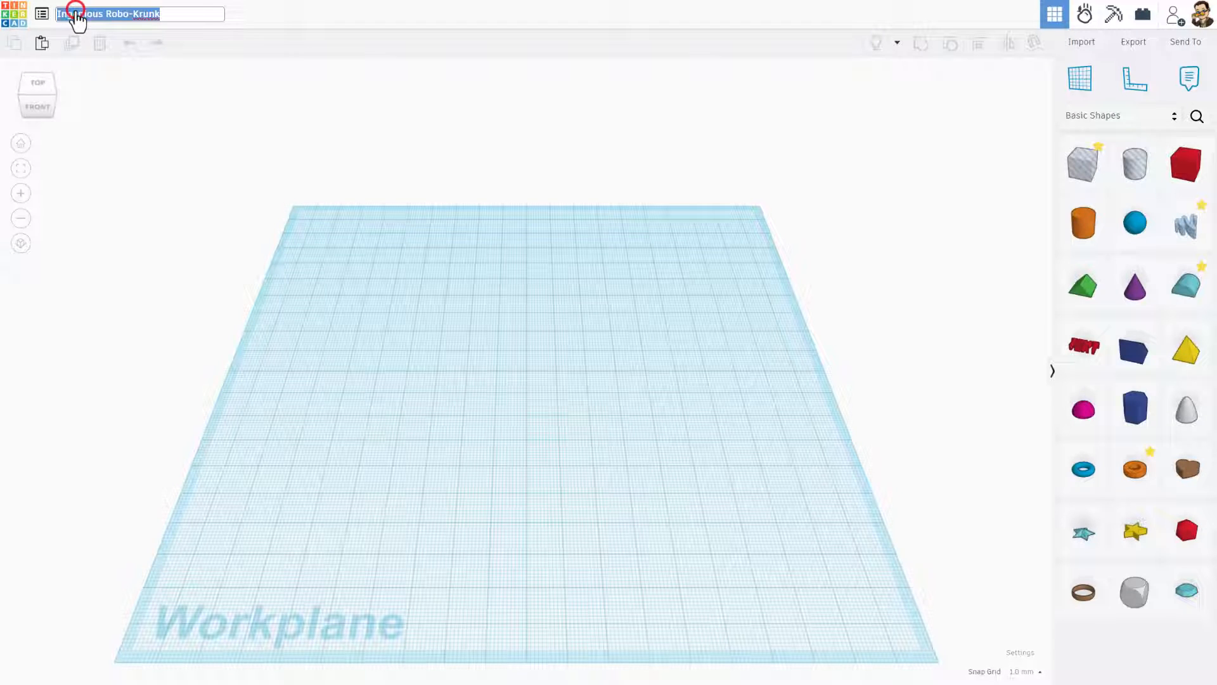
# Name the design 'wing nut v2'
pyautogui.write('wing nut')
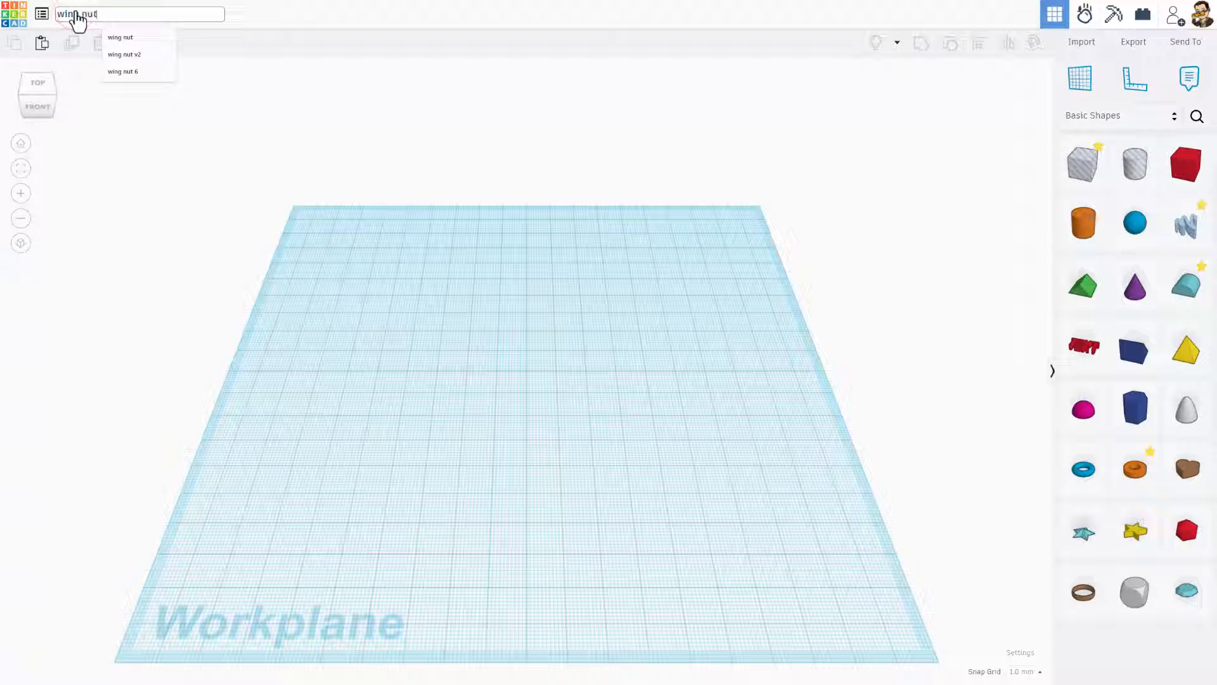
pyautogui.click(124, 54)
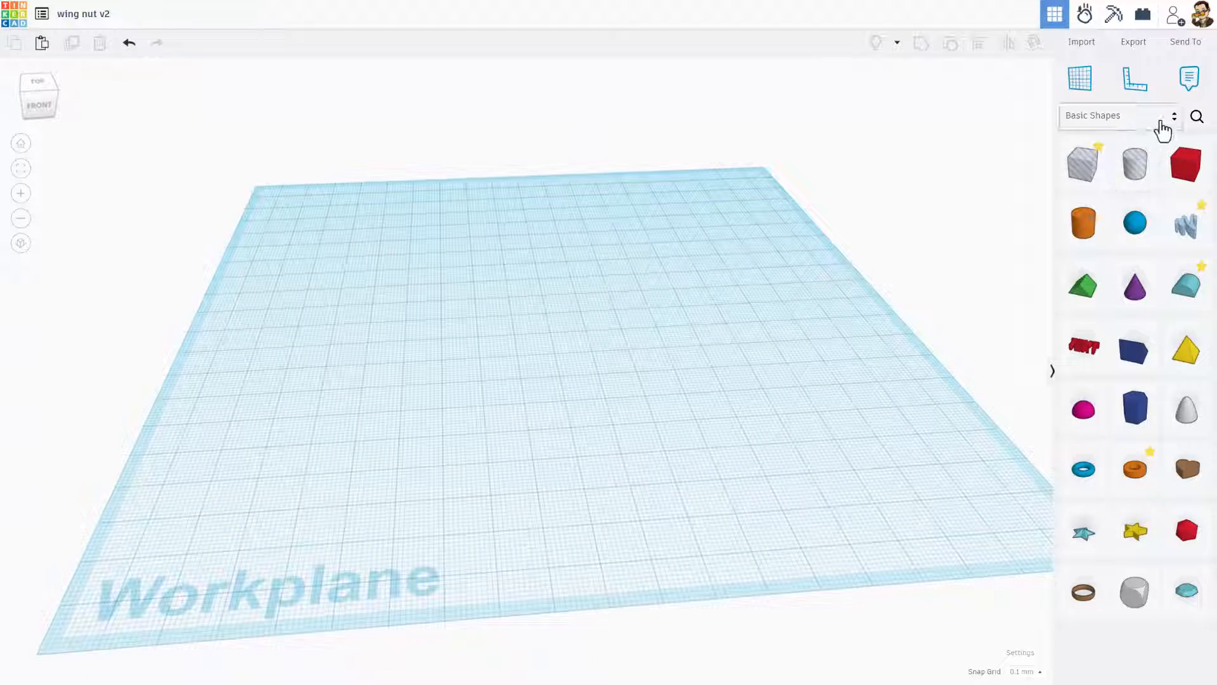
# Find Screw Threads via 'screw' search, place it on the workplane with clockwise direction
pyautogui.click(1197, 116)
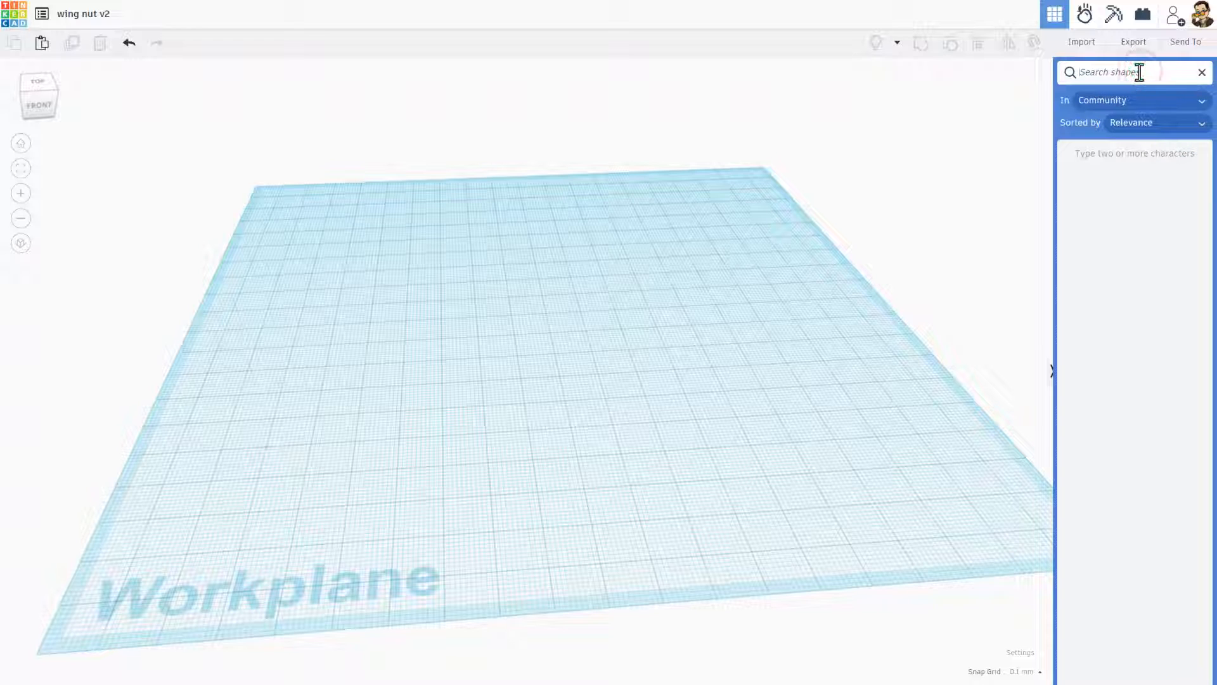
pyautogui.write('screw')
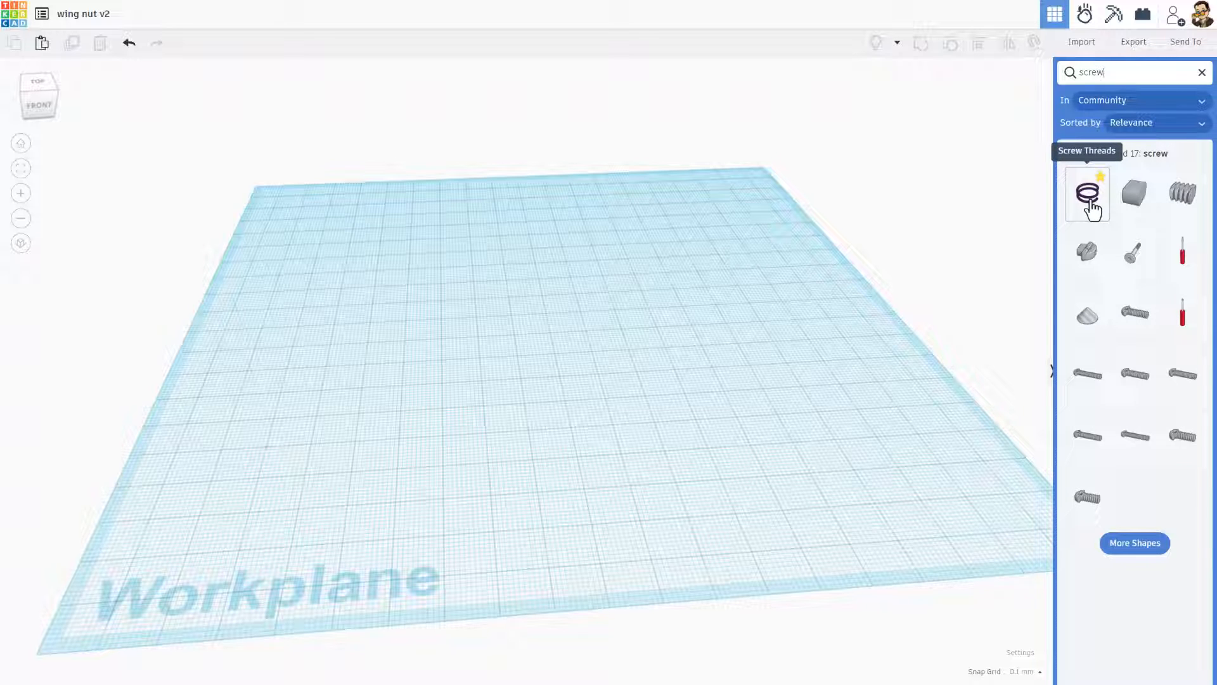
pyautogui.click(1086, 194)
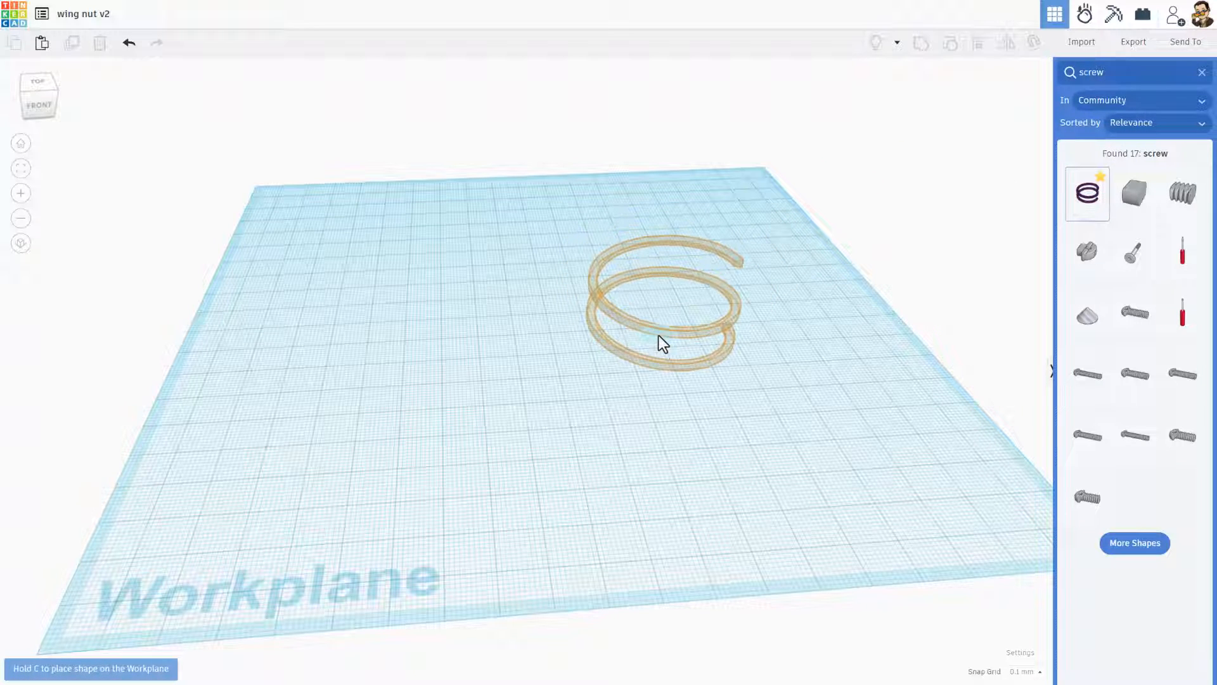
pyautogui.click(668, 311)
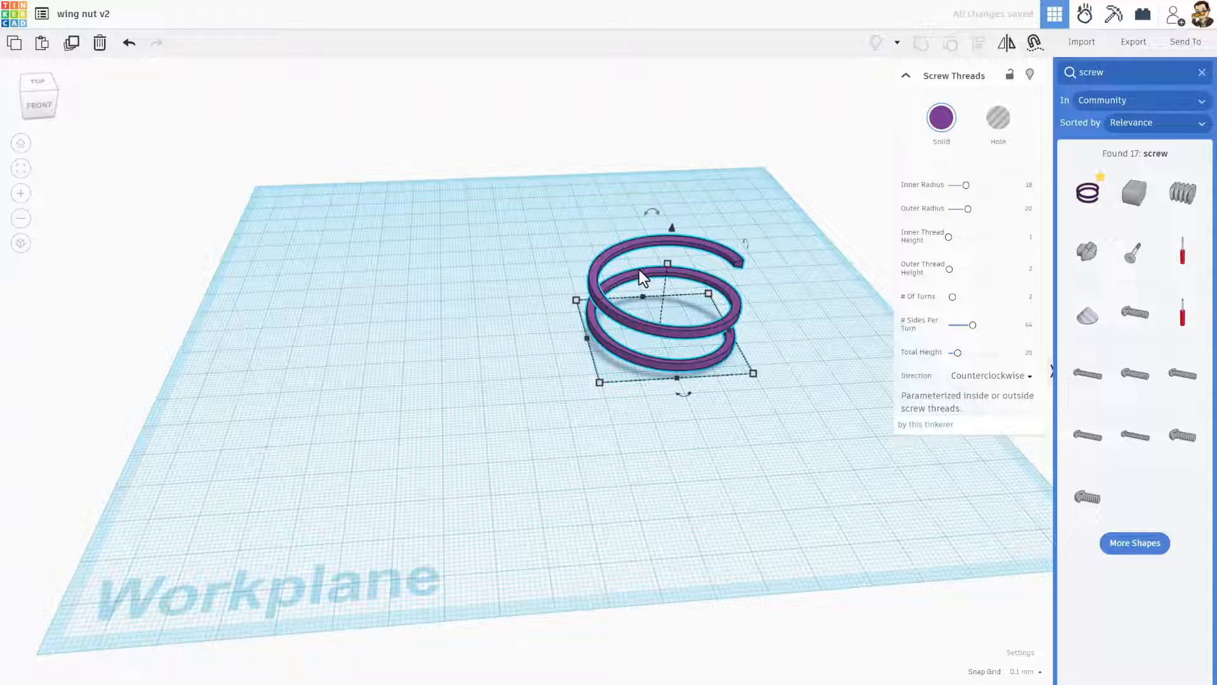
pyautogui.click(992, 375)
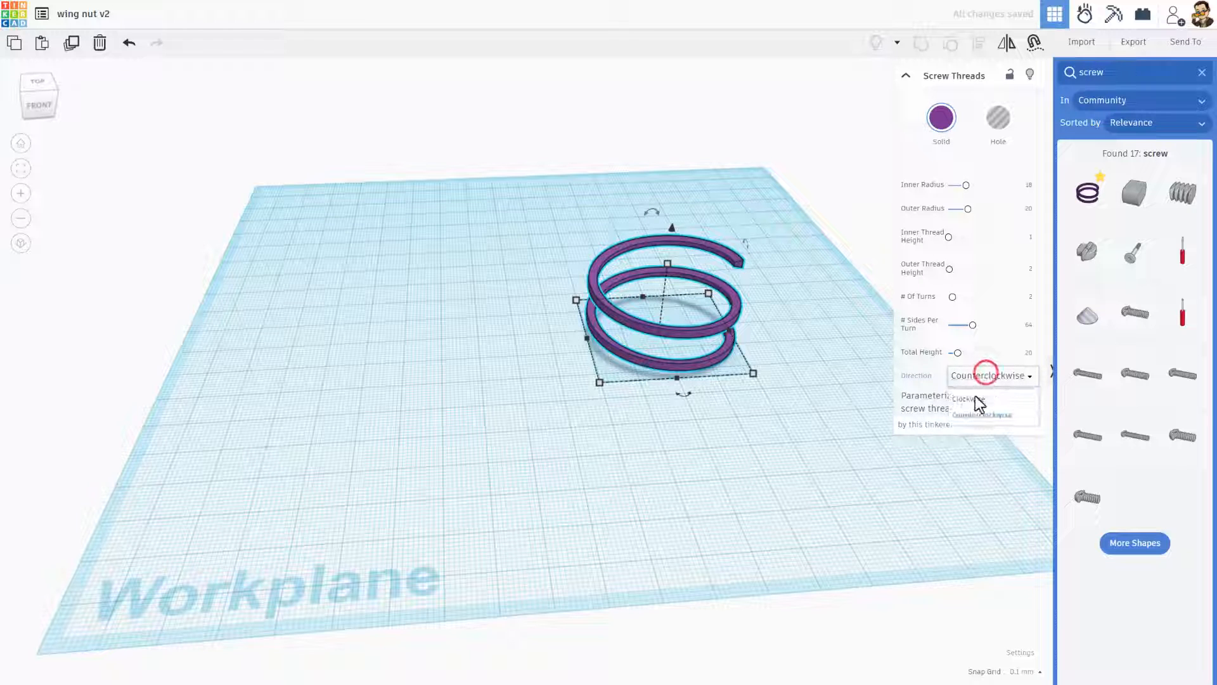
pyautogui.click(982, 398)
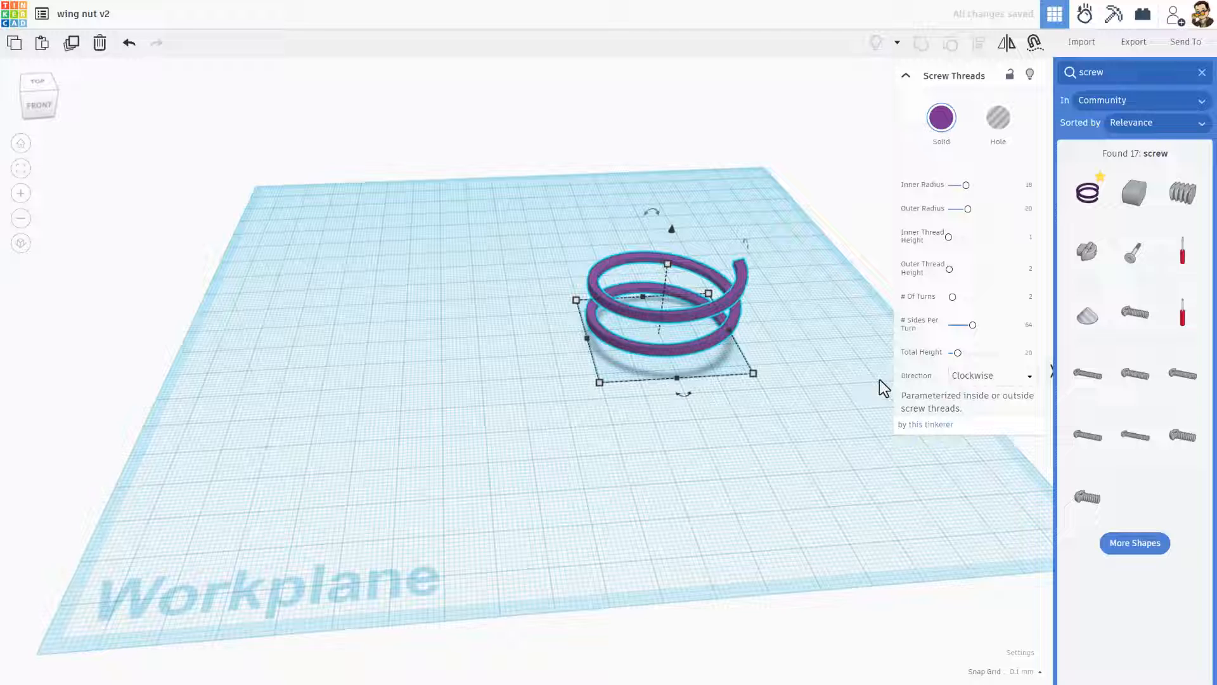
pyautogui.moveTo(852, 388)
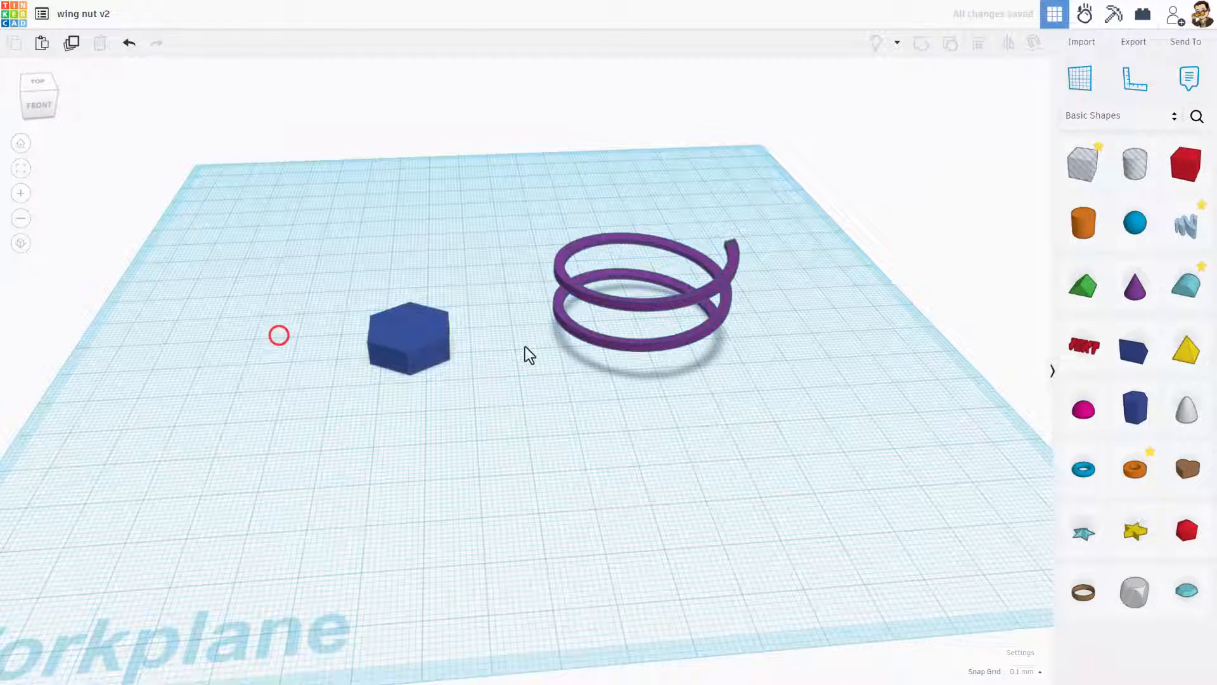
# Shrink the orange cylinder into a thin shaft standing on the blue hexagon head
pyautogui.click(408, 338)
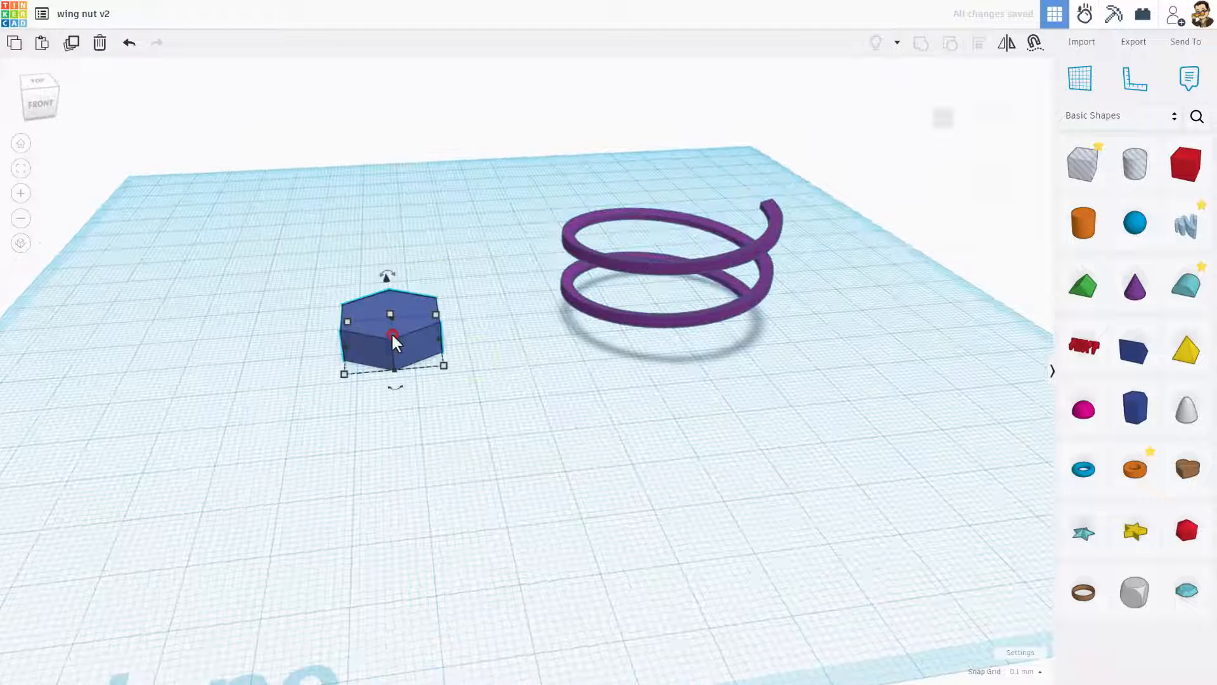
pyautogui.click(391, 334)
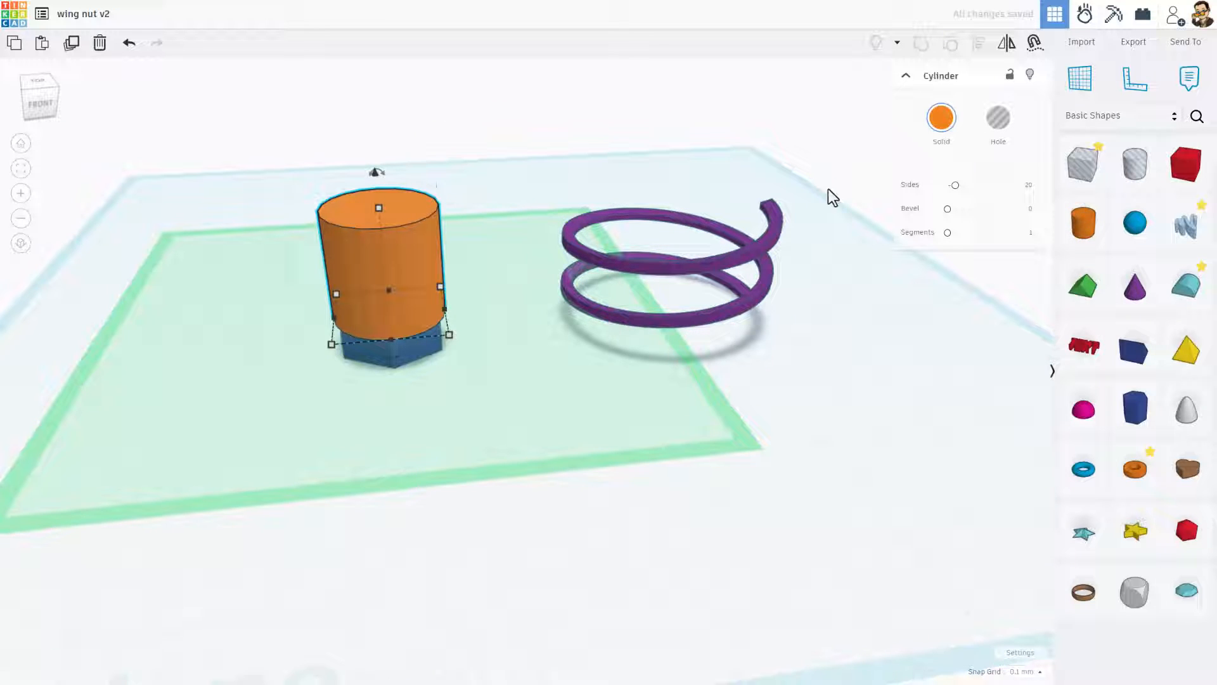
pyautogui.moveTo(954, 184); pyautogui.dragTo(1000, 184)
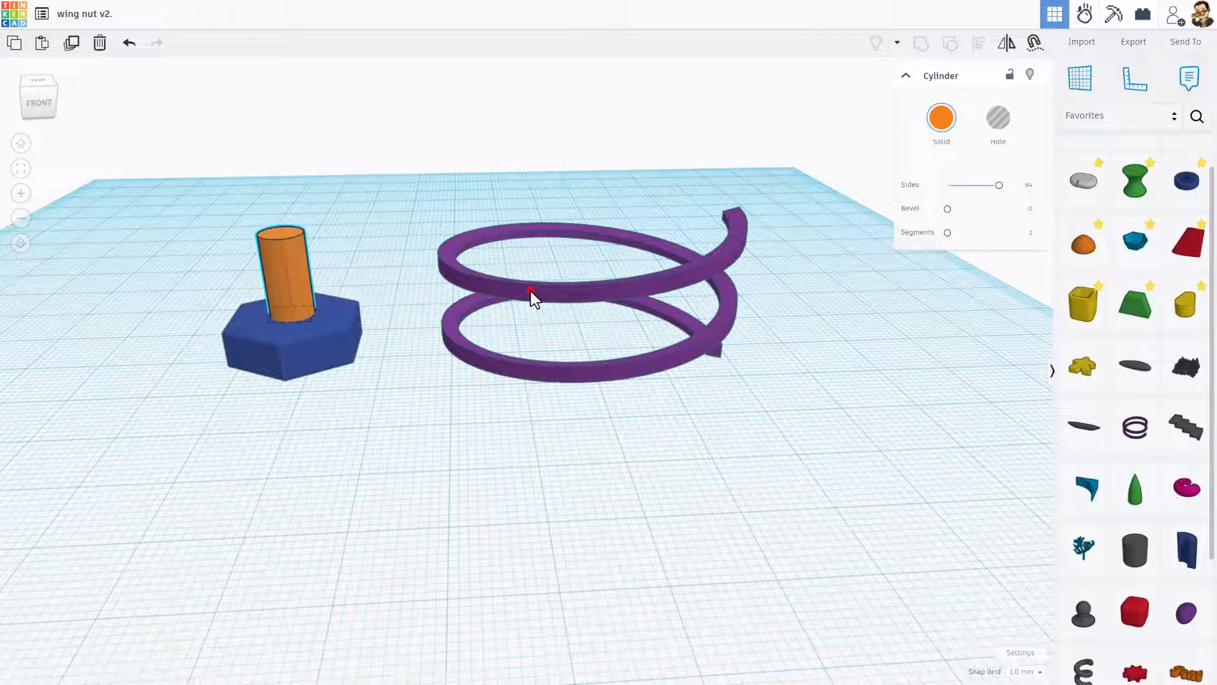
# Set the thread to inner radius 3, outer 4.6, heights 2.4/0.8, 1 turn, total height 12.4
pyautogui.click(531, 294)
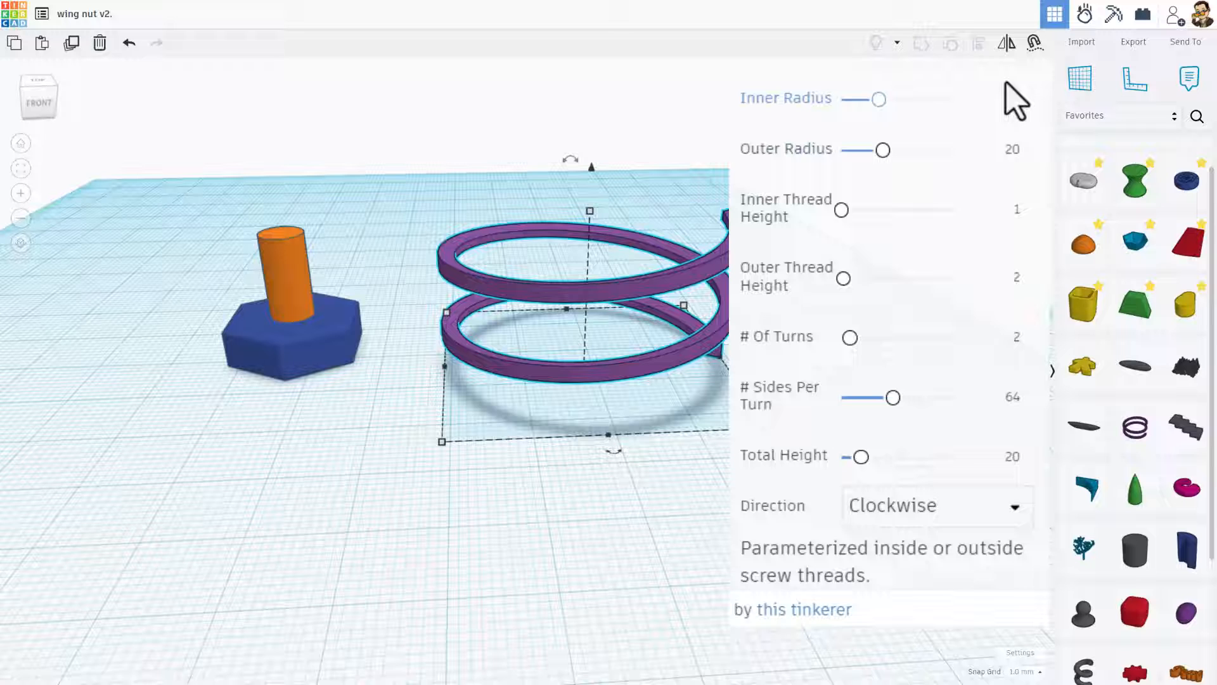
pyautogui.click(995, 103)
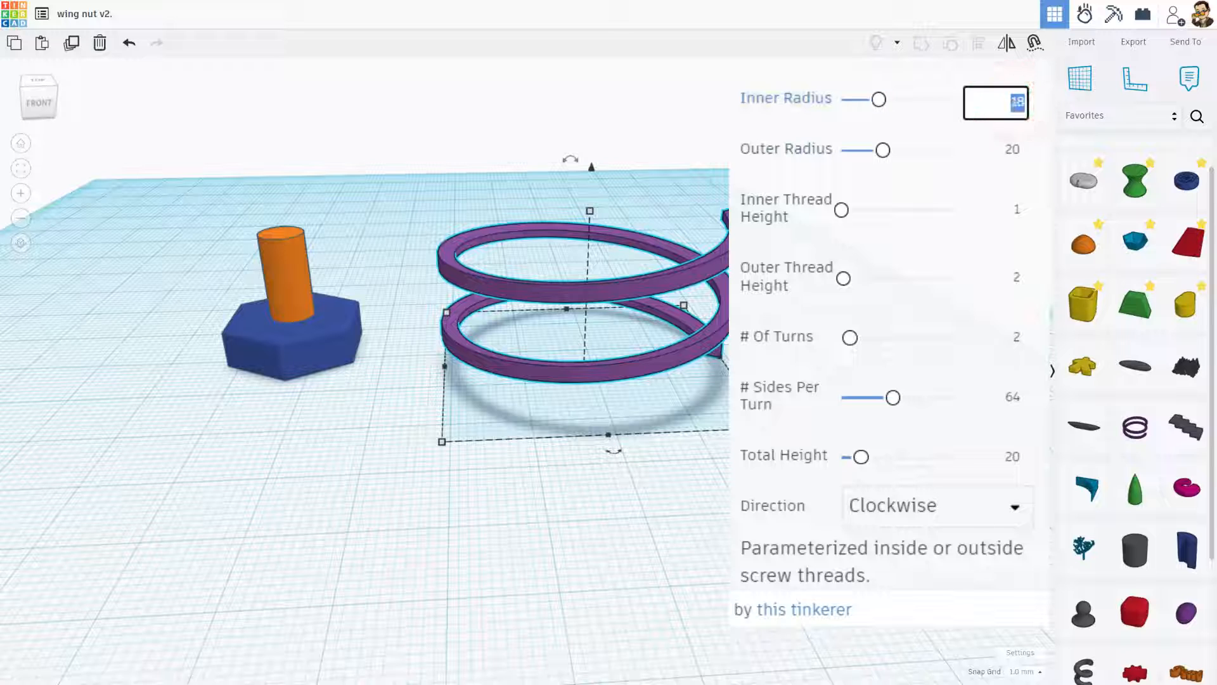
pyautogui.write('3')
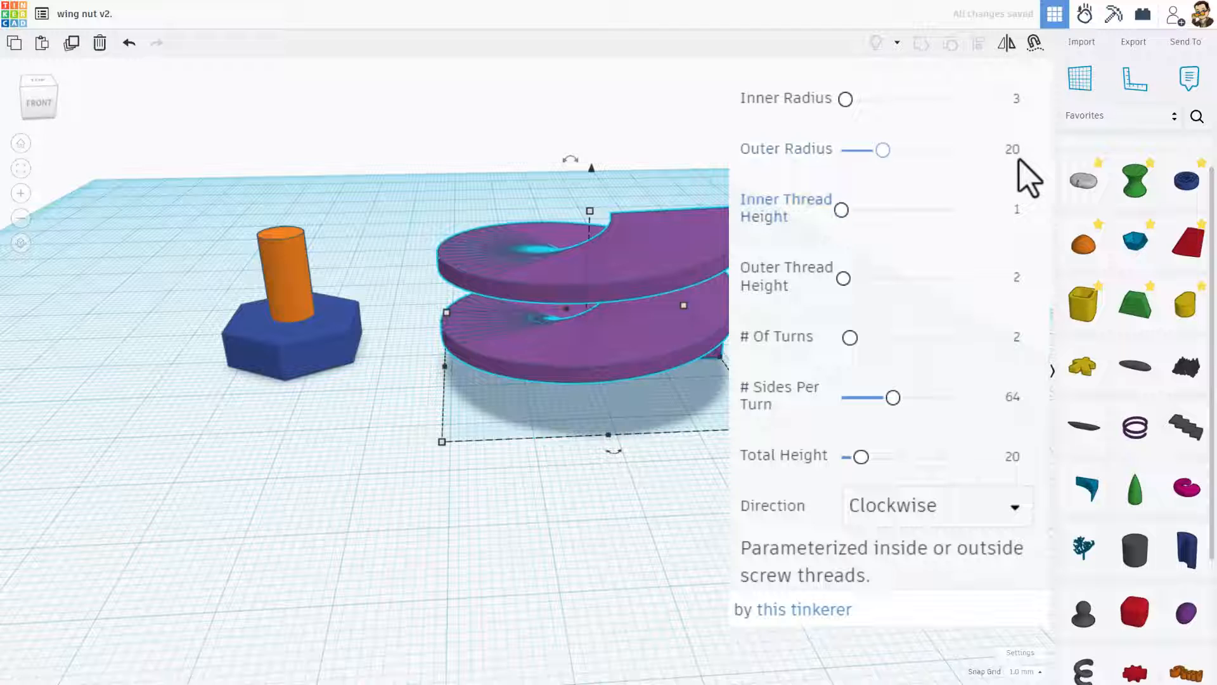
pyautogui.click(1013, 149)
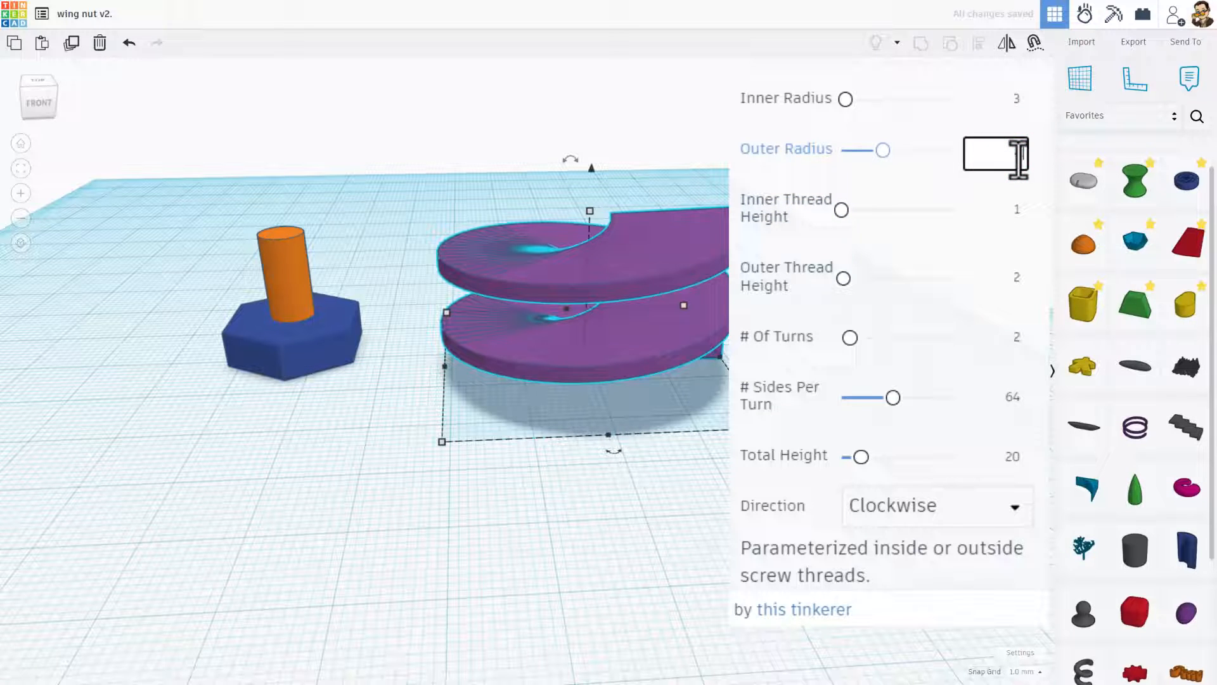
pyautogui.write('4.6')
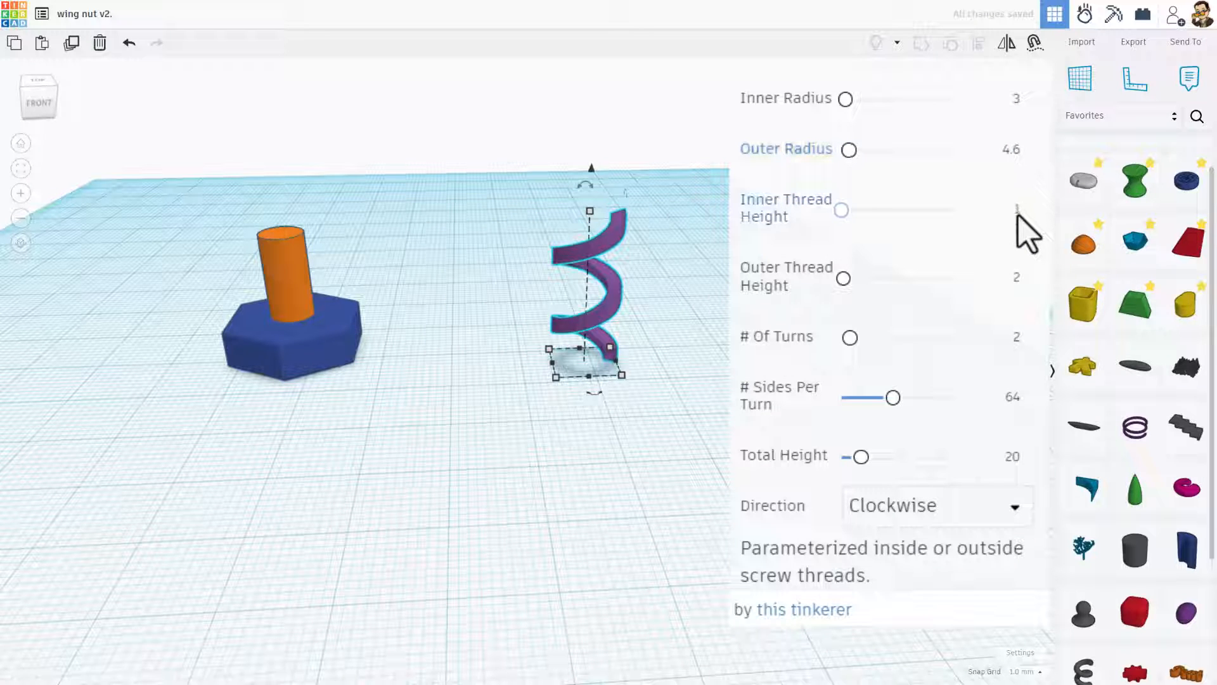
pyautogui.click(995, 214)
pyautogui.write('2.4')
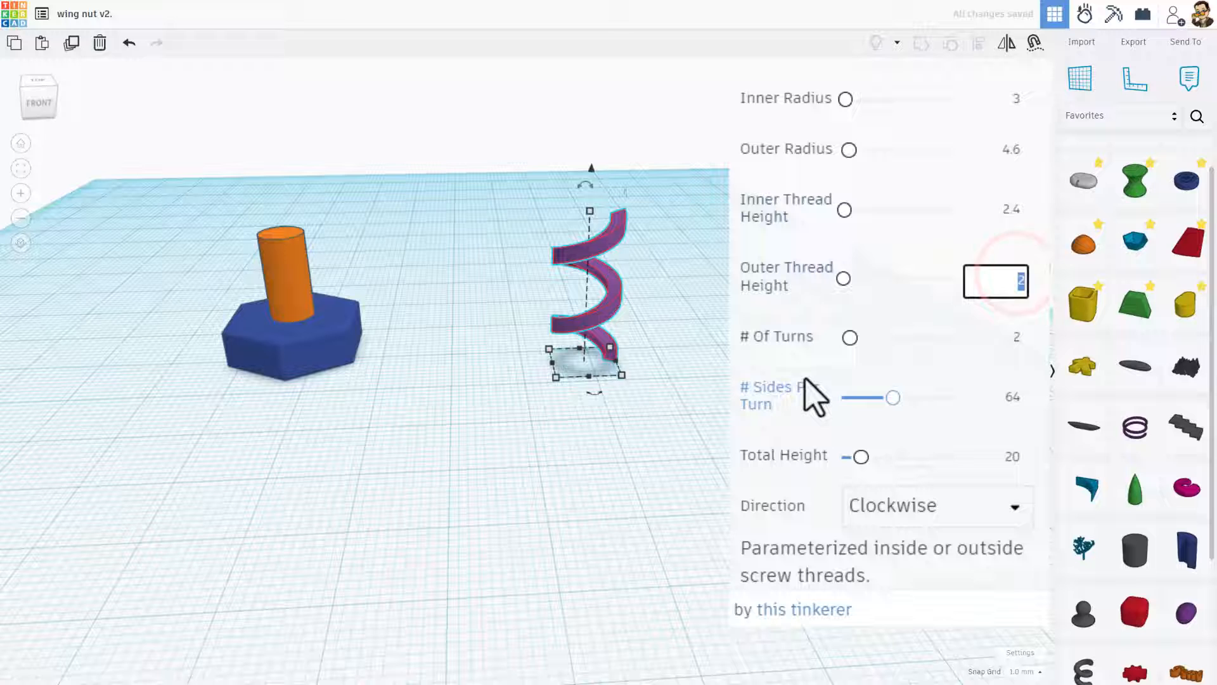
pyautogui.write('0.8')
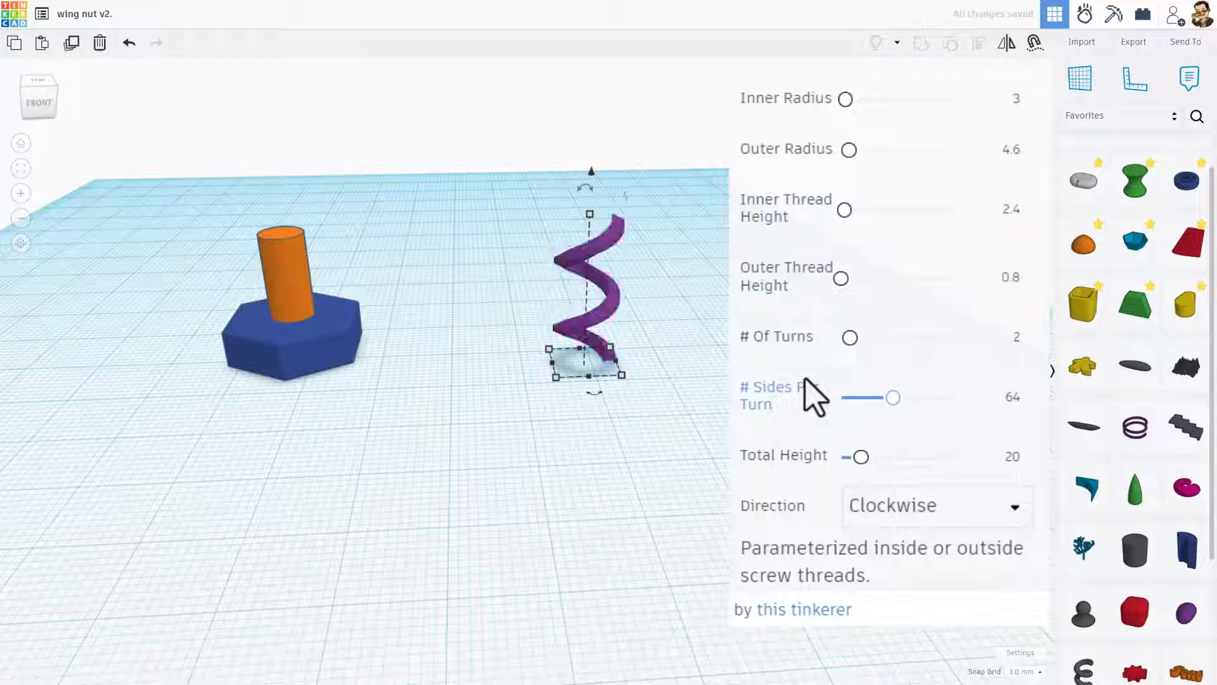
pyautogui.click(996, 336)
pyautogui.write('1')
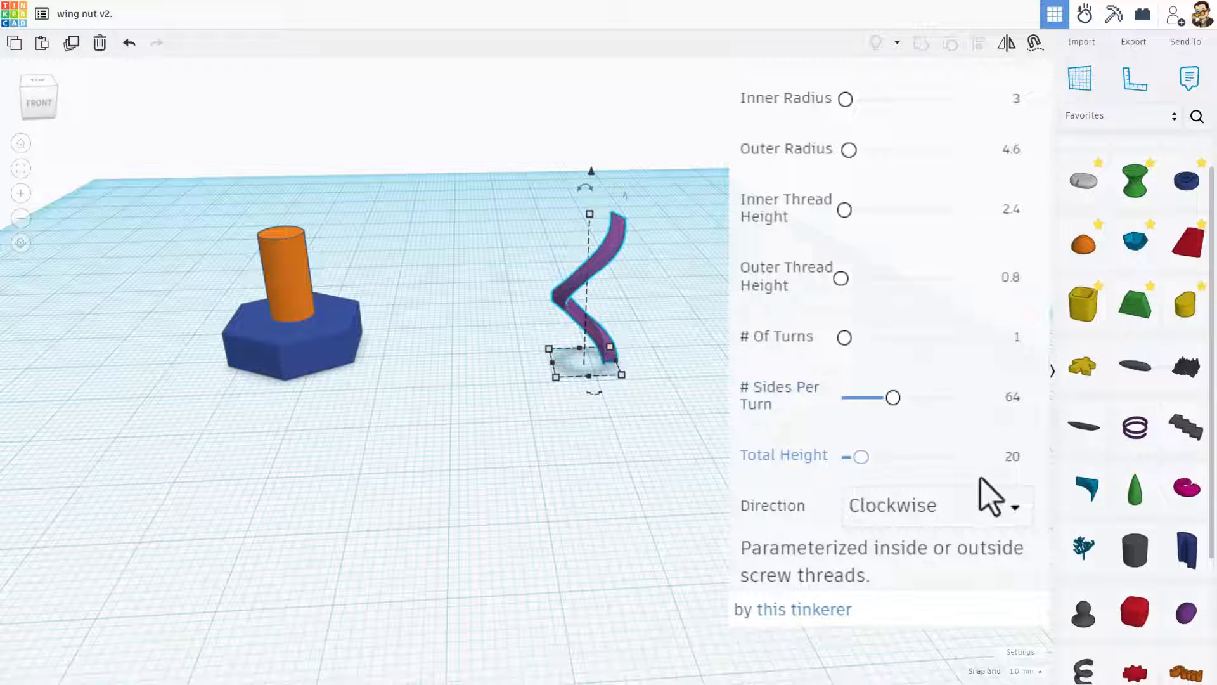
pyautogui.click(995, 459)
pyautogui.write('12.4')
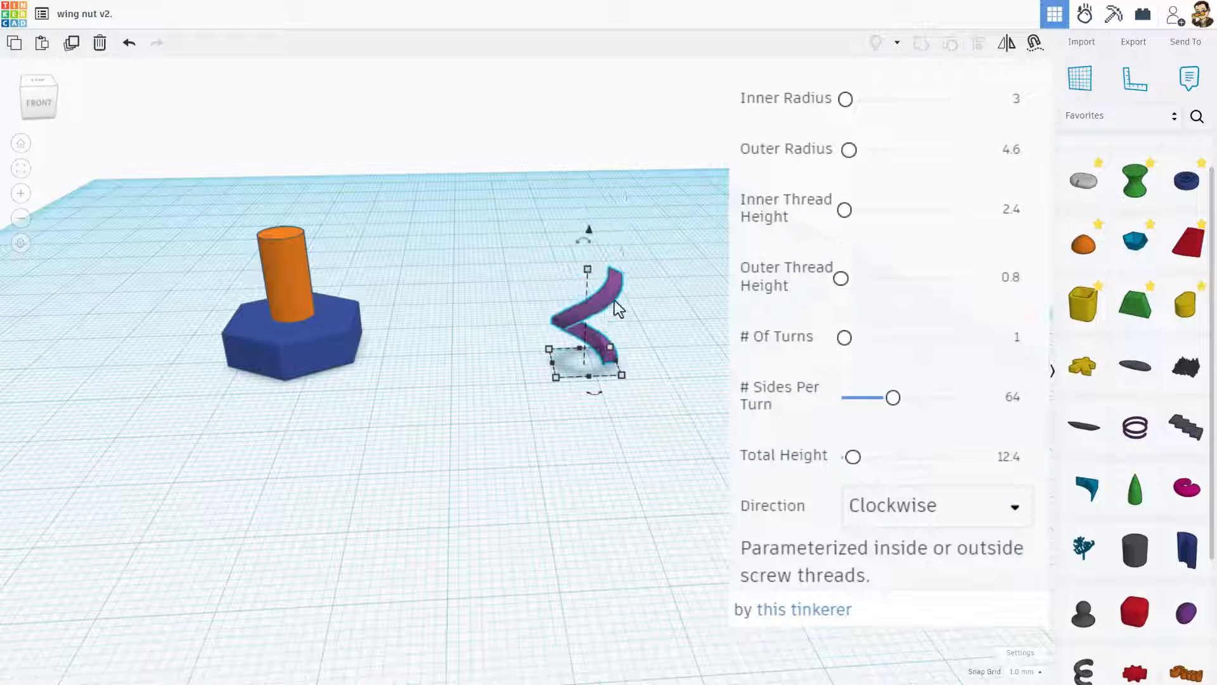
# Duplicate the spiral and move it onto the shaft with snap grid at 0.1 mm
pyautogui.press('ctrl+d')
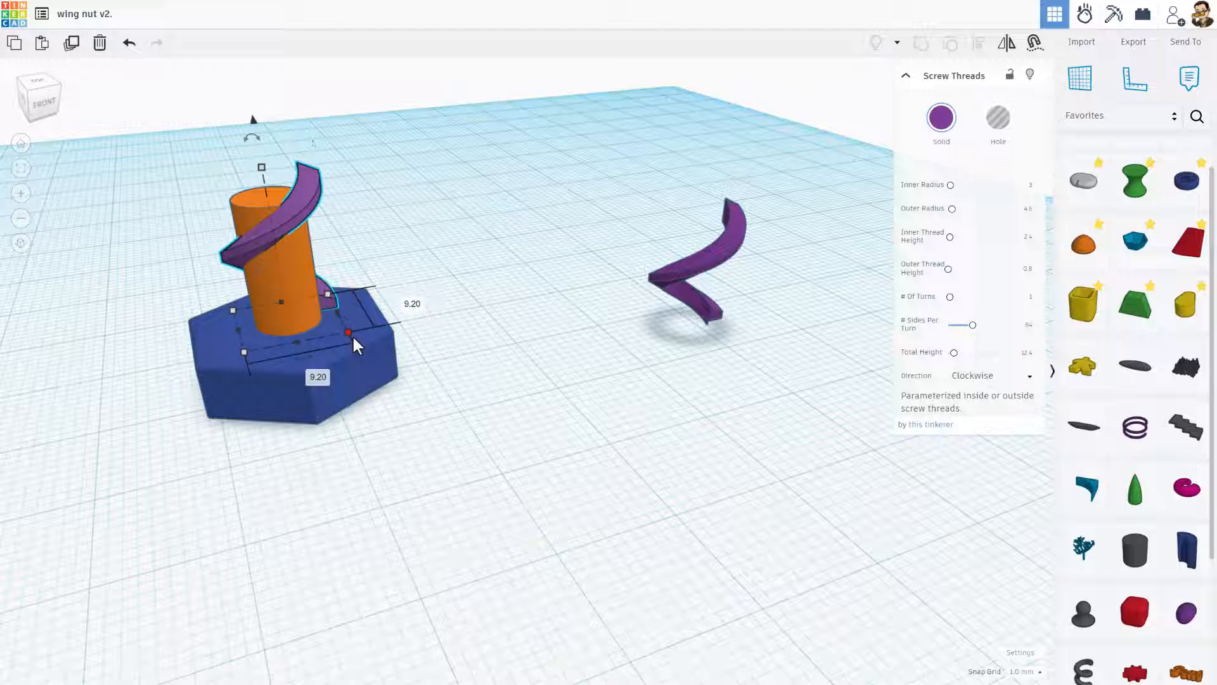
pyautogui.click(1021, 670)
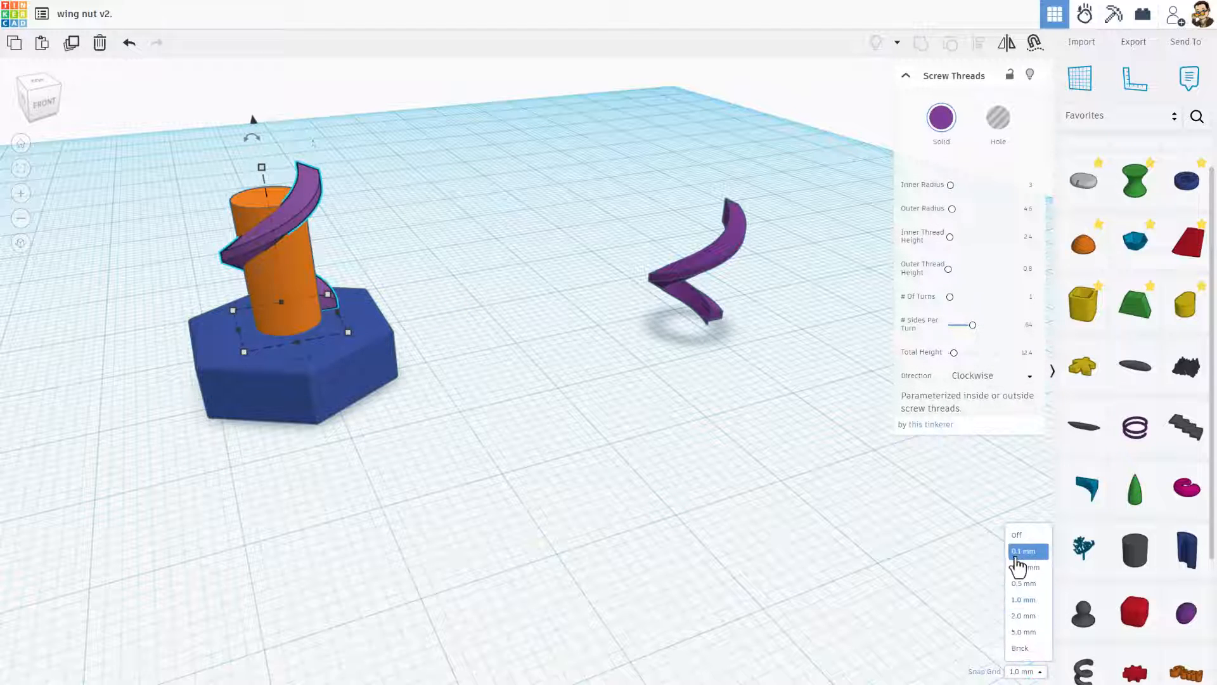
pyautogui.click(1023, 550)
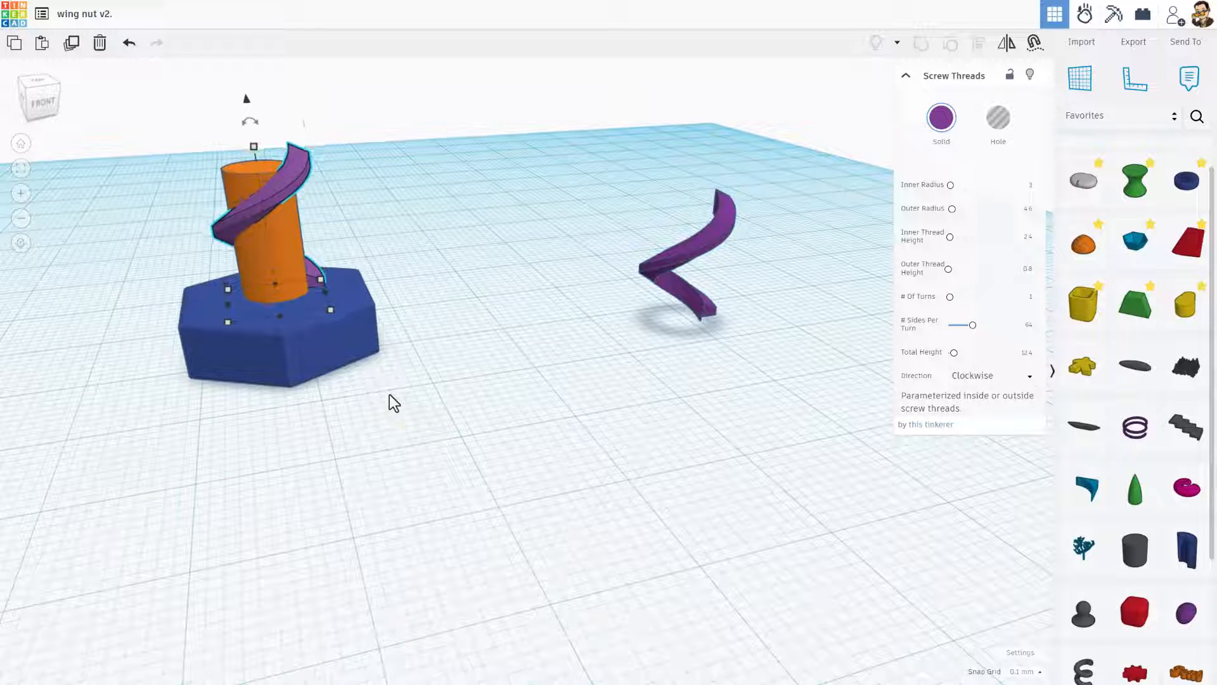
pyautogui.press('f')
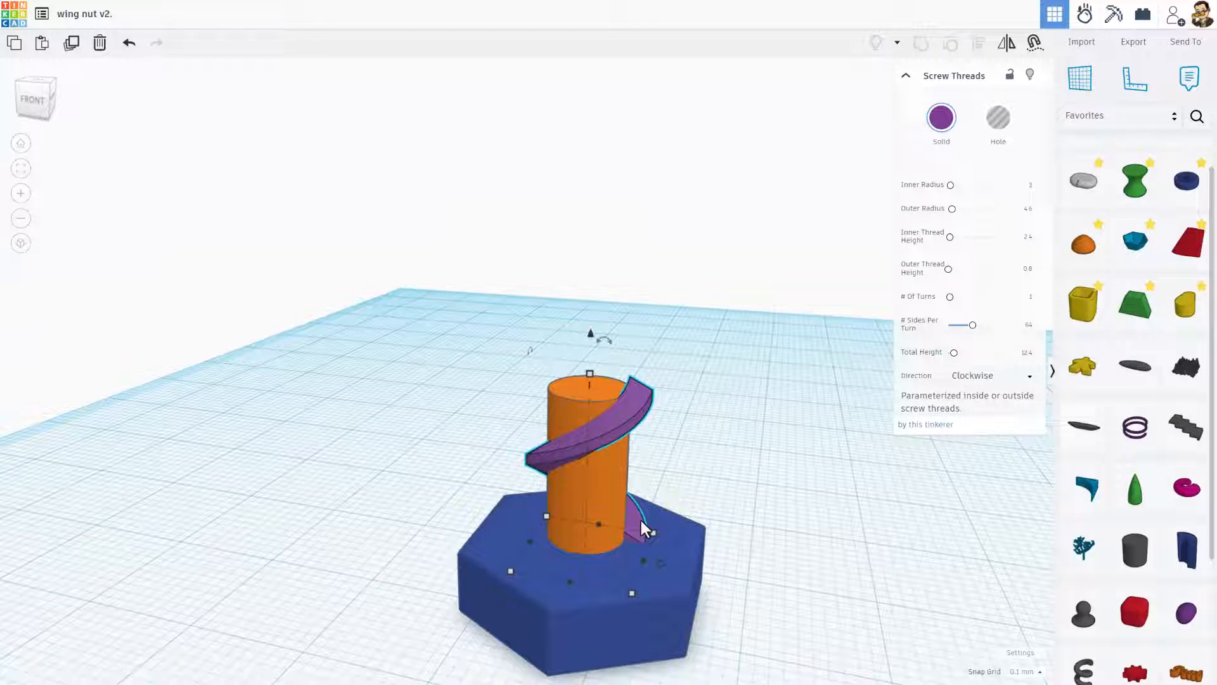
# Stack further rotated thread copies up the shaft with Ctrl+D
pyautogui.press('Ctrl+d')
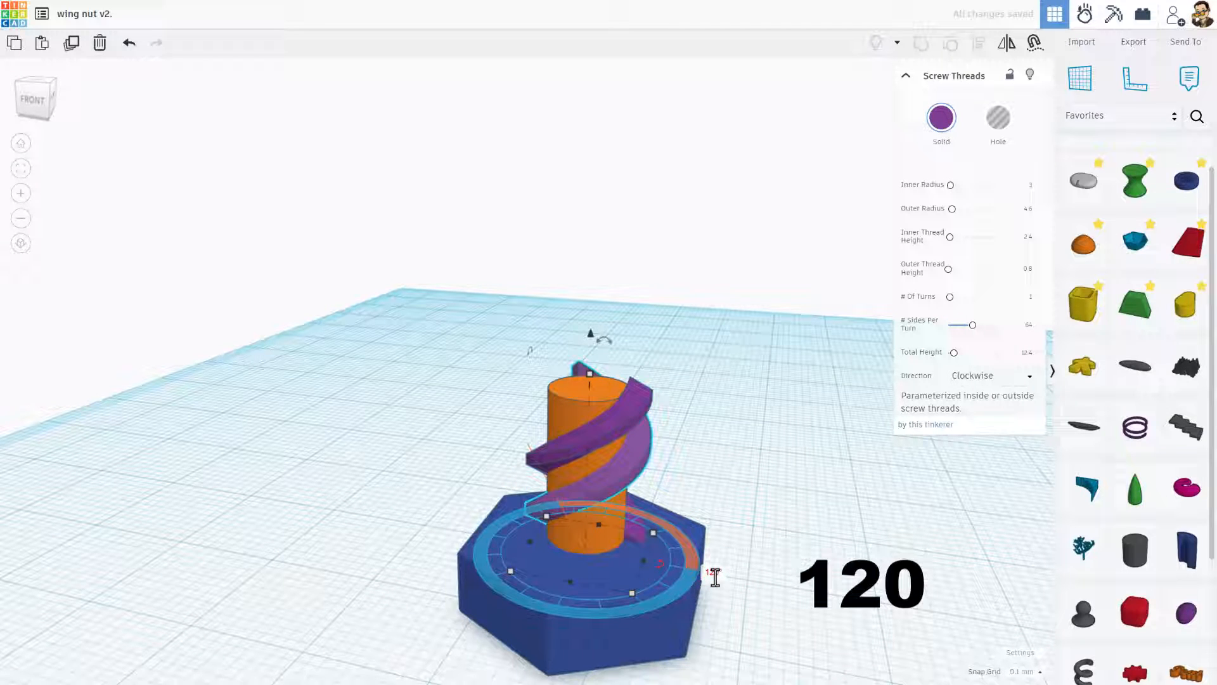
pyautogui.press('ctrl+d')
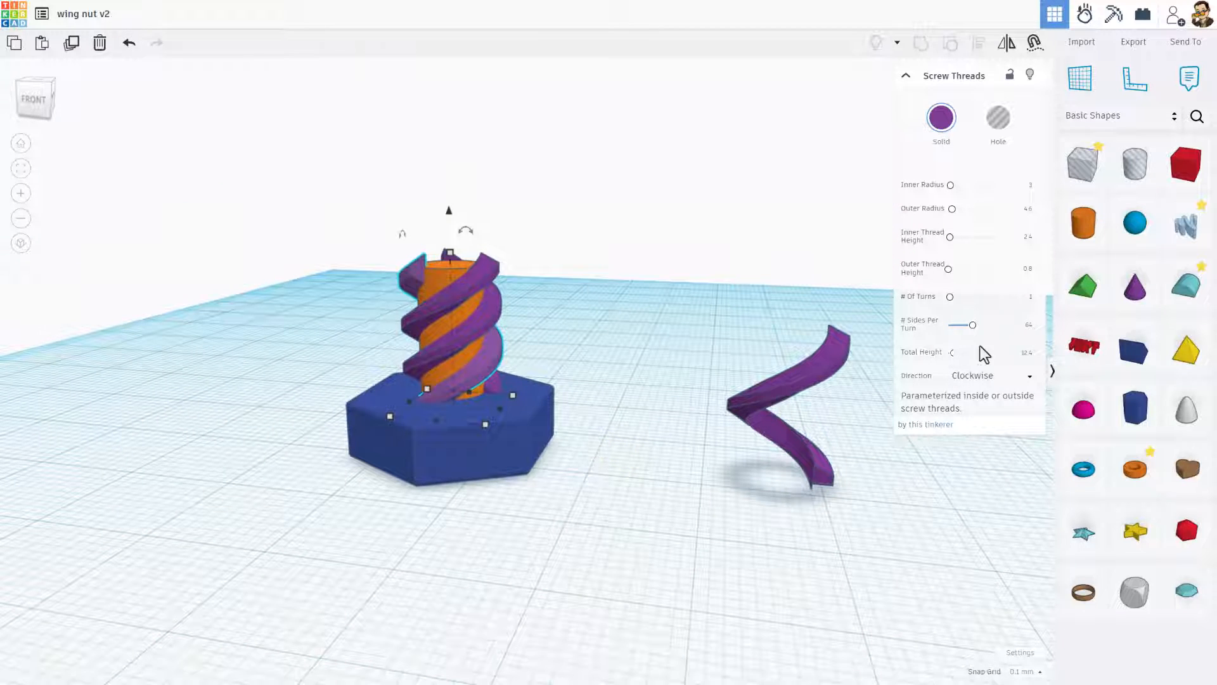
# Reshape the purple cone to top radius 2.8, base radius 4.7, height 3, 64 sides
pyautogui.click(1134, 285)
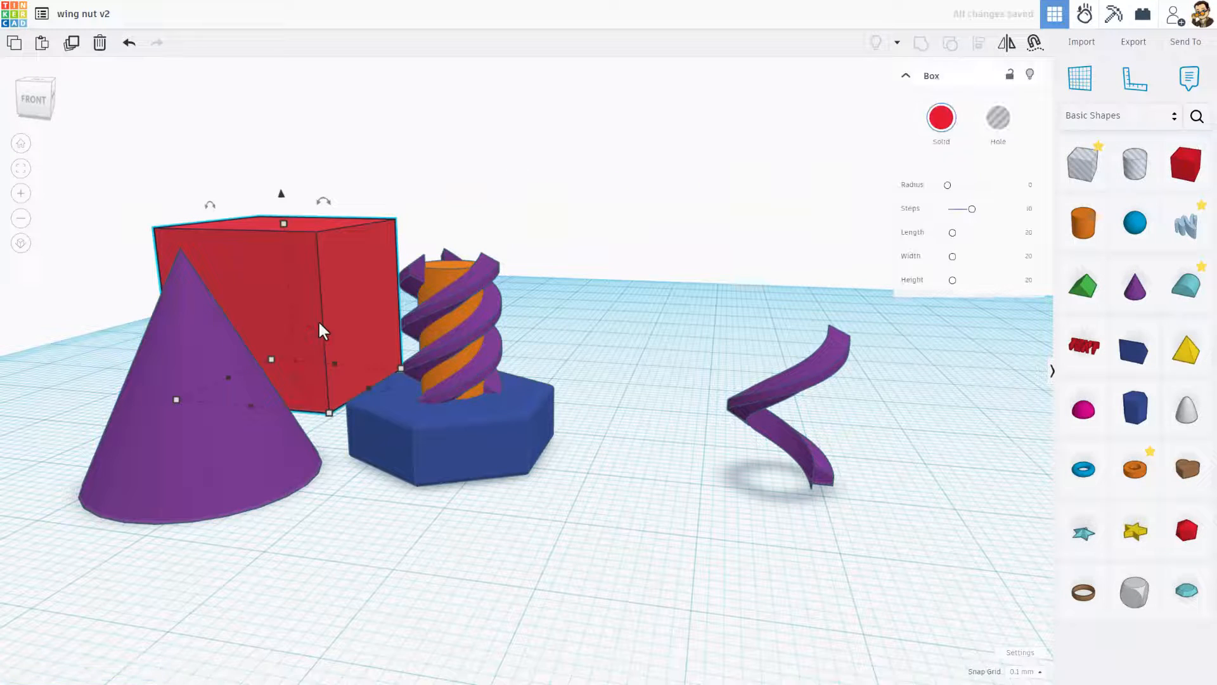
pyautogui.moveTo(215, 411)
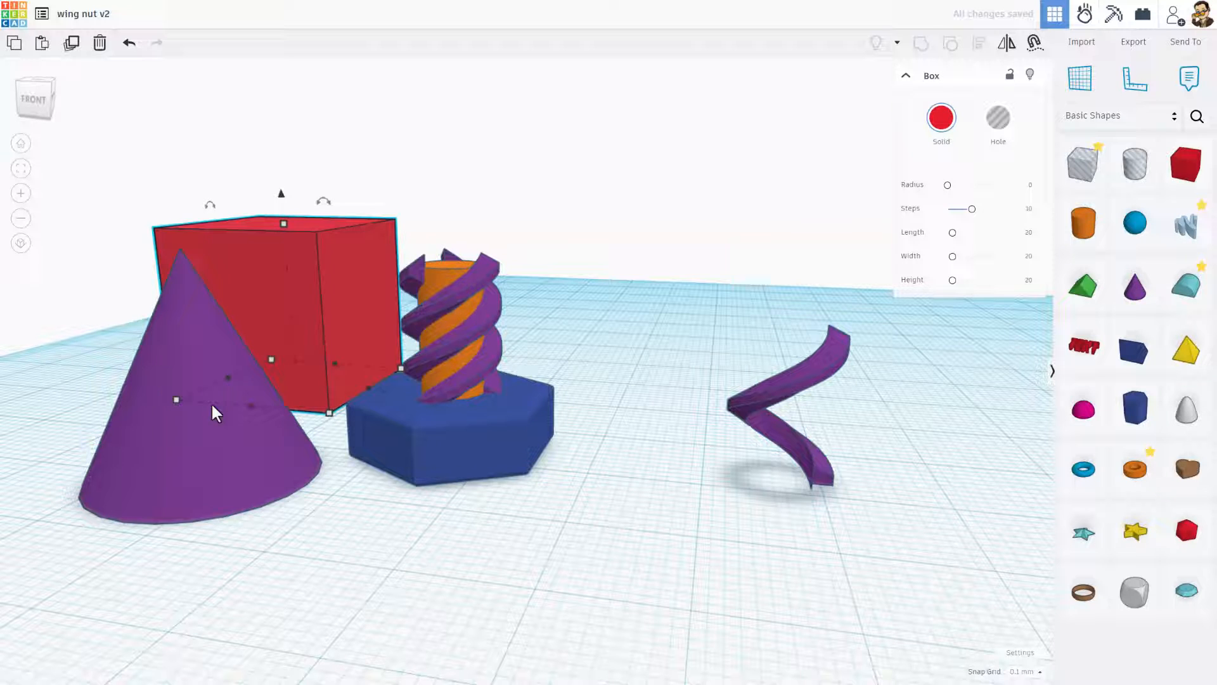
pyautogui.click(216, 411)
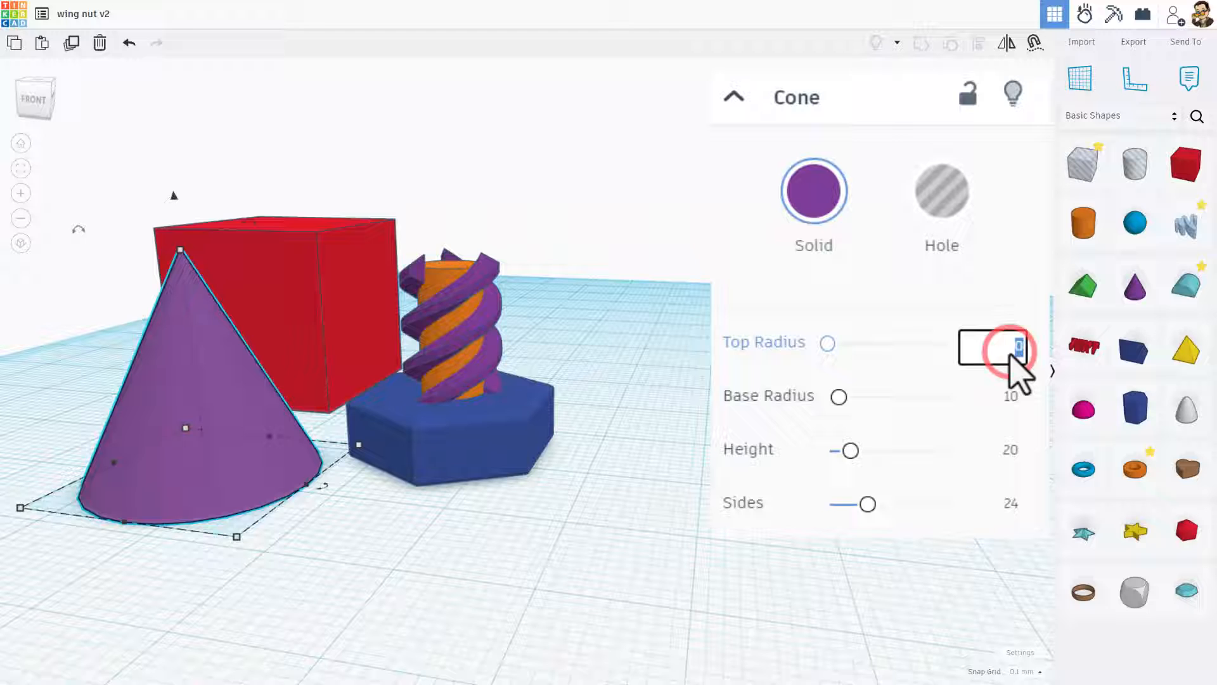
pyautogui.write('2.8')
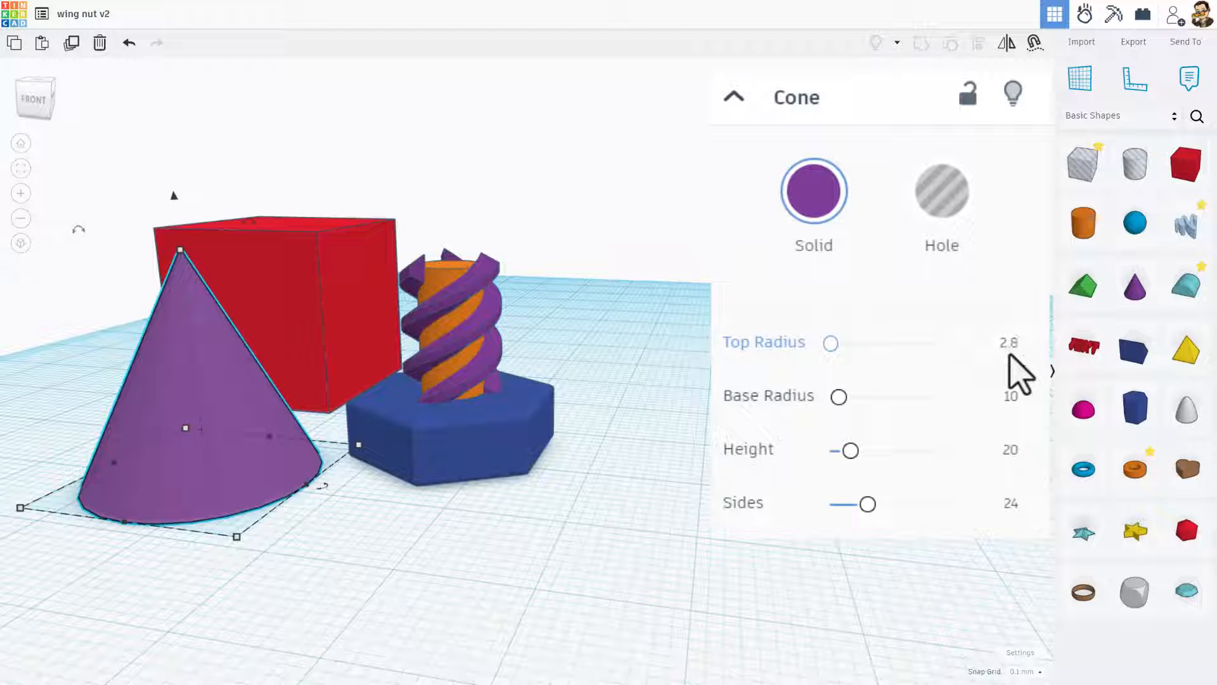
pyautogui.click(1009, 402)
pyautogui.write('4.7')
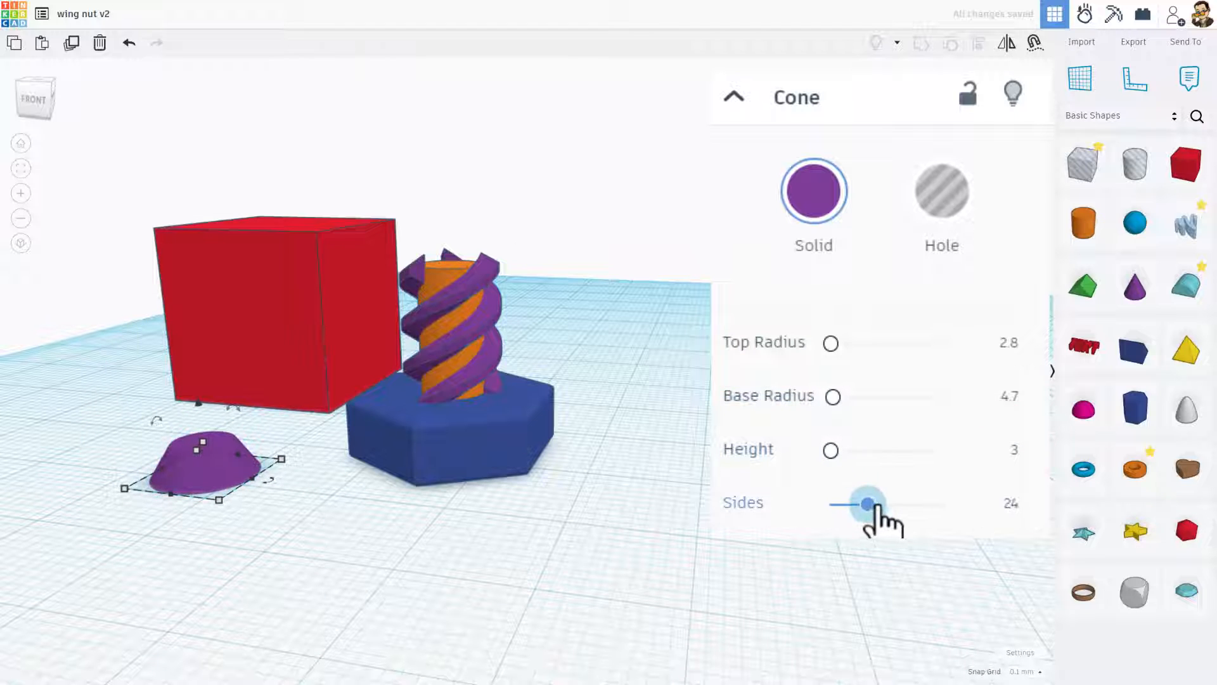
pyautogui.moveTo(868, 504); pyautogui.dragTo(943, 504)
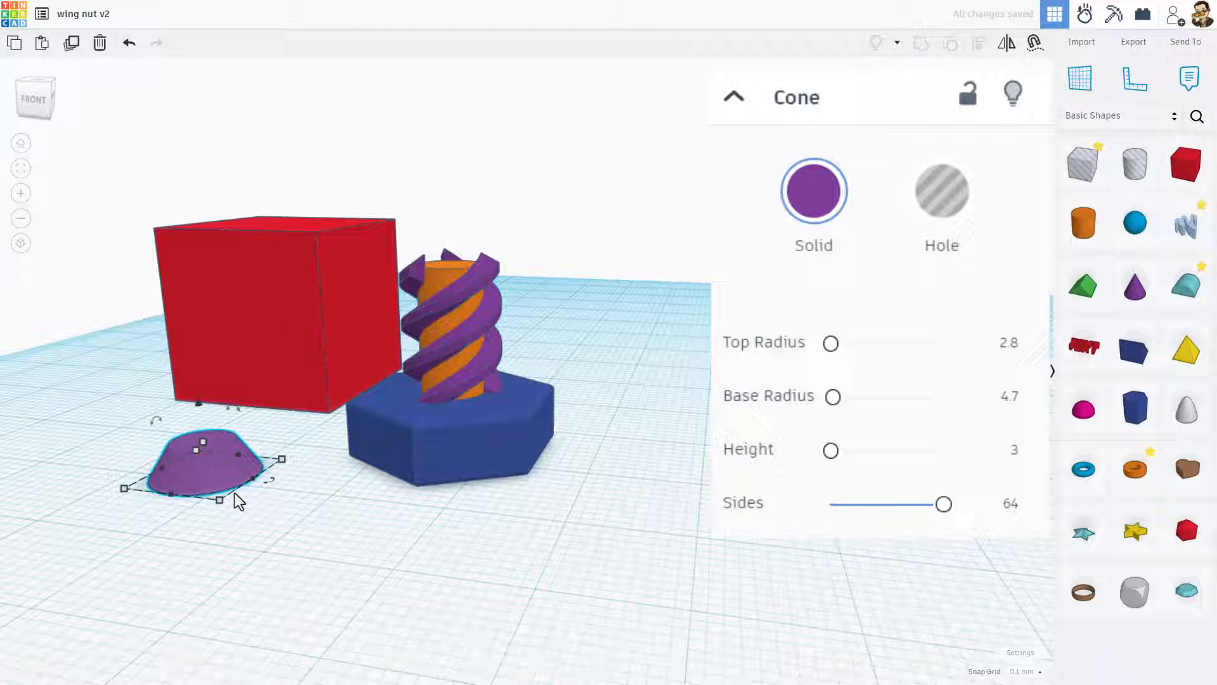
pyautogui.moveTo(422, 294)
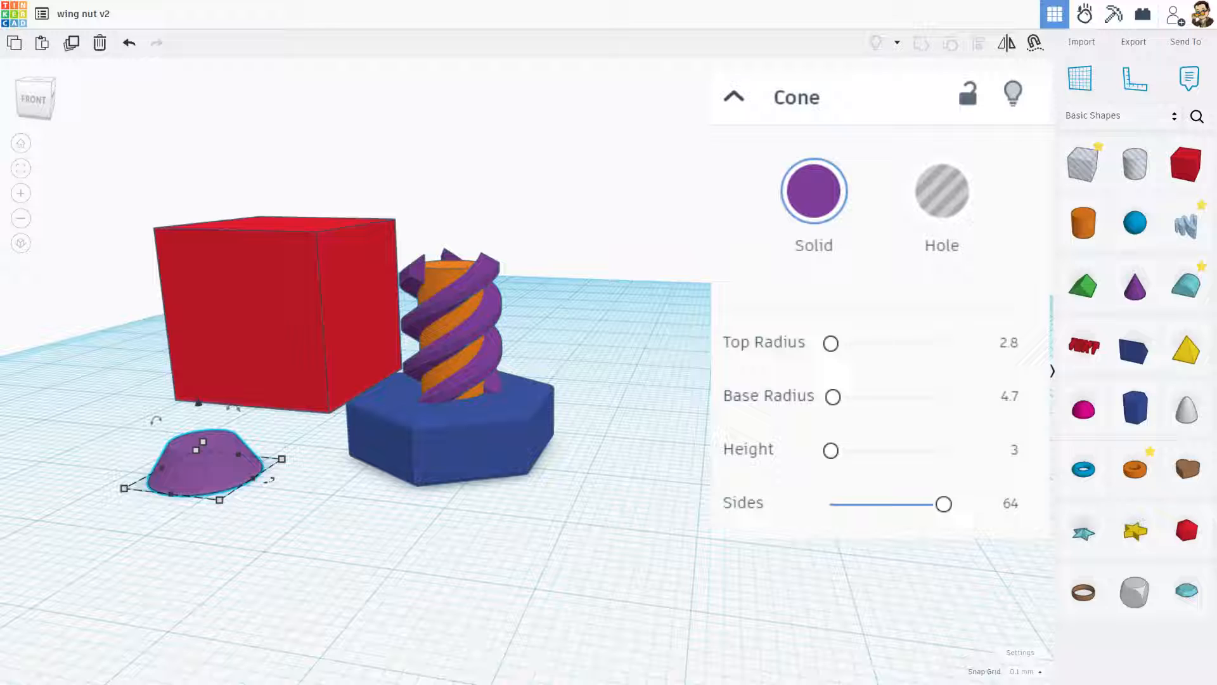
pyautogui.click(940, 191)
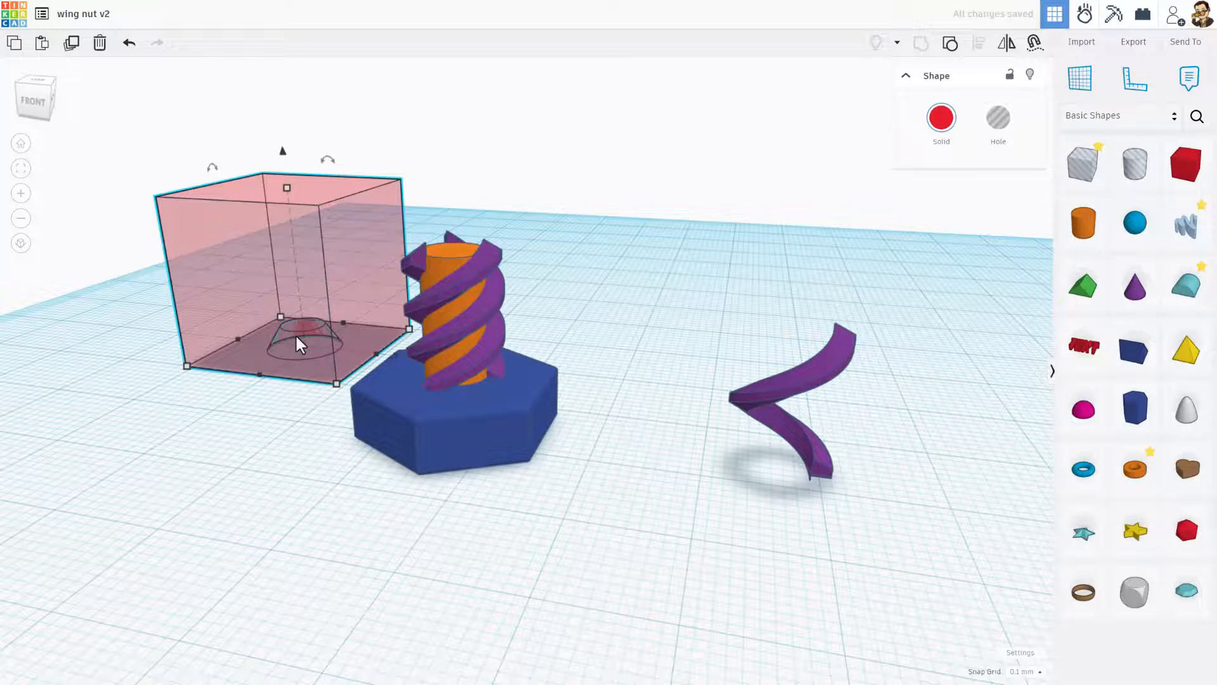
# Make the box a hole above the shaft and group it with the bolt to trim the threads
pyautogui.click(997, 118)
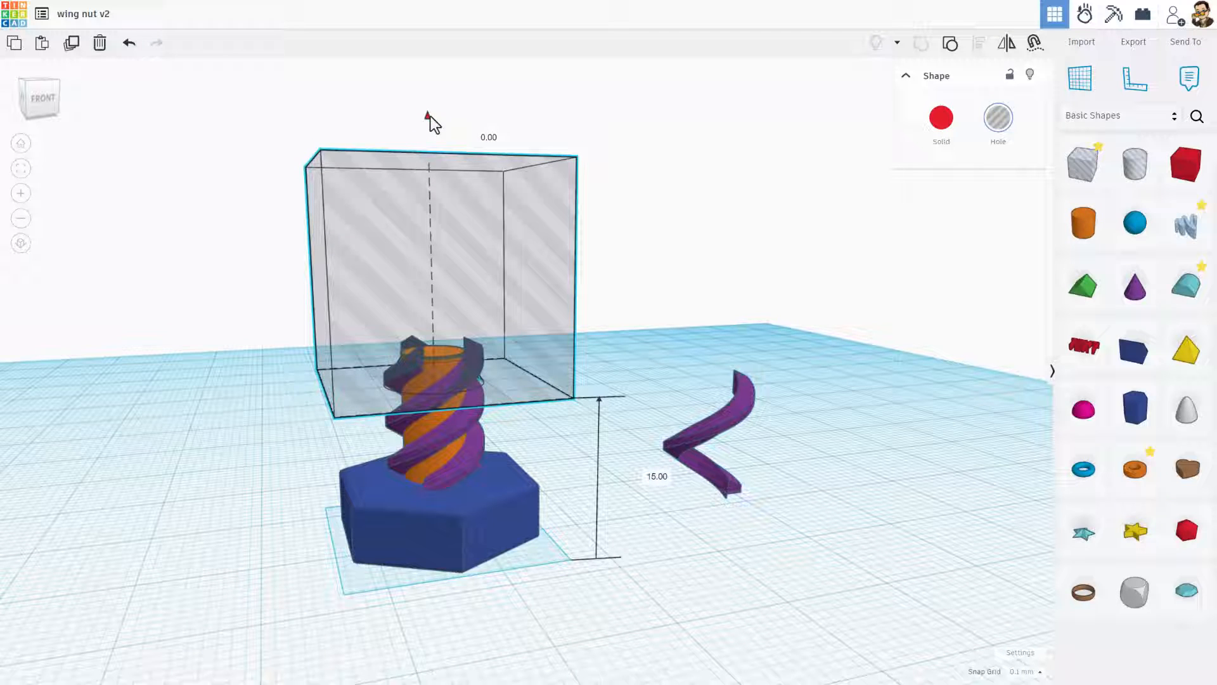
pyautogui.press('ctrl+shift+g')
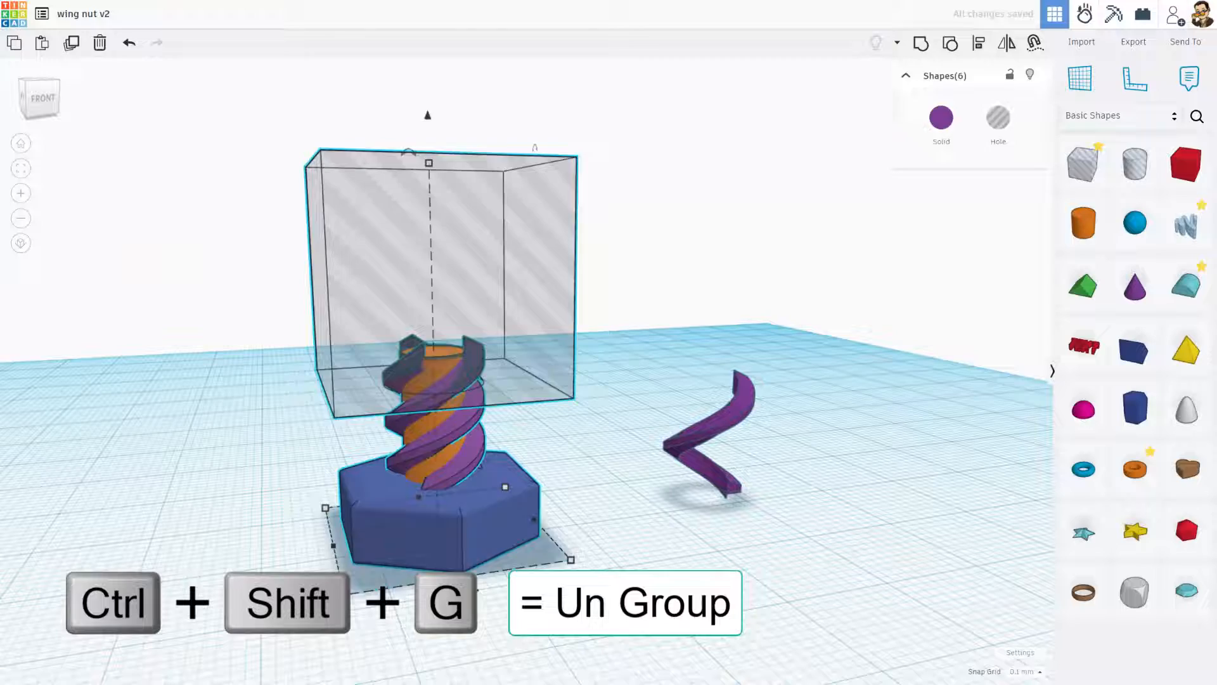
pyautogui.press('Ctrl+Shift+G')
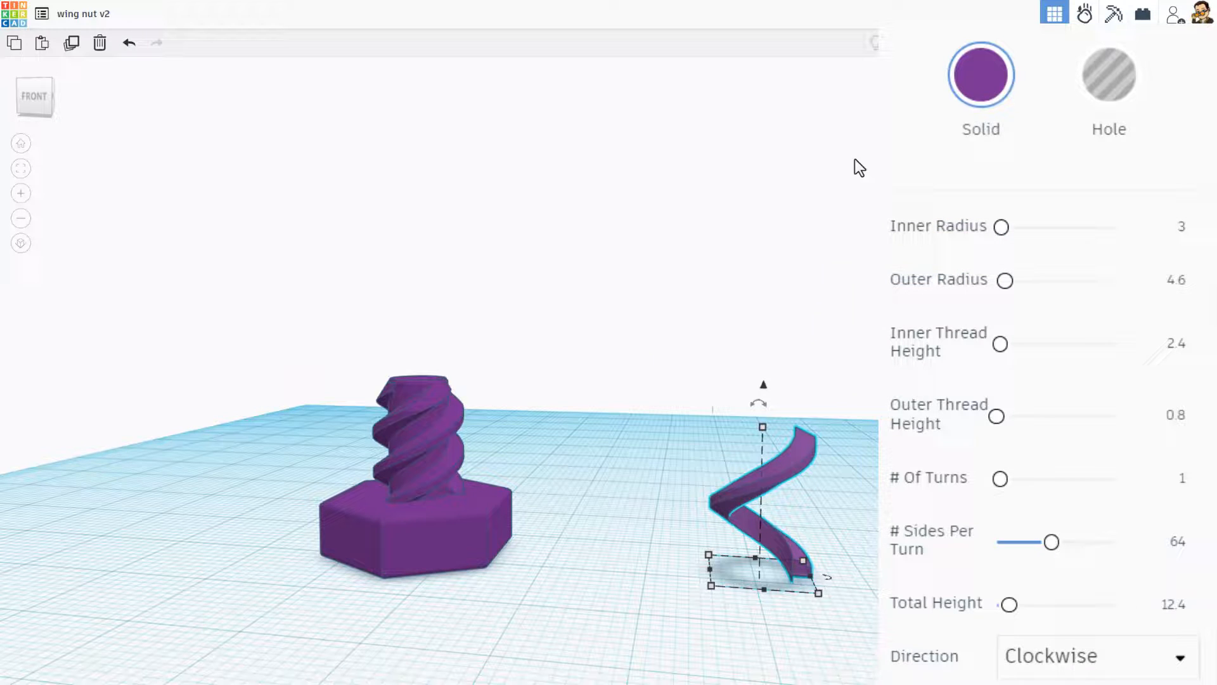
# Turn the spare thread into a hole with inner radius 3.1, outer 5, heights 2.8/0.9
pyautogui.click(1107, 75)
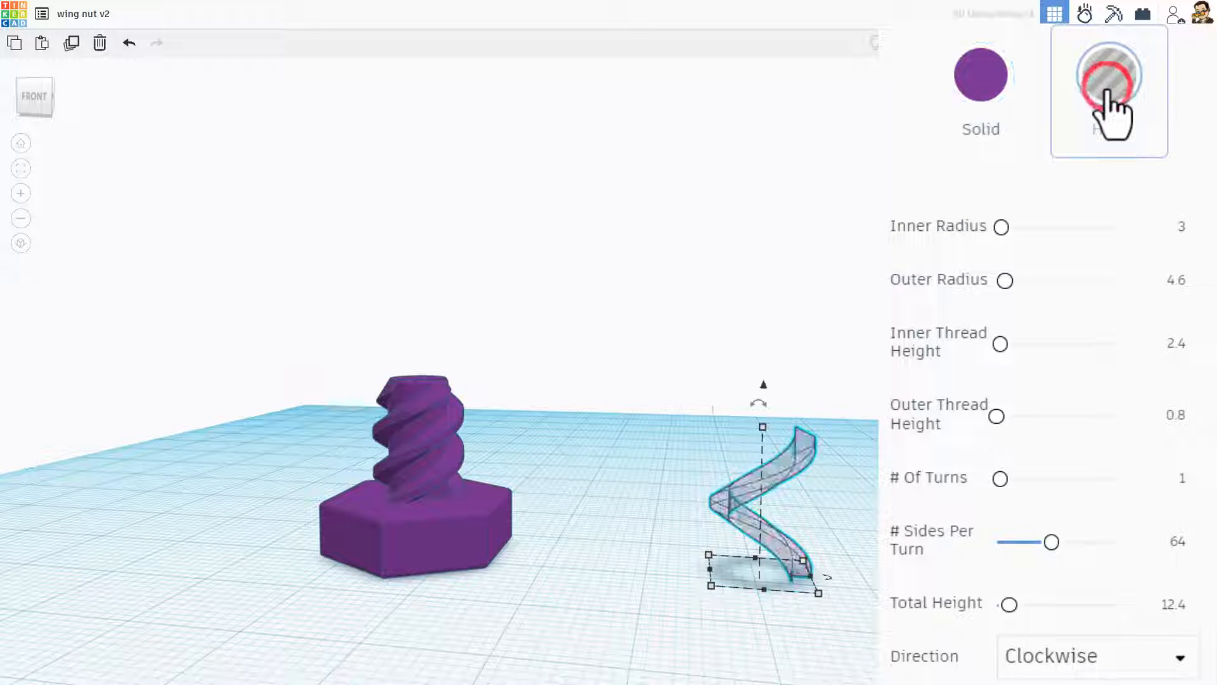
pyautogui.click(1108, 75)
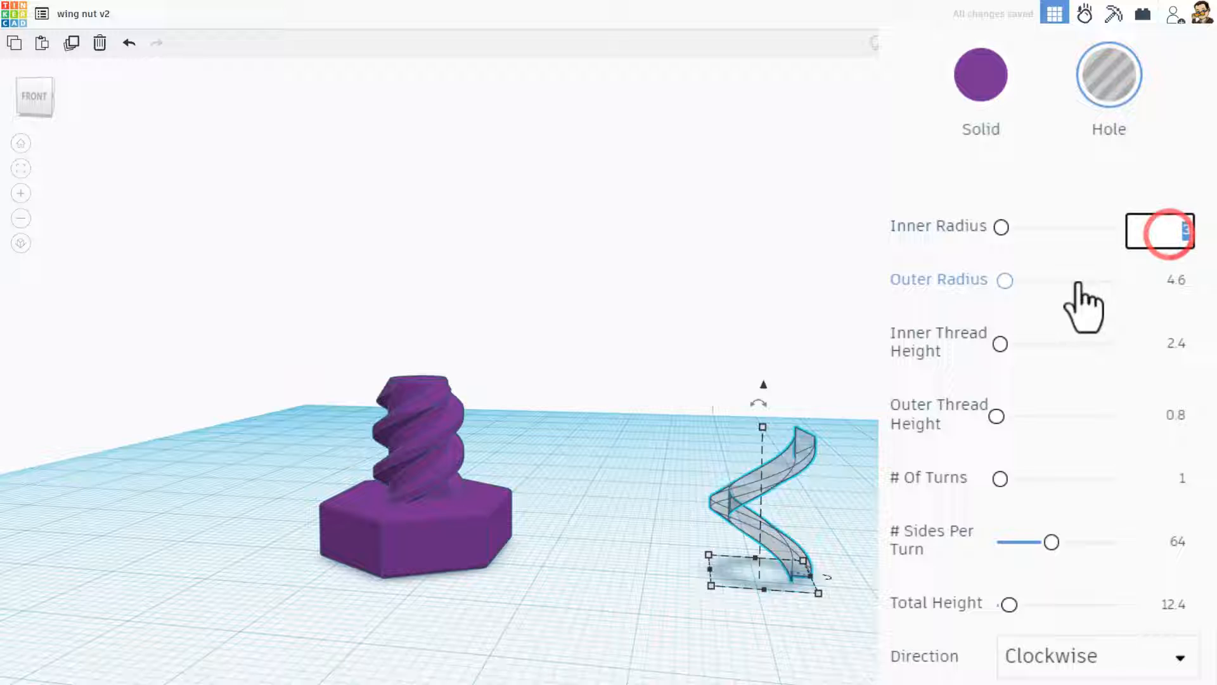
pyautogui.write('3')
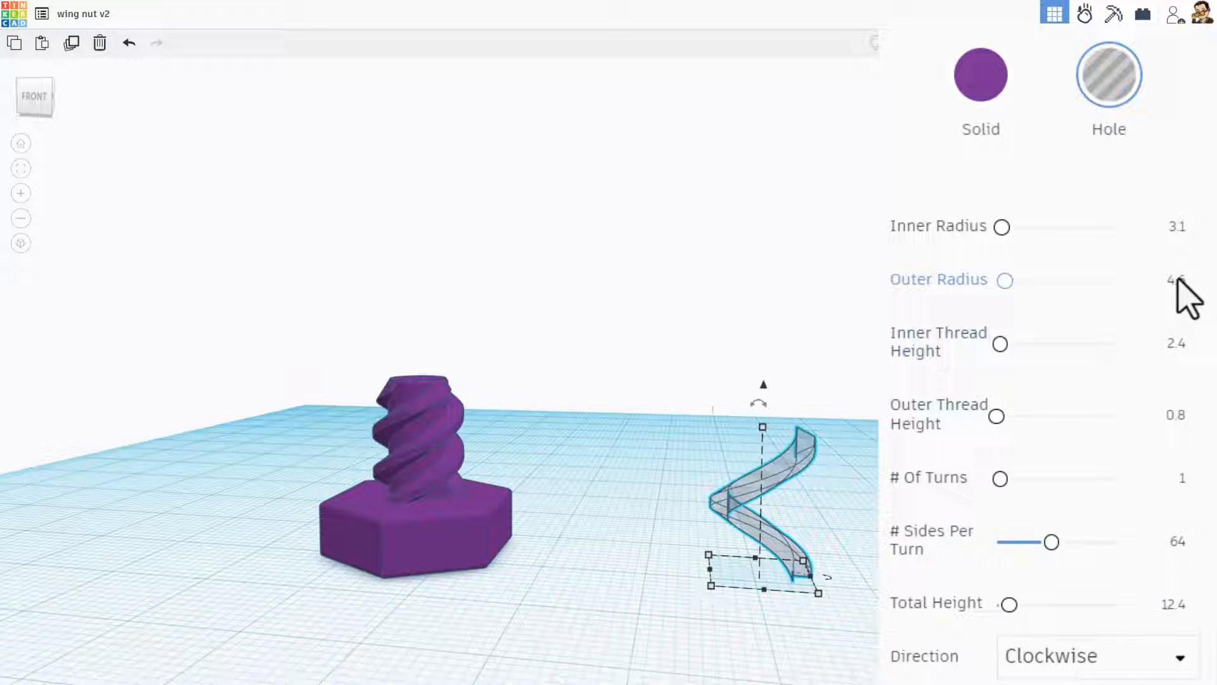
pyautogui.click(1177, 281)
pyautogui.write('2.8')
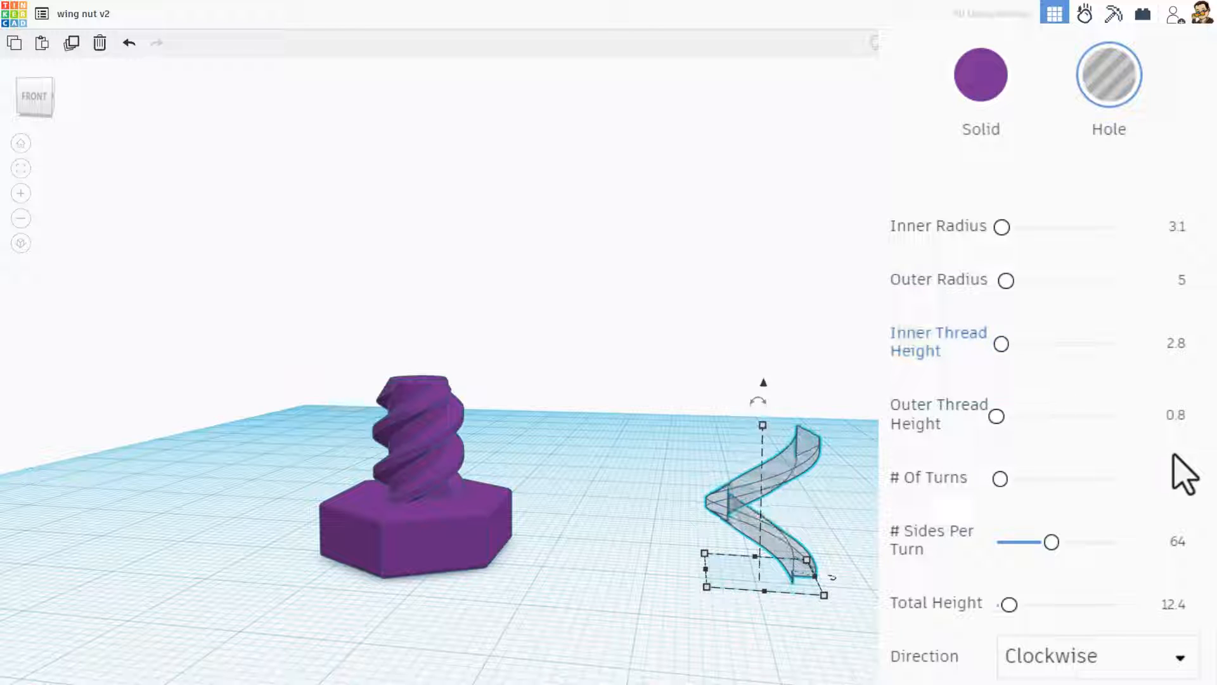
pyautogui.click(1160, 417)
pyautogui.write('0.9')
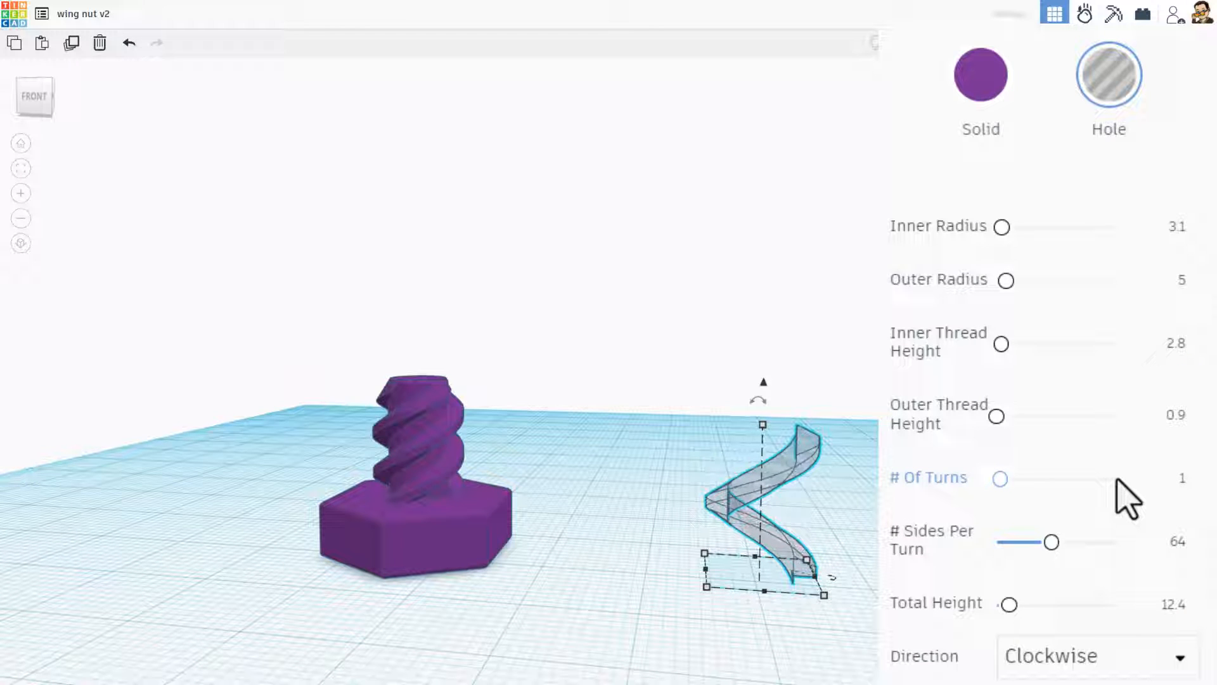
pyautogui.moveTo(893, 512)
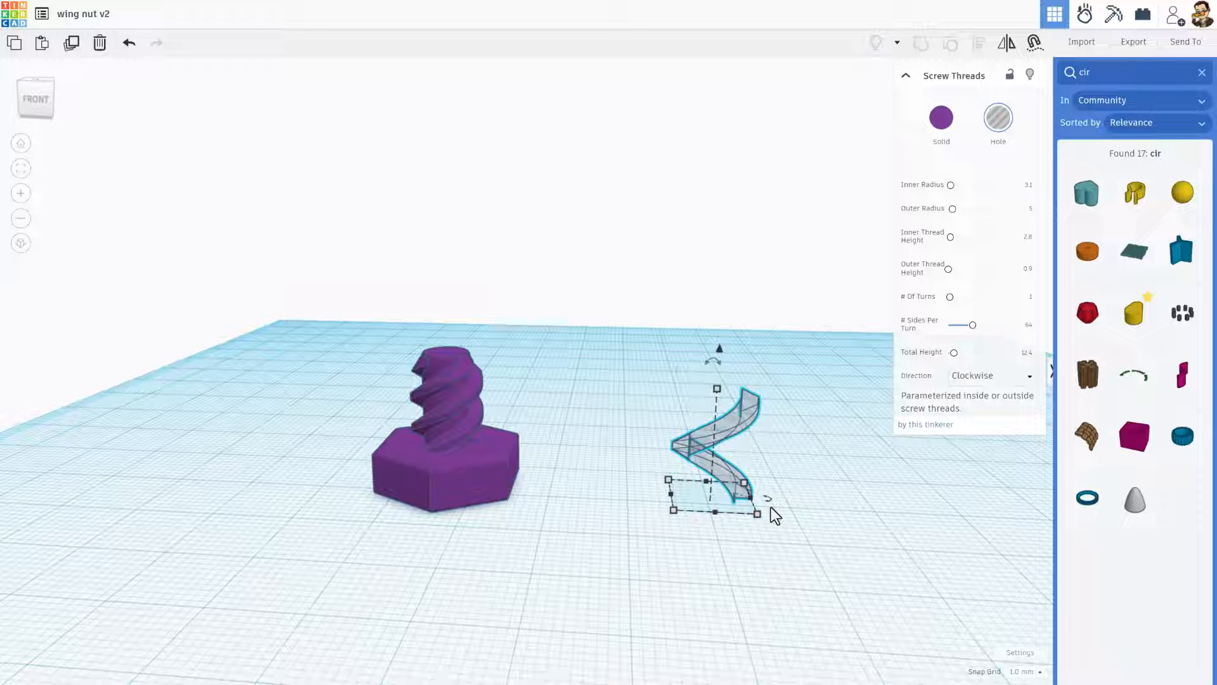
# Duplicate the thread hole into three copies 120° apart and group them beside the bolt
pyautogui.press('ctrl+d')
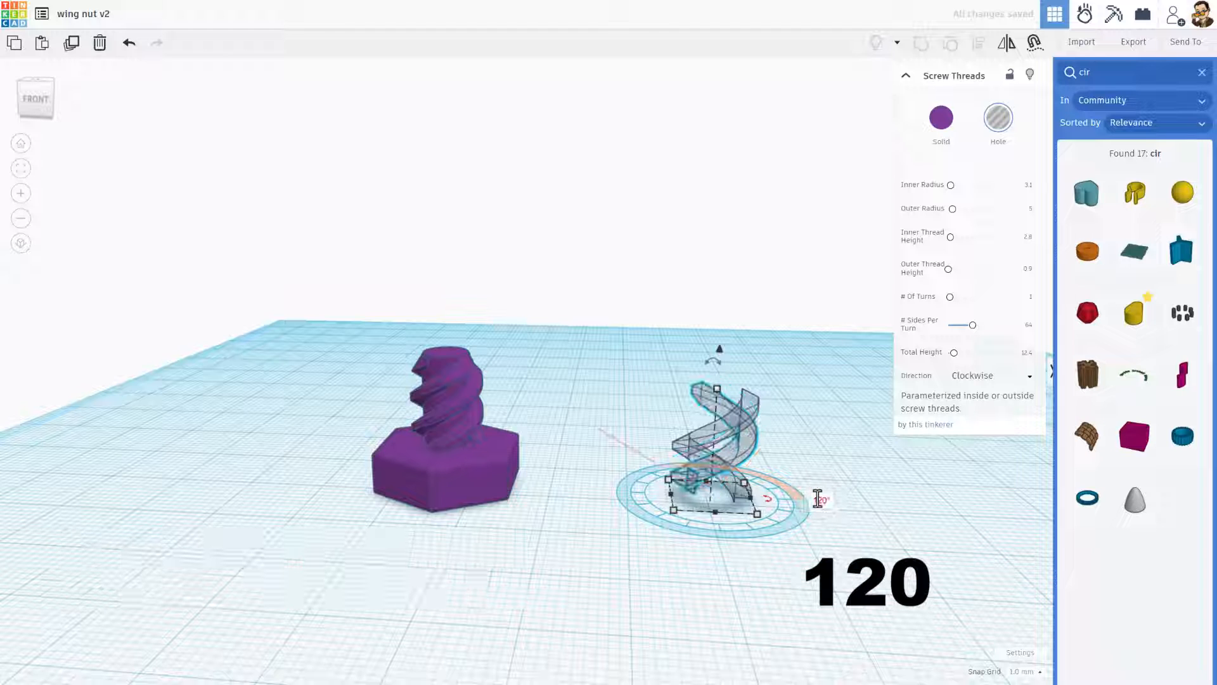
pyautogui.press('ctrl+d')
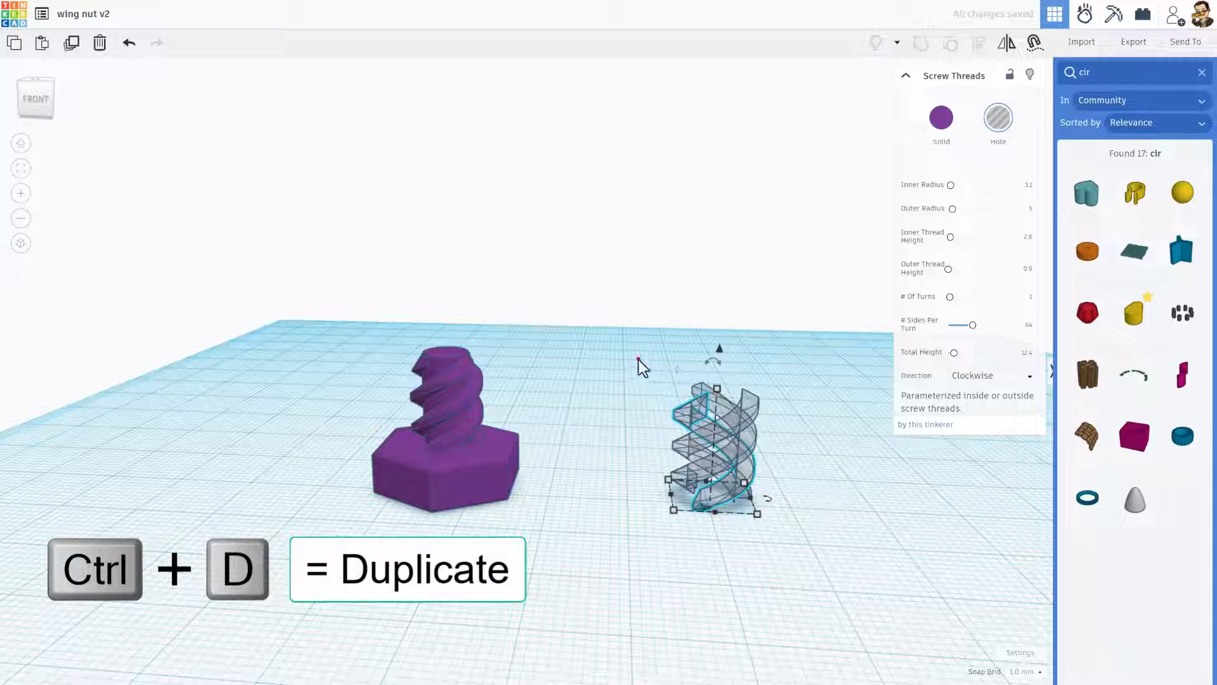
pyautogui.press('ctrl+g')
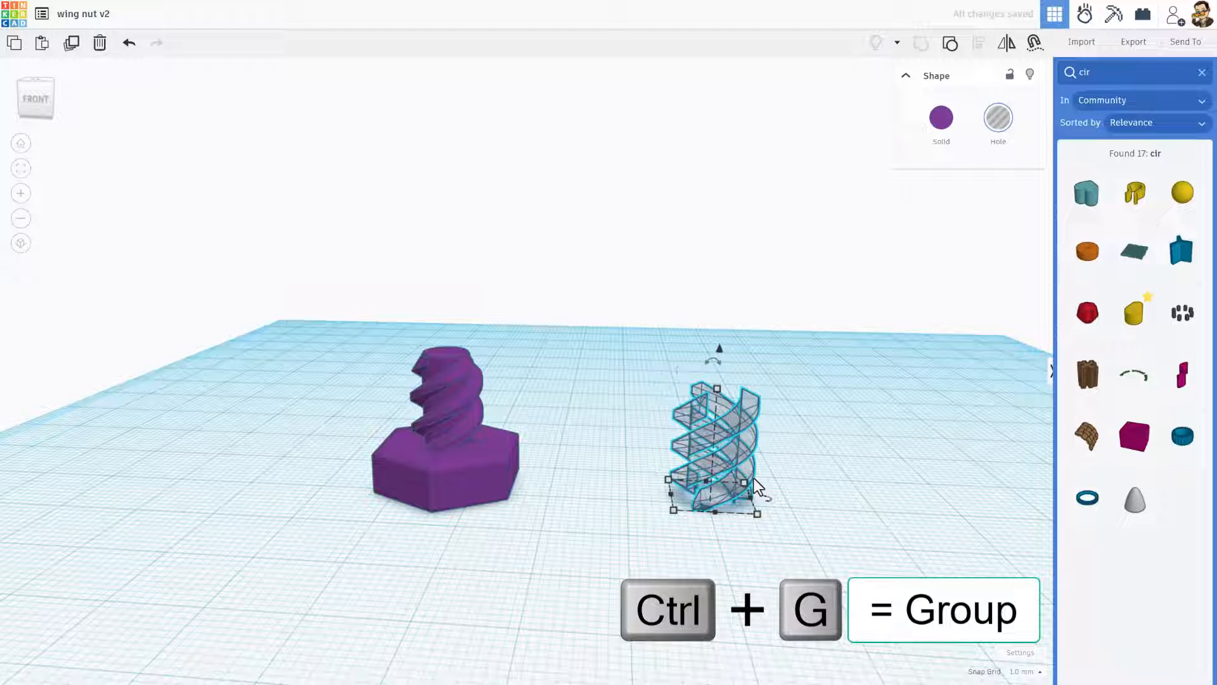
pyautogui.press('c')
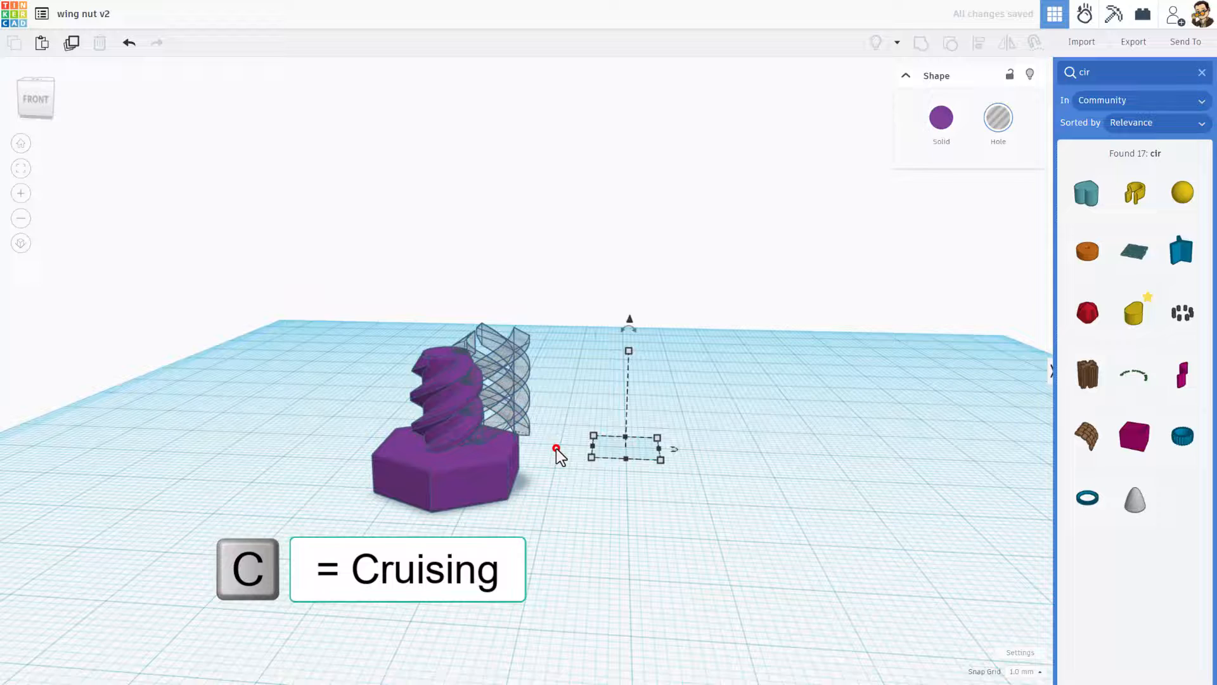
# Drag the thread hole group into place around the bolt's shaft on the hexagonal head
pyautogui.press('l')
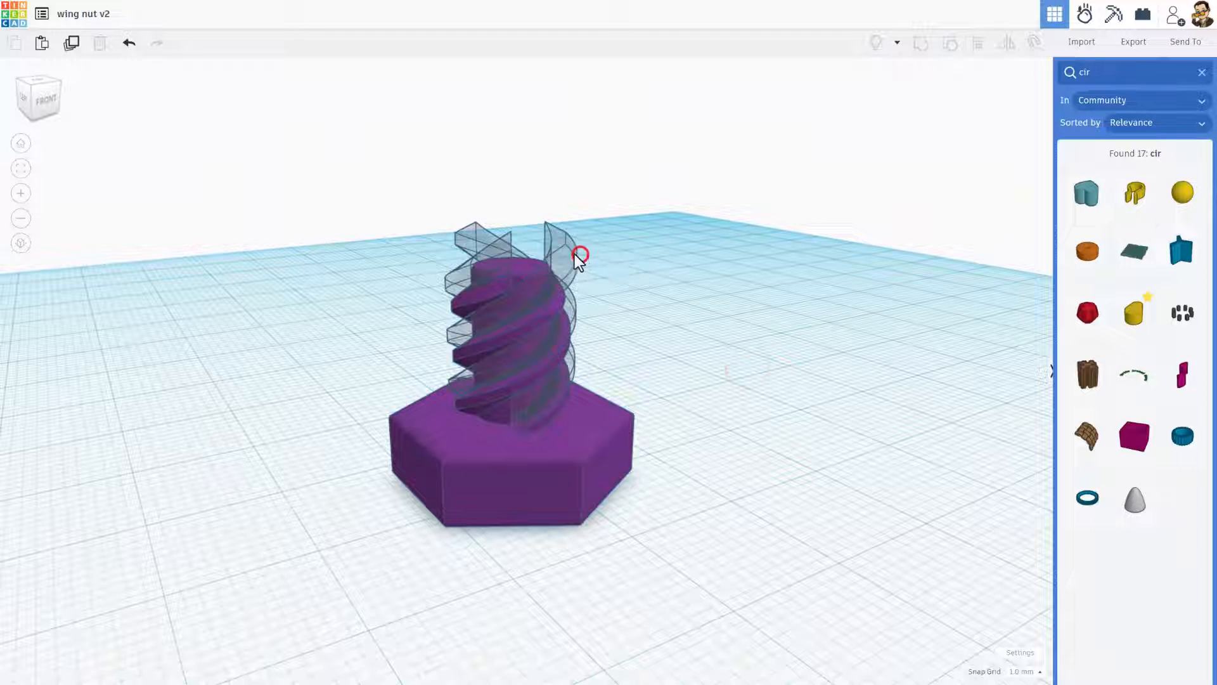
pyautogui.click(578, 256)
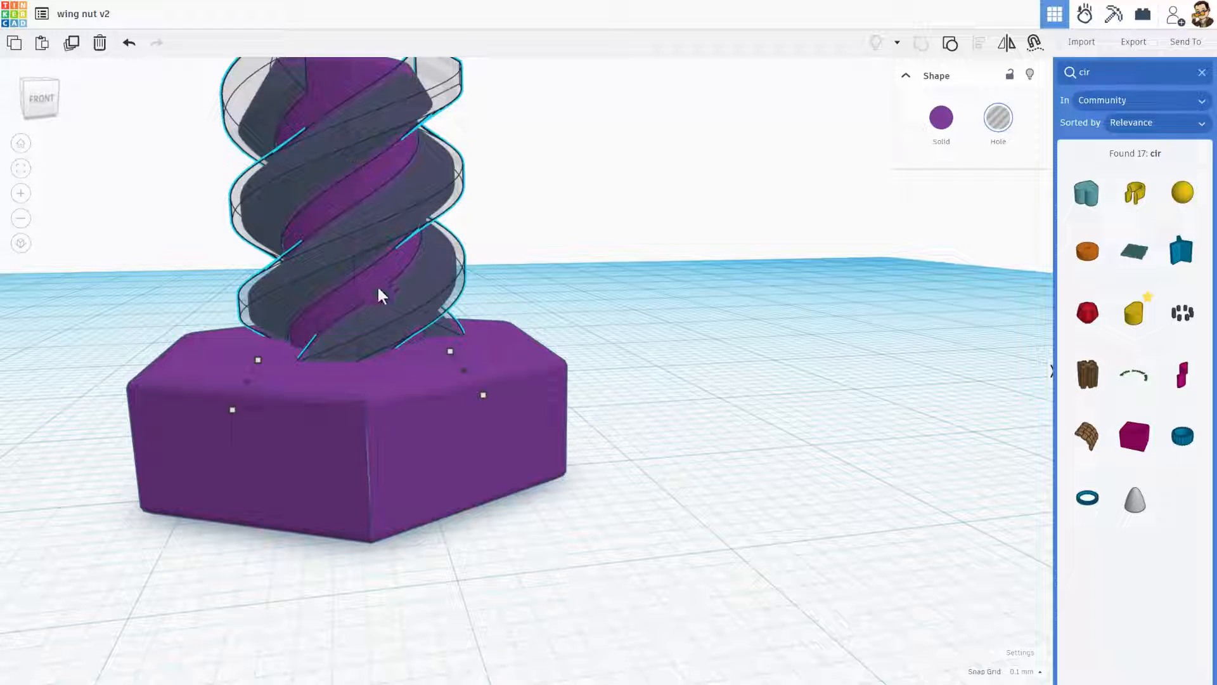
pyautogui.moveTo(381, 294); pyautogui.dragTo(519, 341)
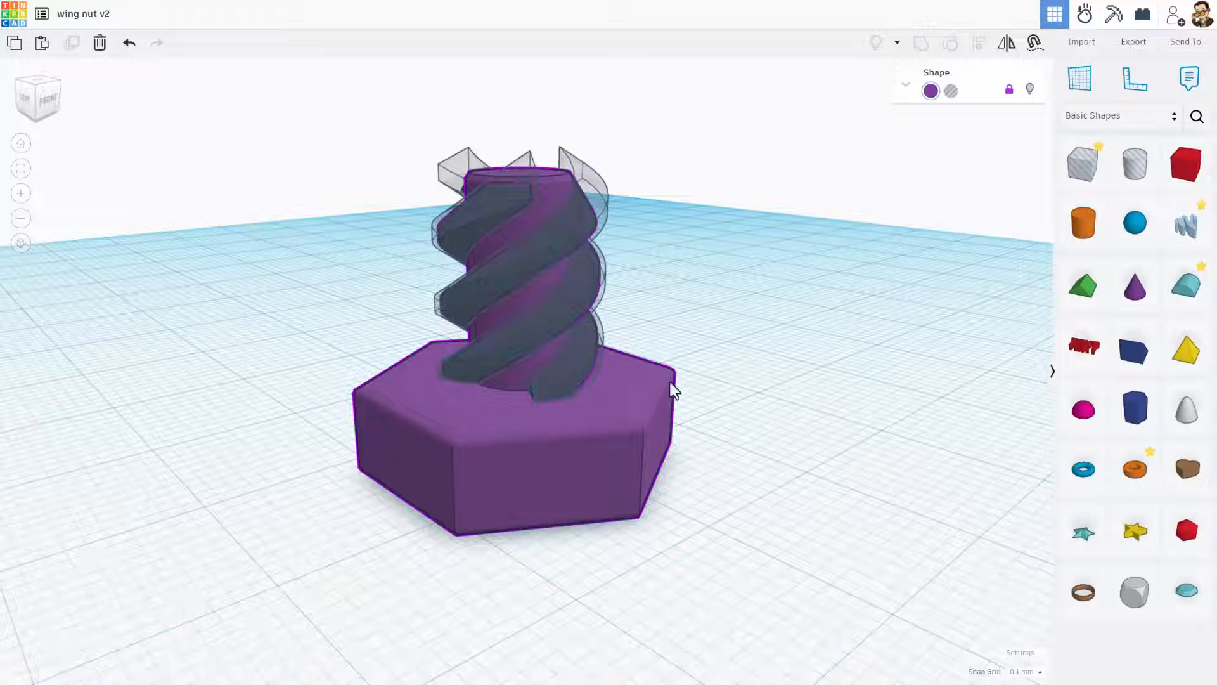
pyautogui.moveTo(1051, 435)
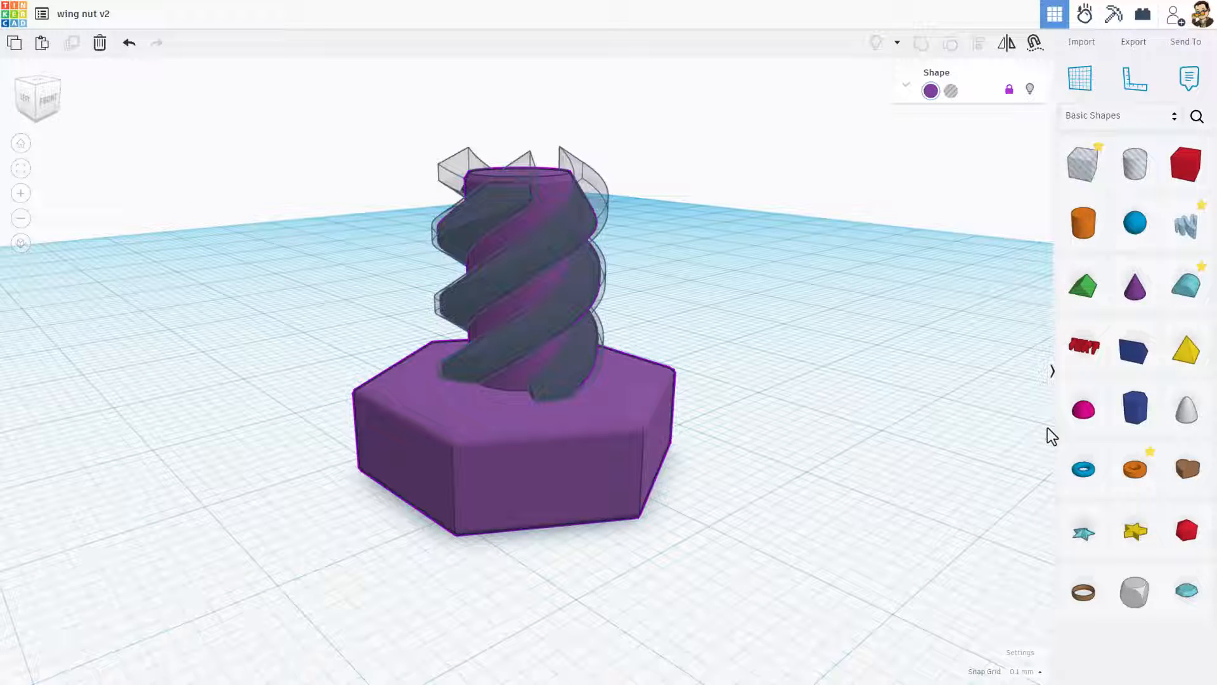
pyautogui.moveTo(1084, 411)
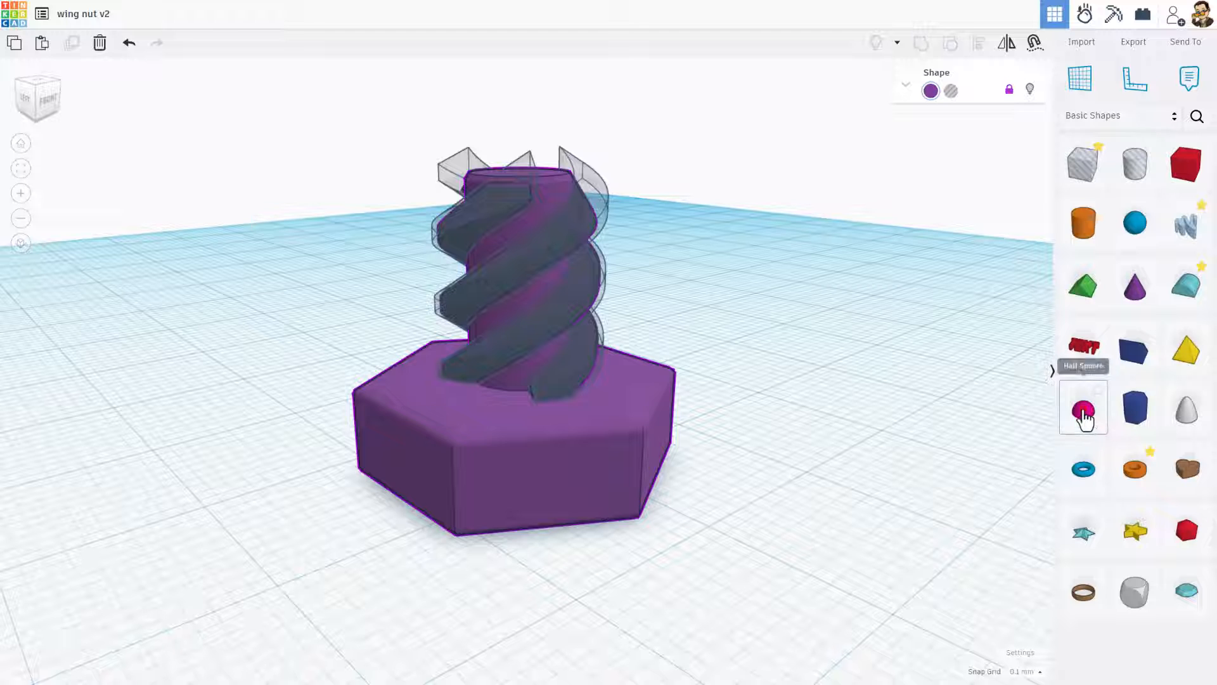
# Drop a magenta half sphere over the bolt's head and threads
pyautogui.click(1082, 409)
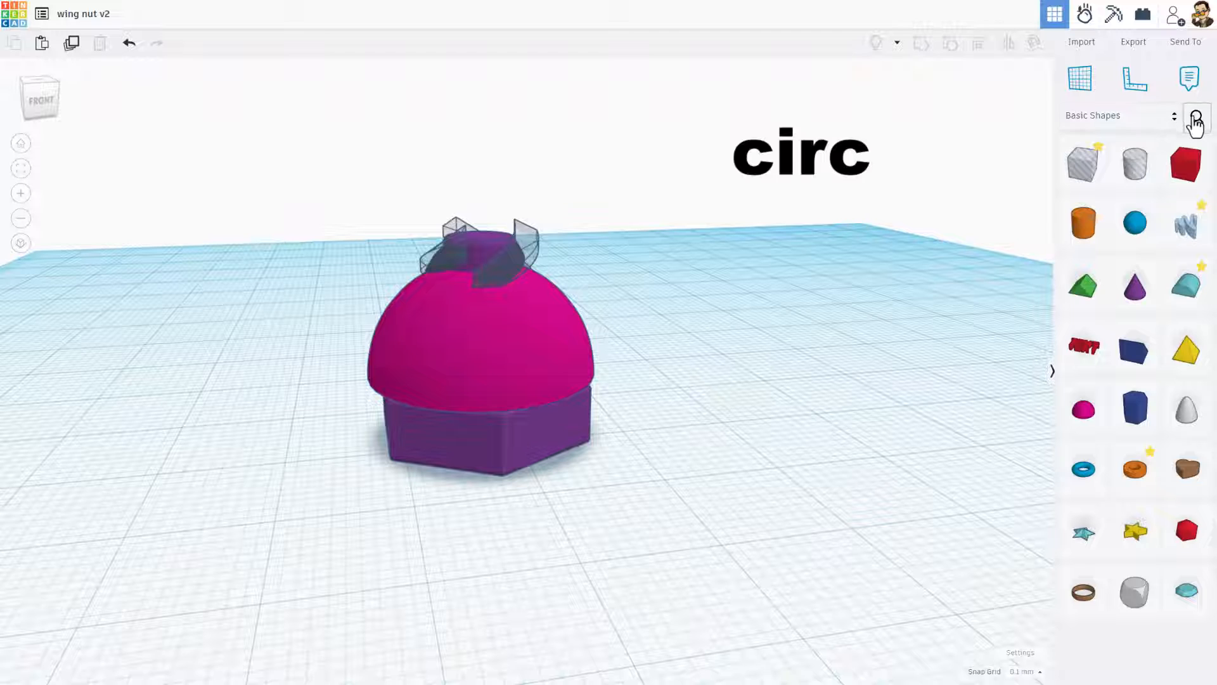
# Search the community shapes for 'circ' and add the Circular Trapezoid beside the bolt
pyautogui.click(1196, 122)
pyautogui.write('circ')
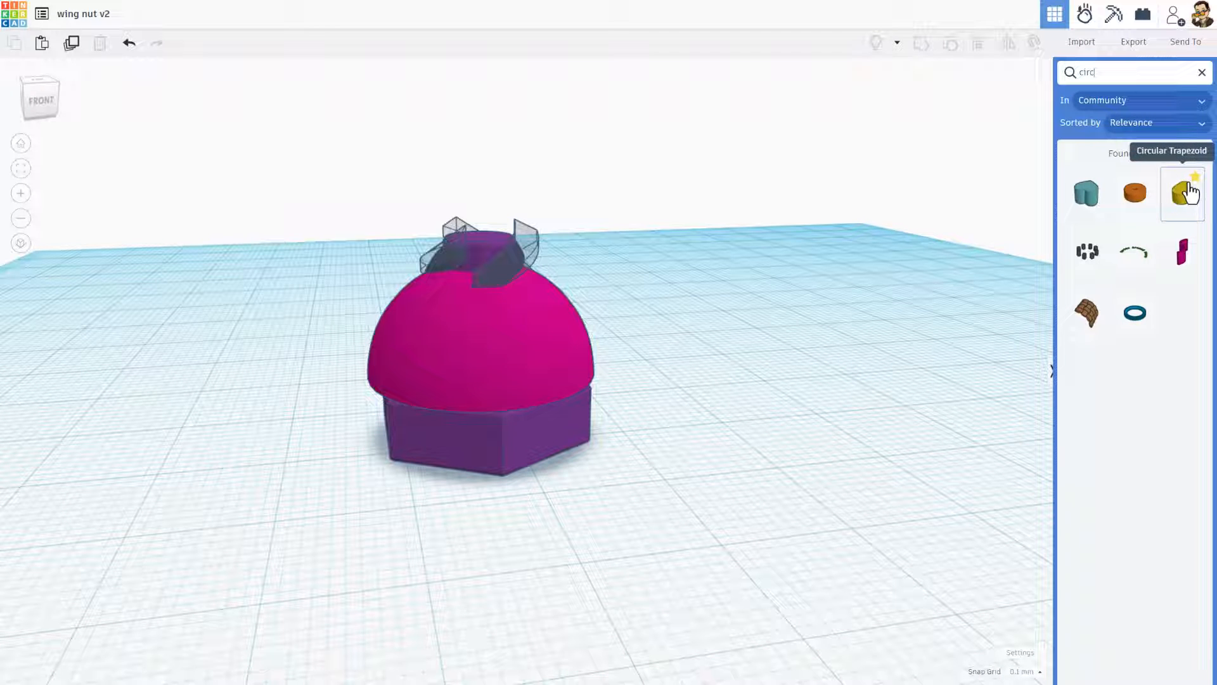
pyautogui.click(1180, 193)
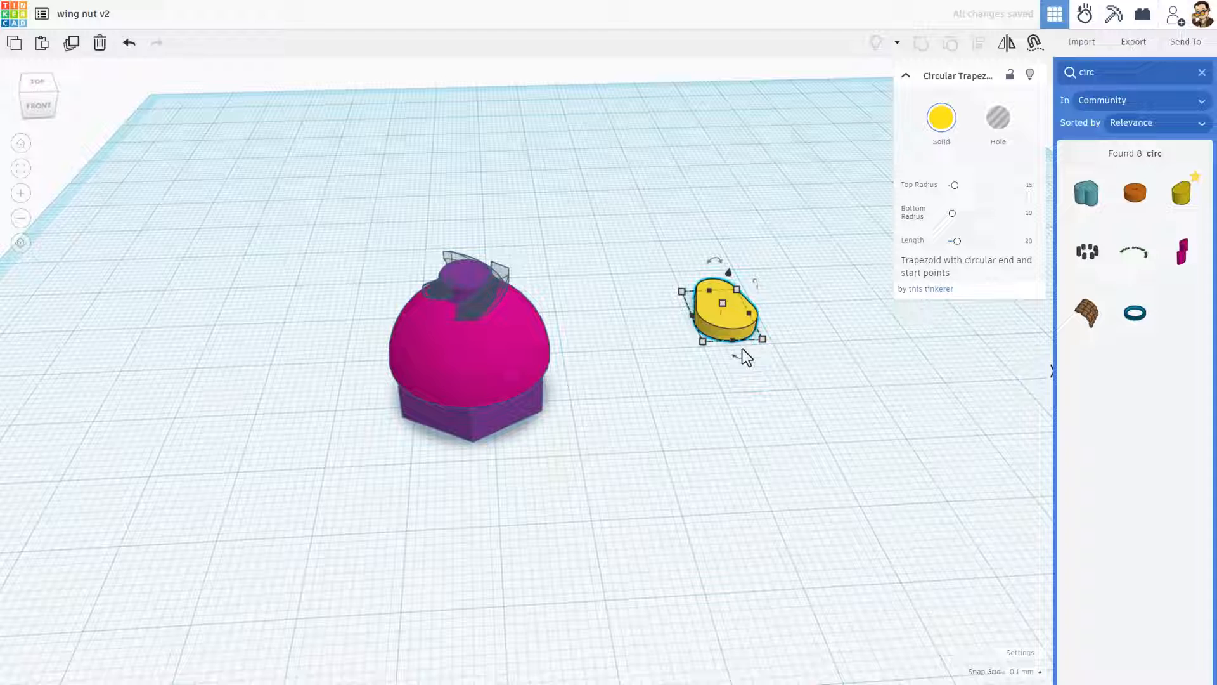
# Rotate the Circular Trapezoid in 45° steps until upright and lift it against the dome as a wing
pyautogui.moveTo(722, 307); pyautogui.dragTo(664, 392)
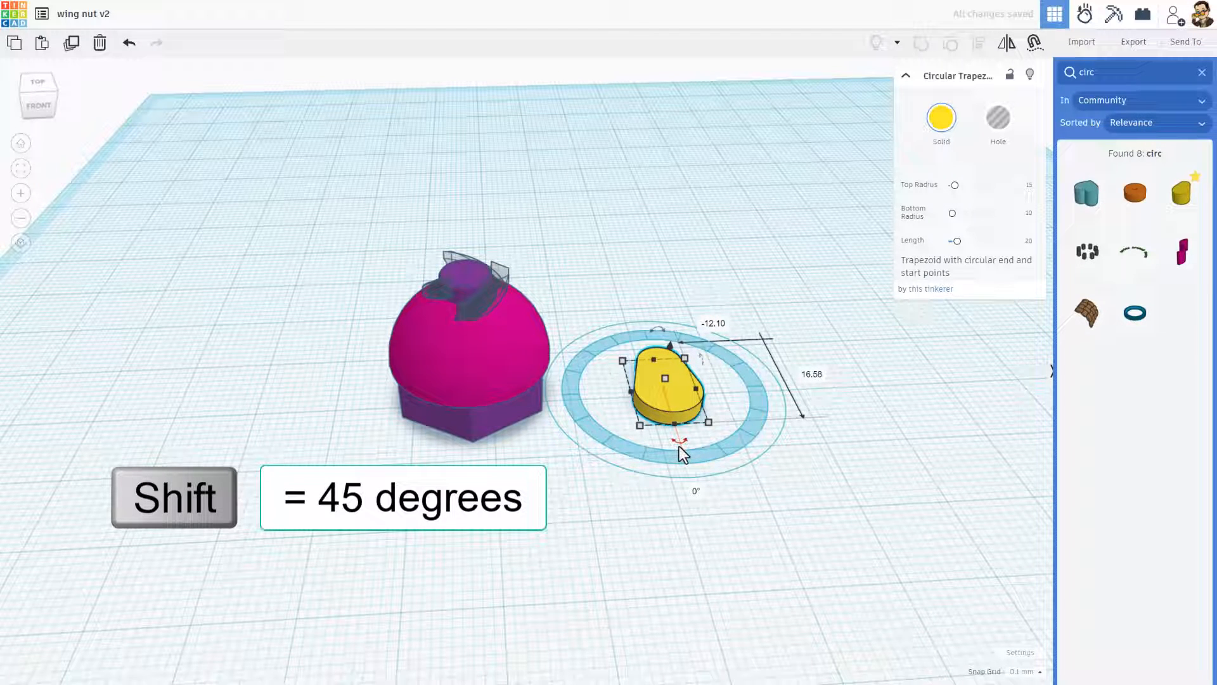
pyautogui.moveTo(680, 440); pyautogui.dragTo(734, 408)
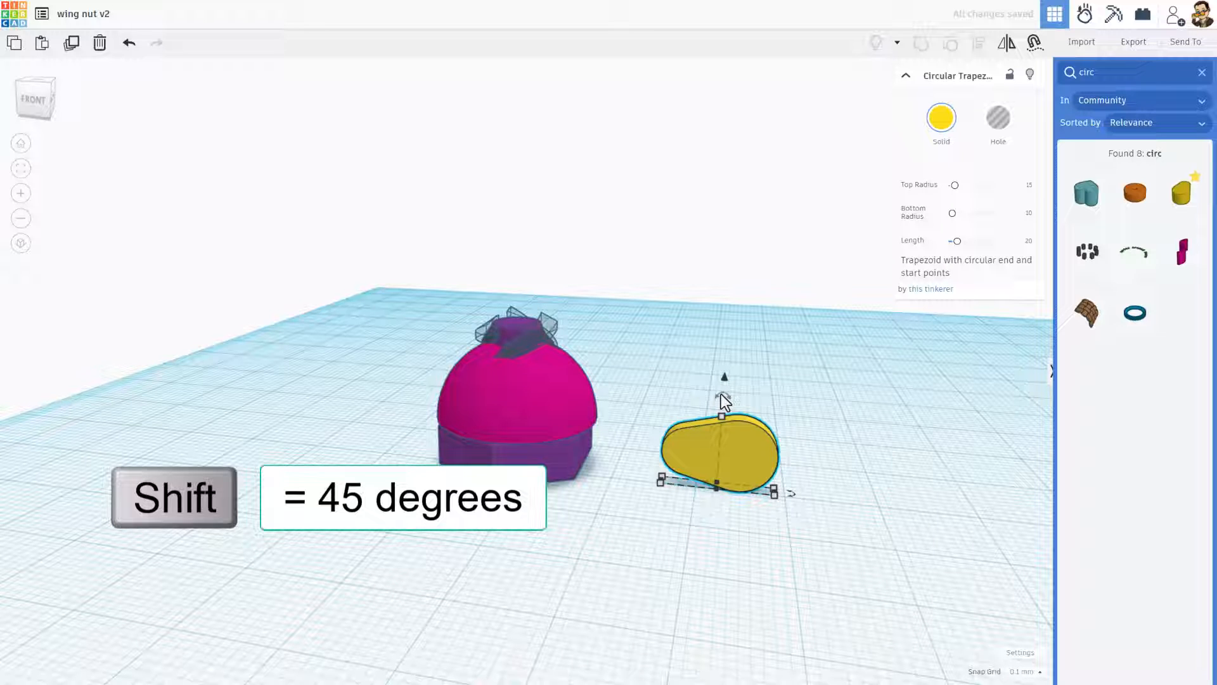
pyautogui.moveTo(722, 376); pyautogui.dragTo(729, 380)
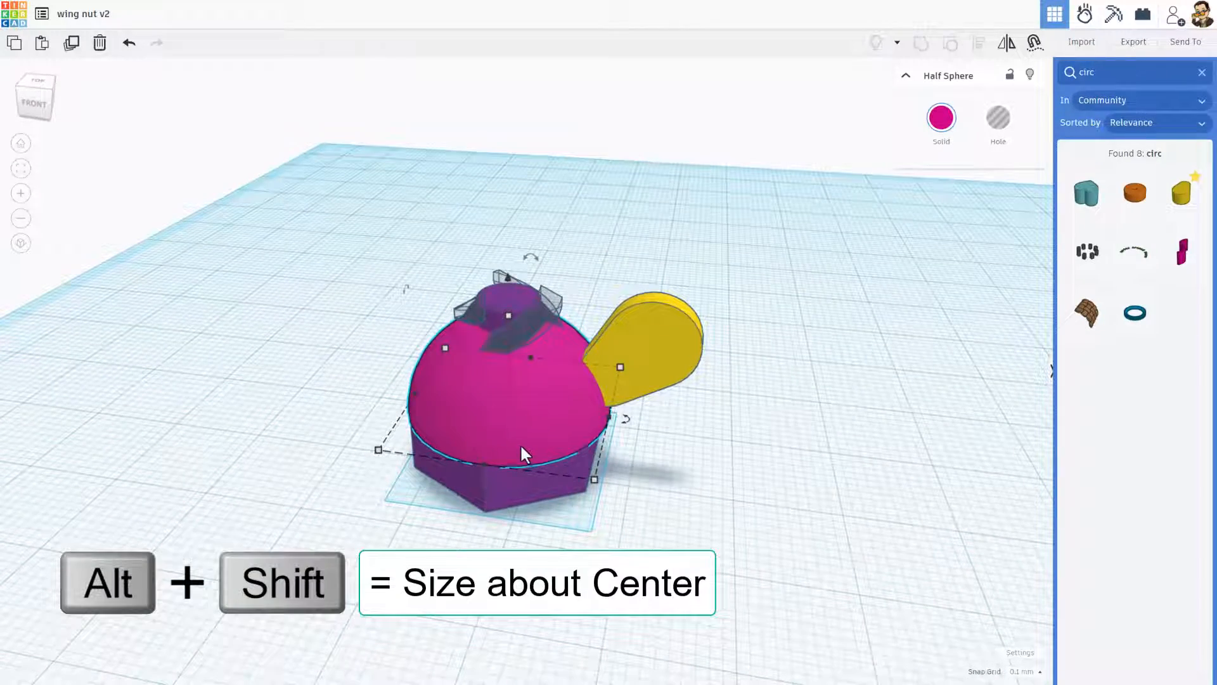
# Resize the dome evenly, duplicate the wing and mirror it to the opposite side
pyautogui.moveTo(591, 457); pyautogui.dragTo(592, 480)
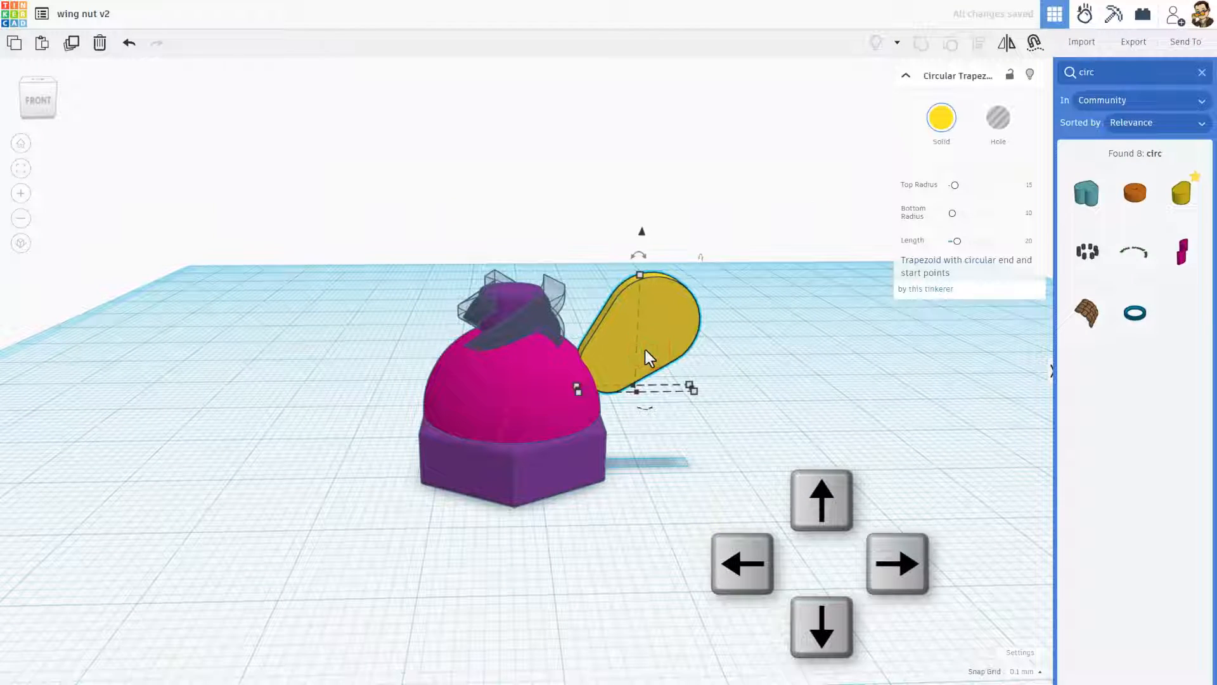
pyautogui.press('ctrl+d')
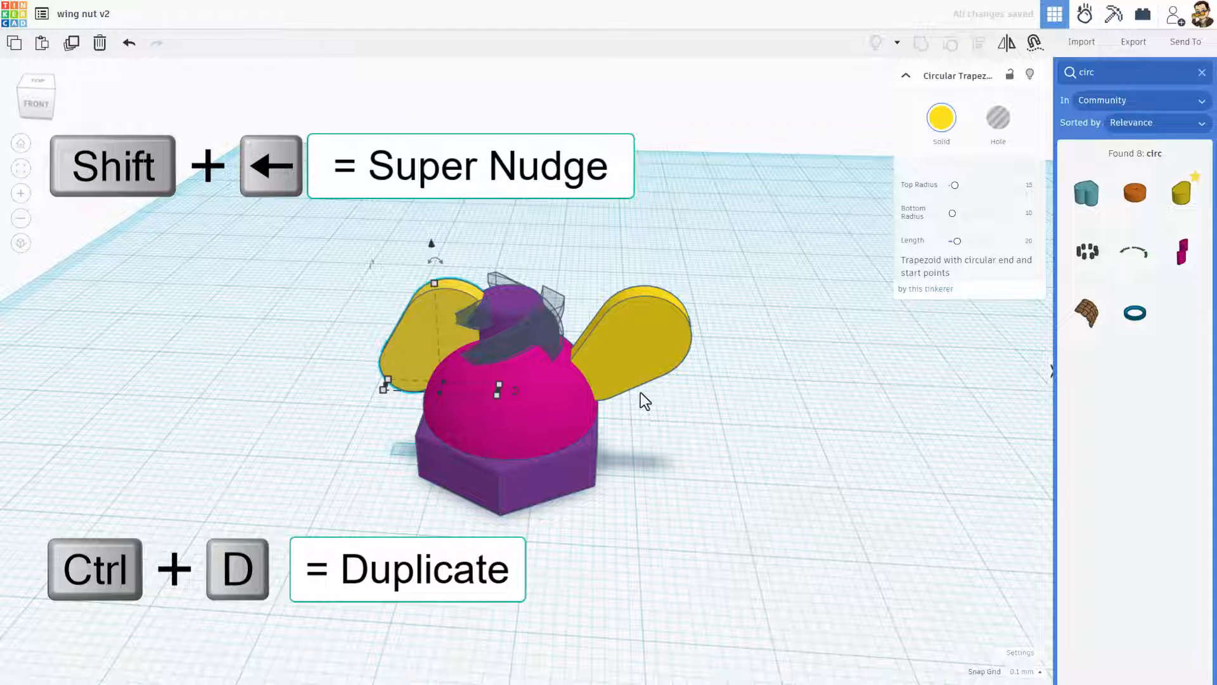
pyautogui.click(1001, 42)
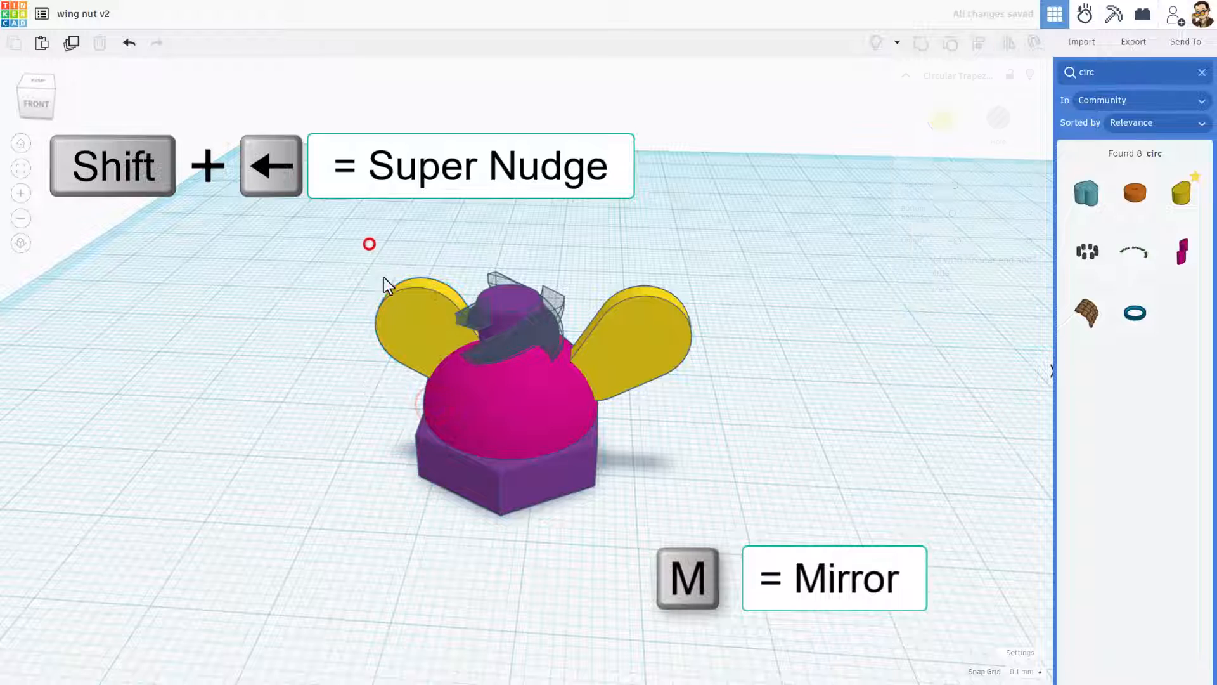
# Select the left wing and the other parts and group them into one wing nut
pyautogui.click(408, 318)
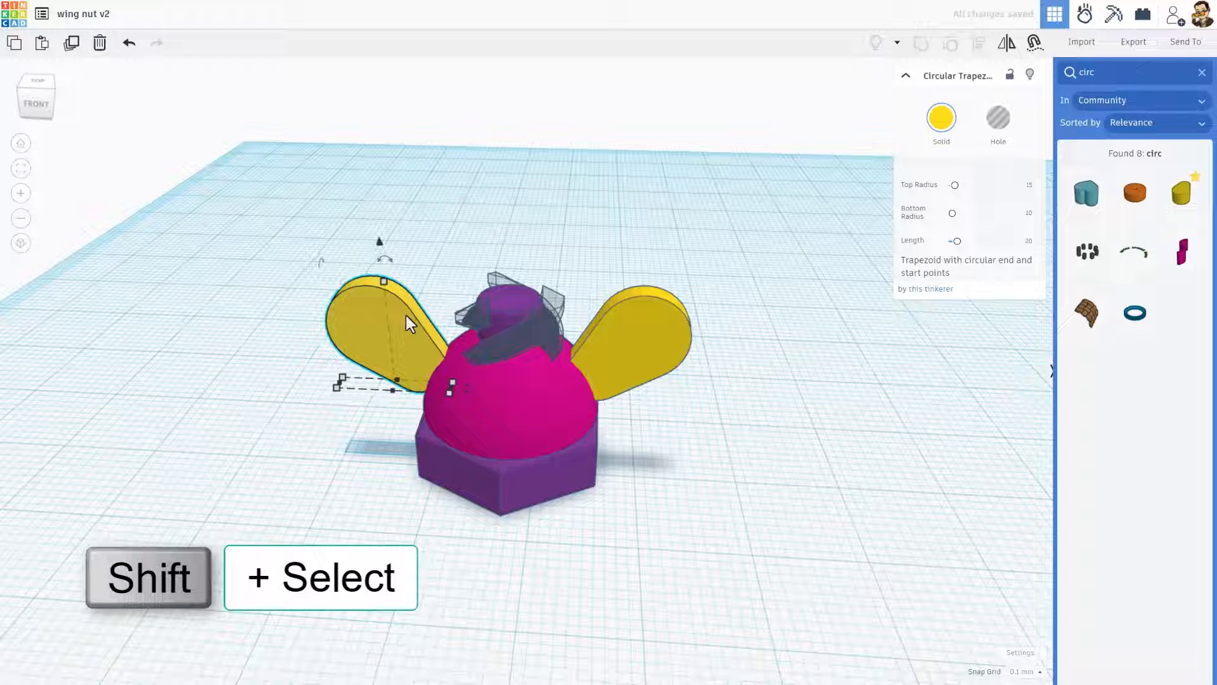
pyautogui.click(658, 343)
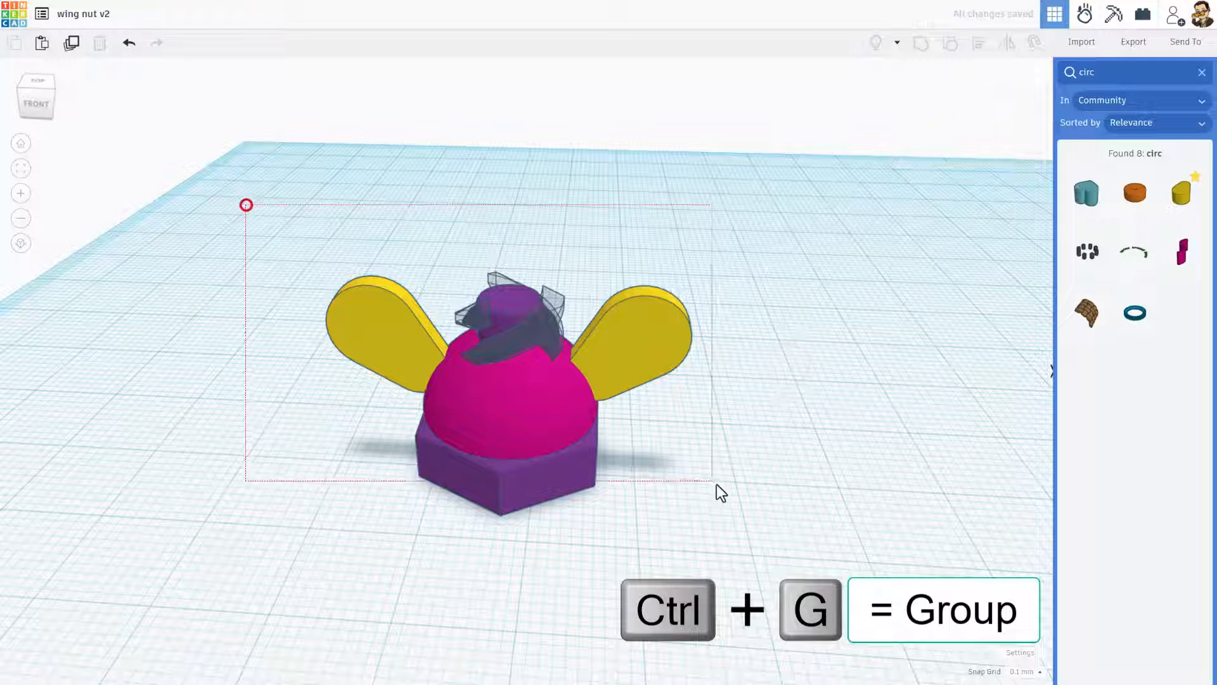
pyautogui.press('ctrl+g')
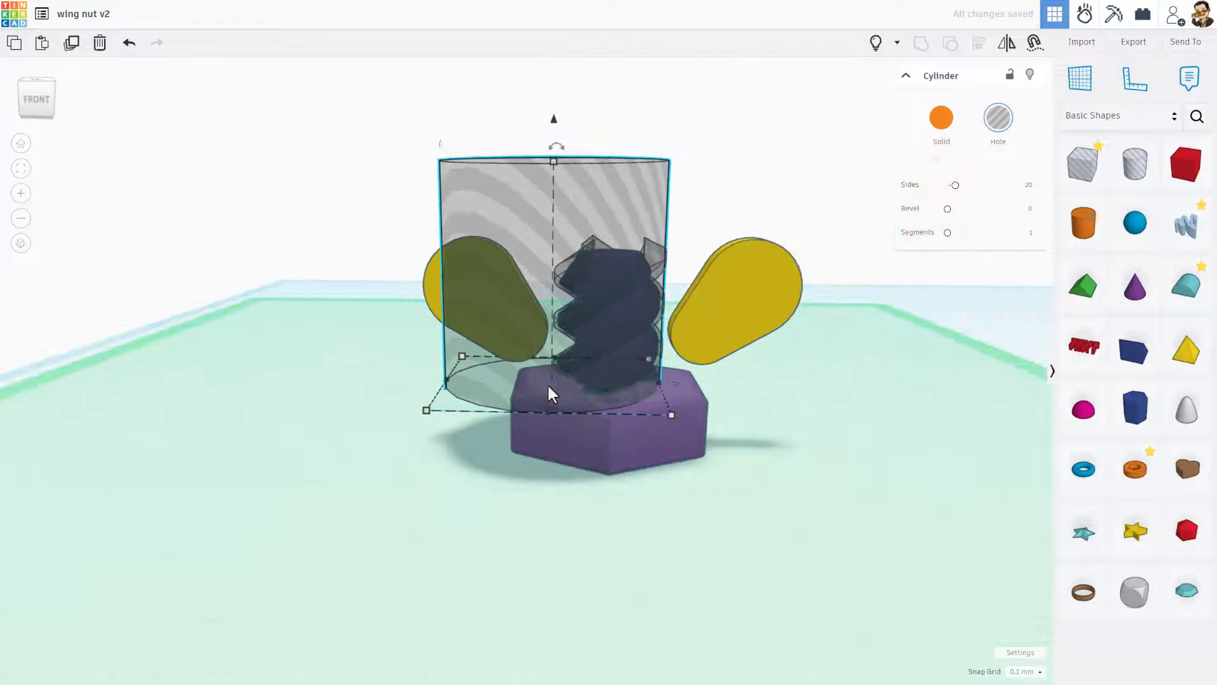
# Place a cylinder hole over the bolt thread and resize it to 20 by 20
pyautogui.moveTo(463, 357); pyautogui.dragTo(426, 412)
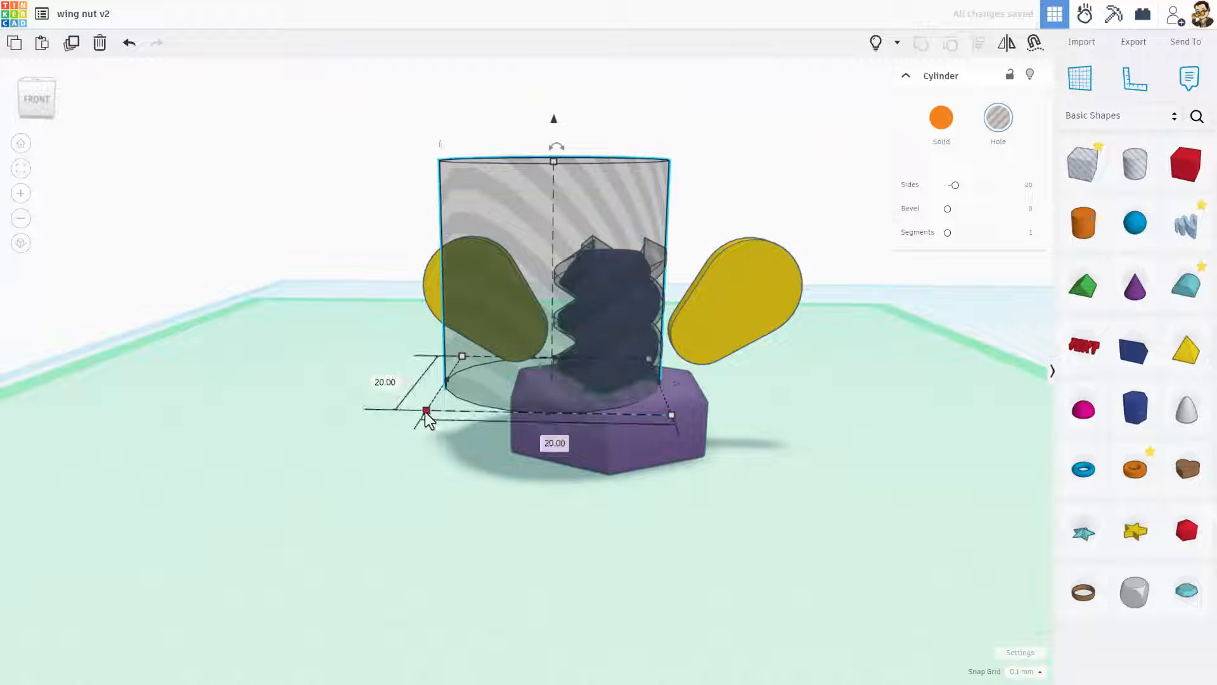
pyautogui.moveTo(425, 412); pyautogui.dragTo(452, 404)
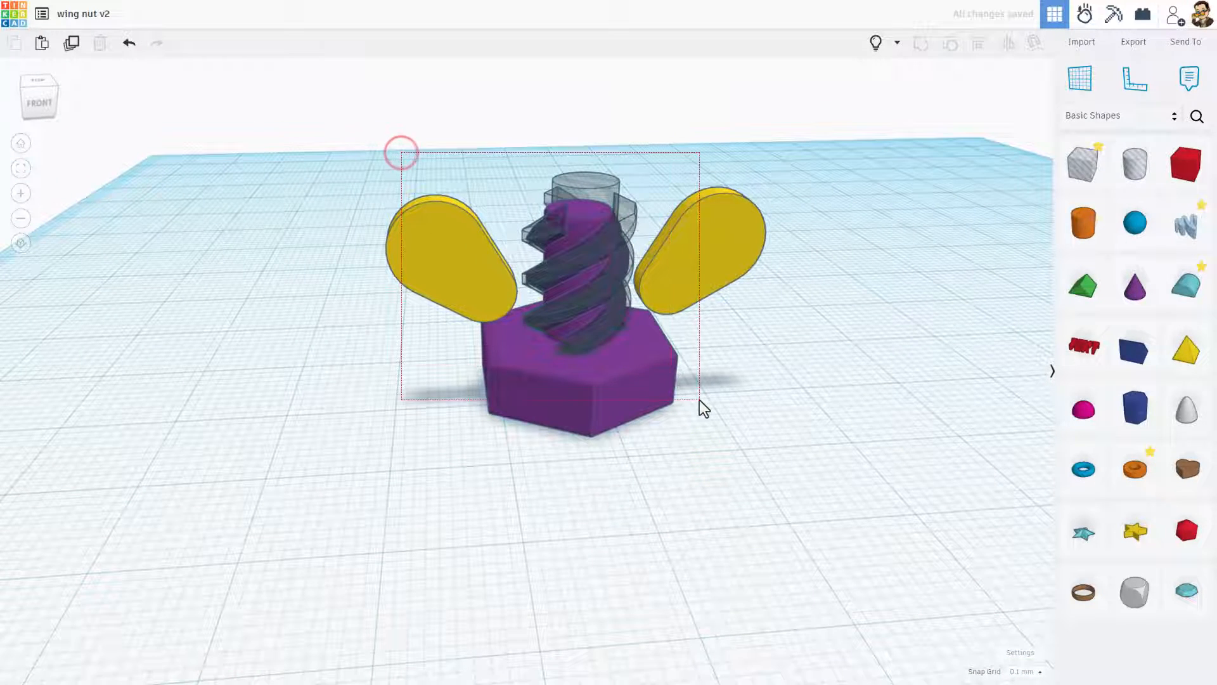
pyautogui.press('l')
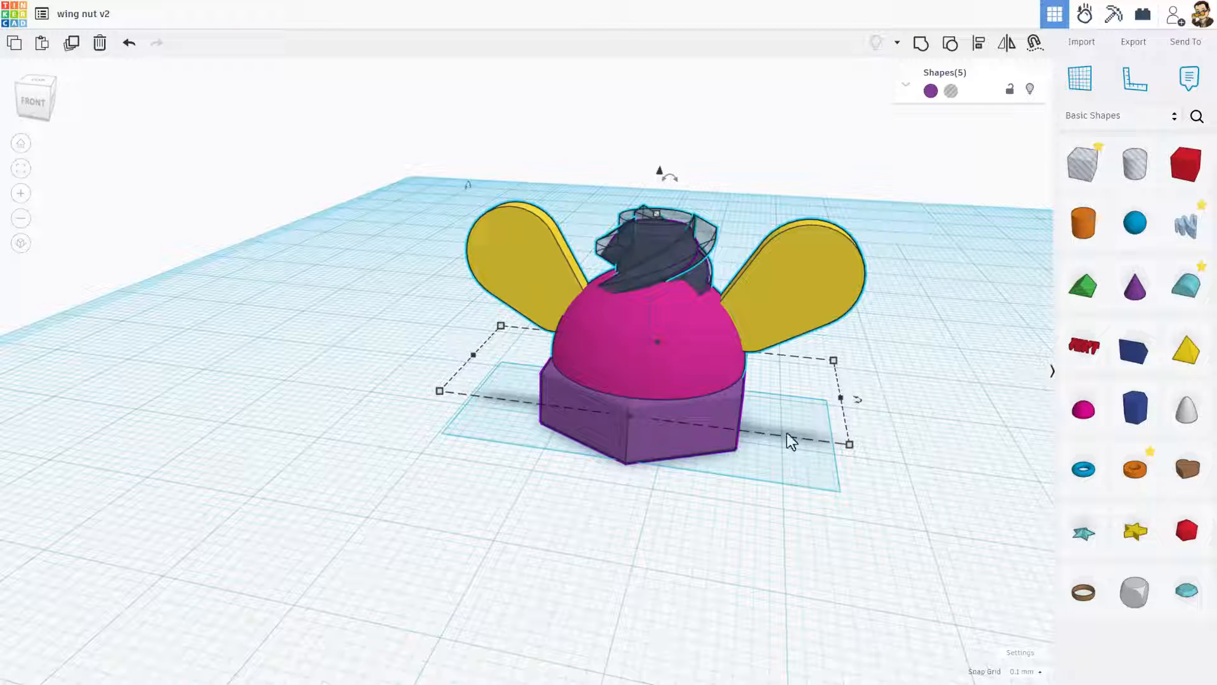
# Group the dome, wings and thread hole into one nut, then toggle transparency off
pyautogui.press('ctrl+g')
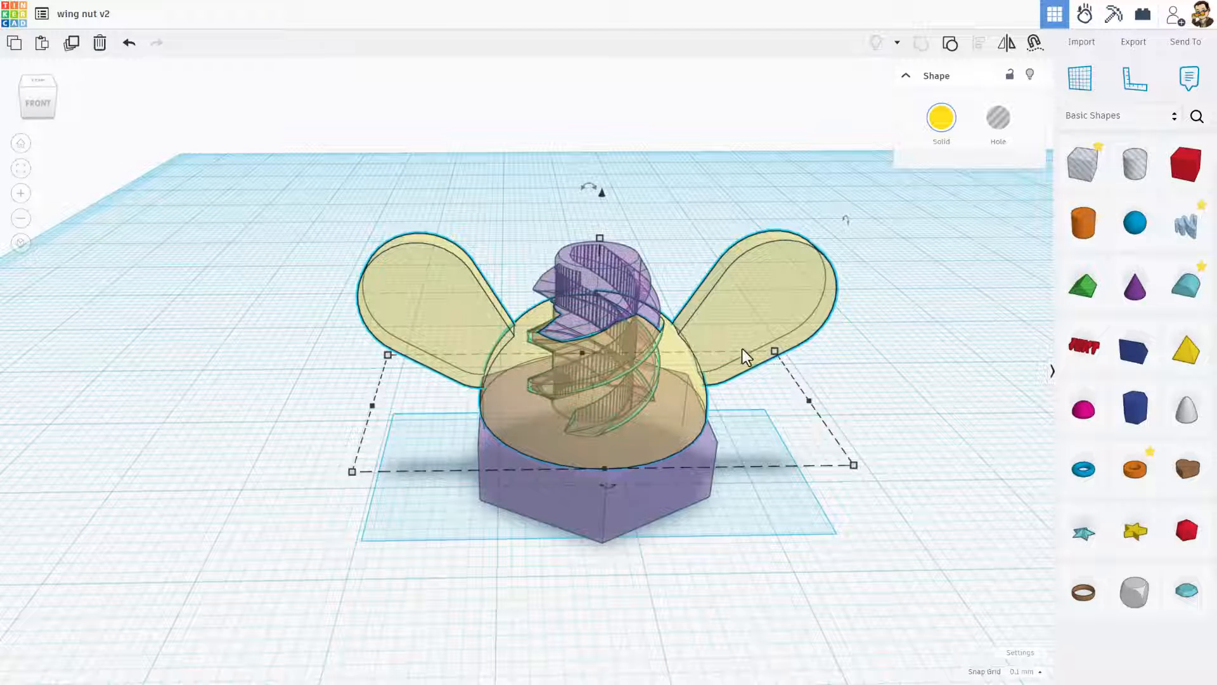
pyautogui.press('t')
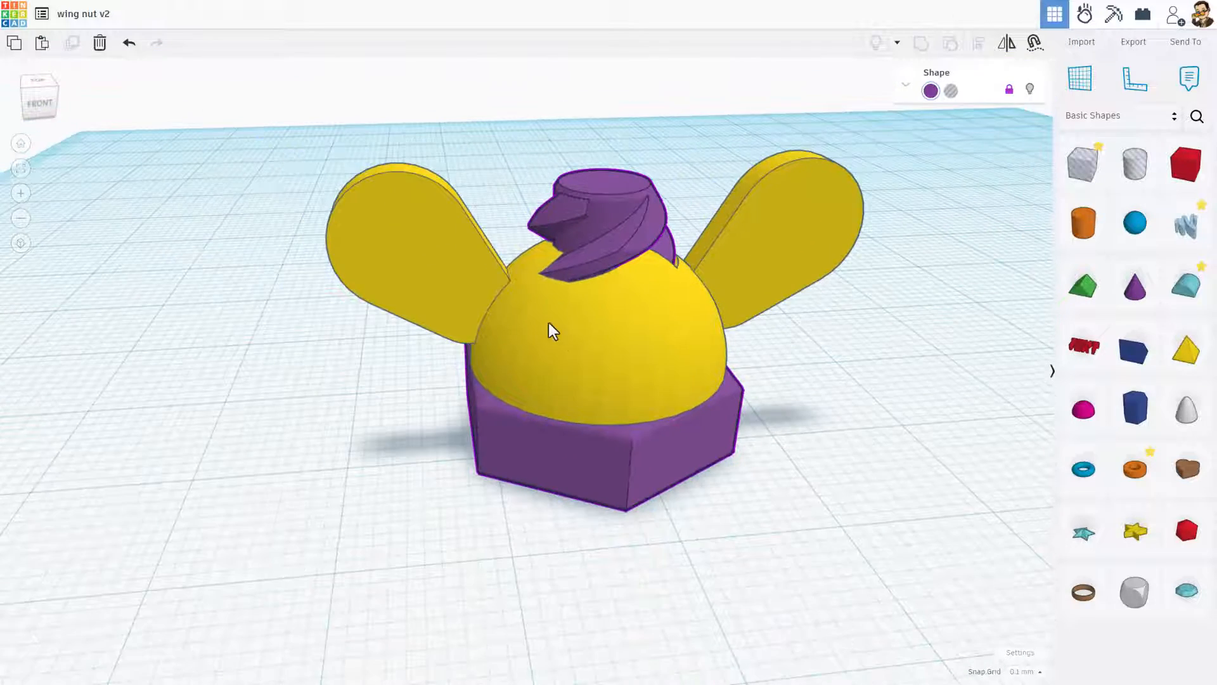
# Hide the wing nut and add a cone hole at the bolt's base
pyautogui.click(550, 329)
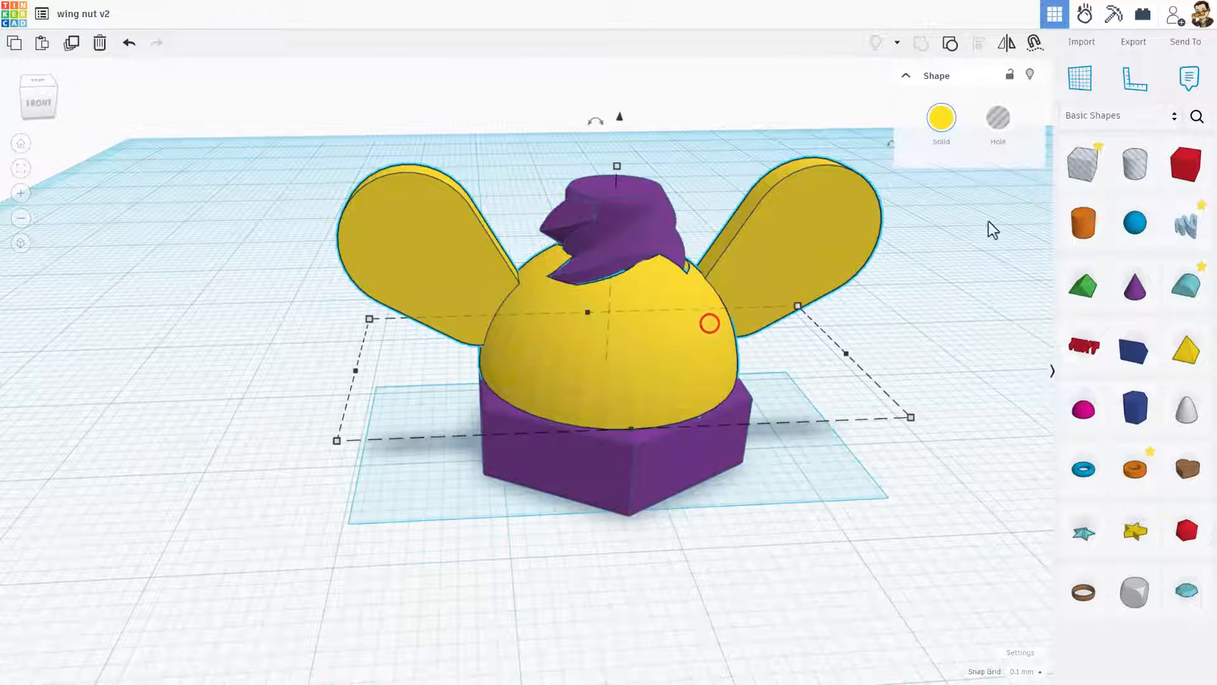
pyautogui.click(99, 42)
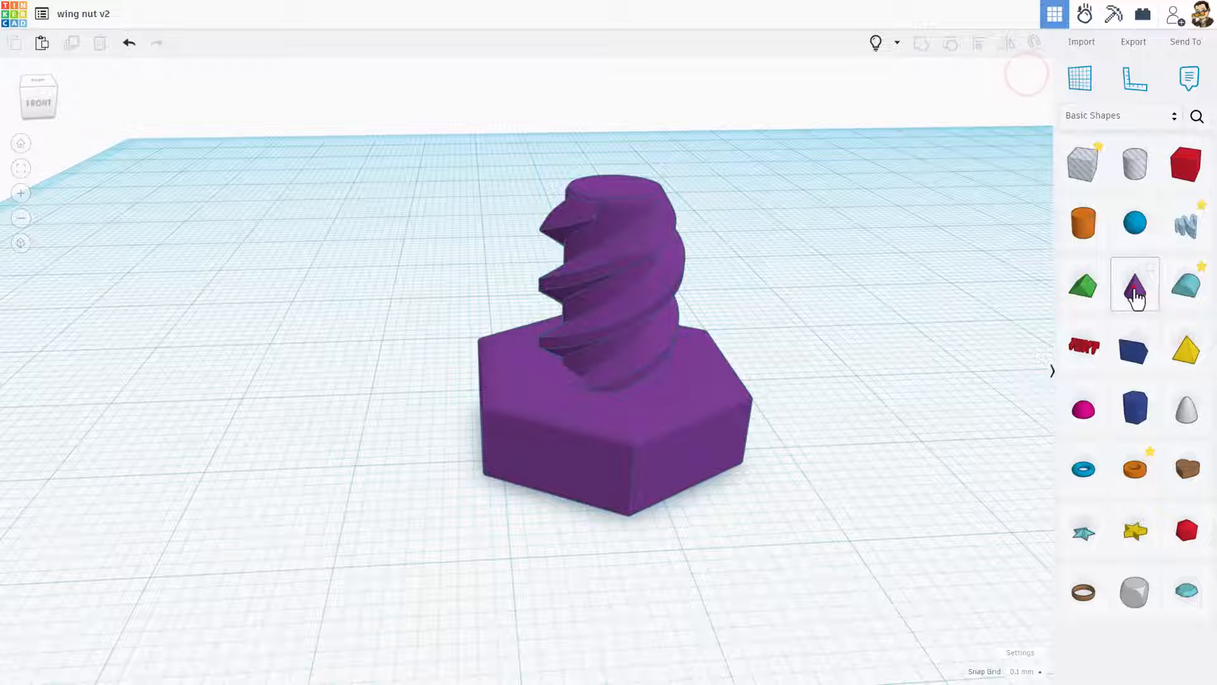
pyautogui.click(1134, 286)
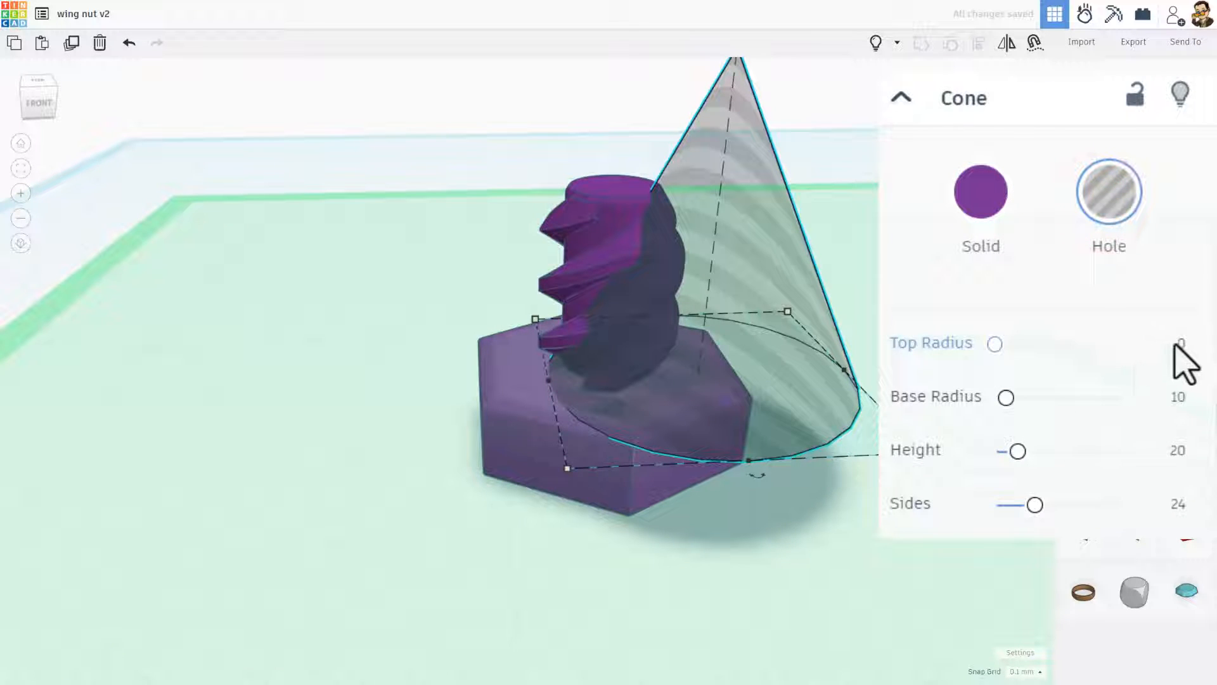
# Set the cone hole's top radius to 3 and adjust its base radius
pyautogui.click(1176, 342)
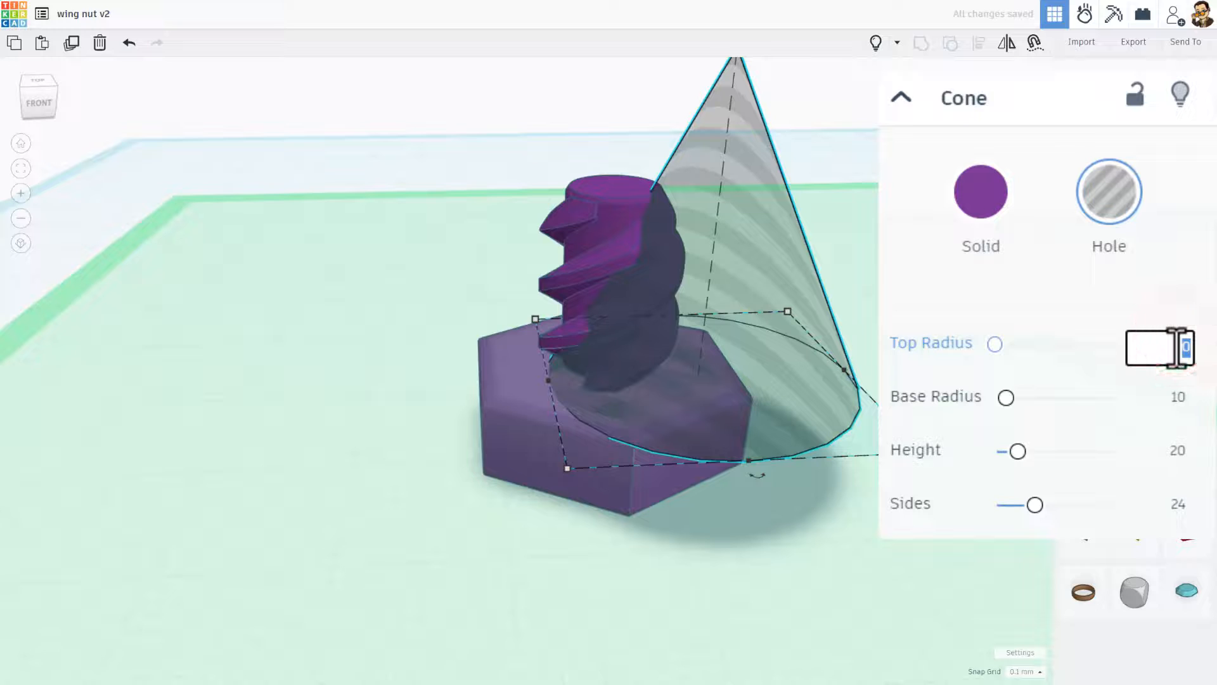
pyautogui.write('3')
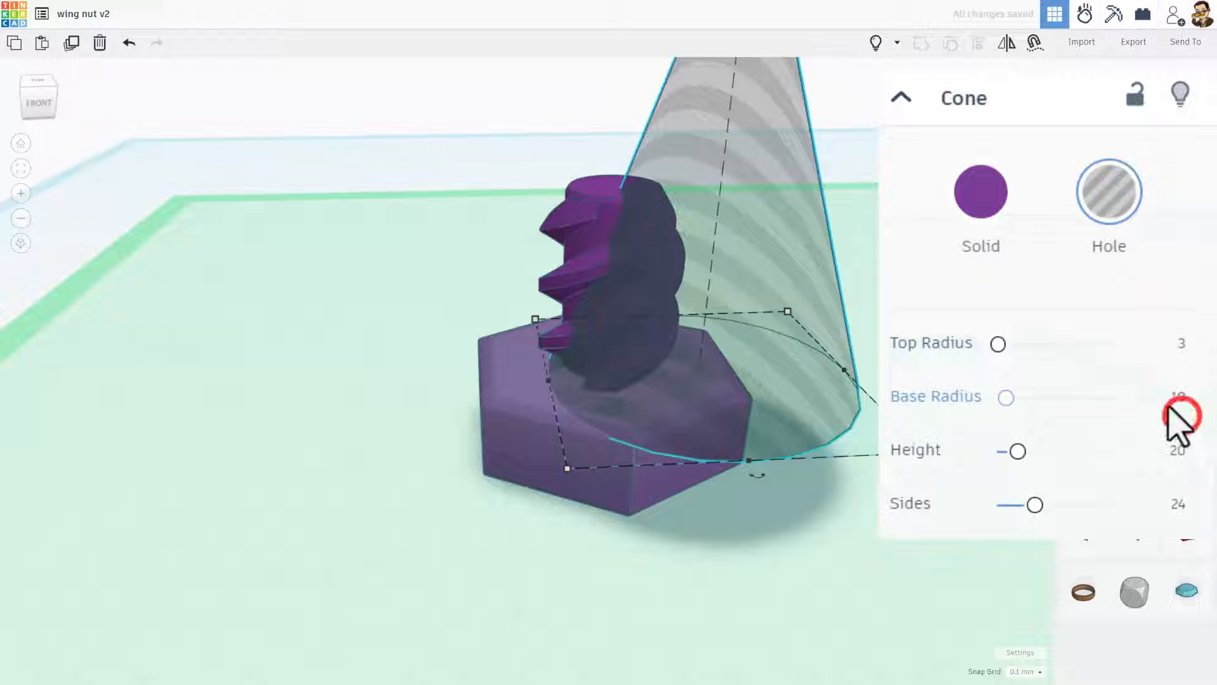
pyautogui.click(1176, 395)
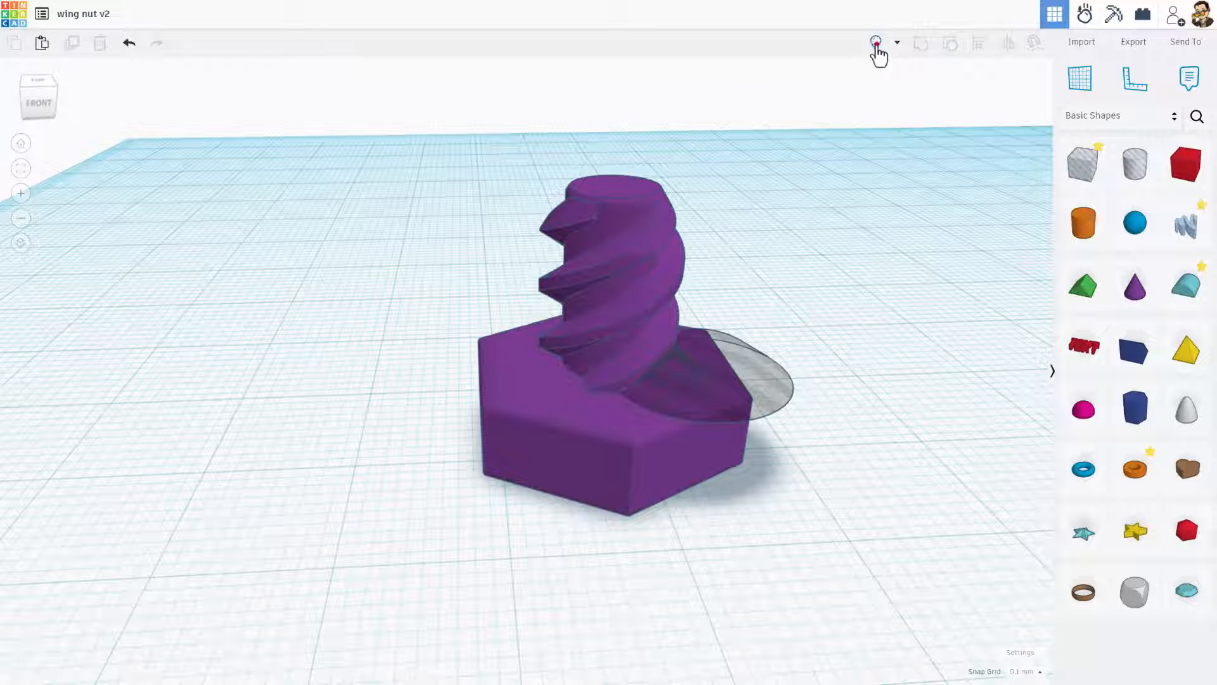
# Show the hidden wing nut and group it with the cone hole into one shape
pyautogui.press('ctrl+a')
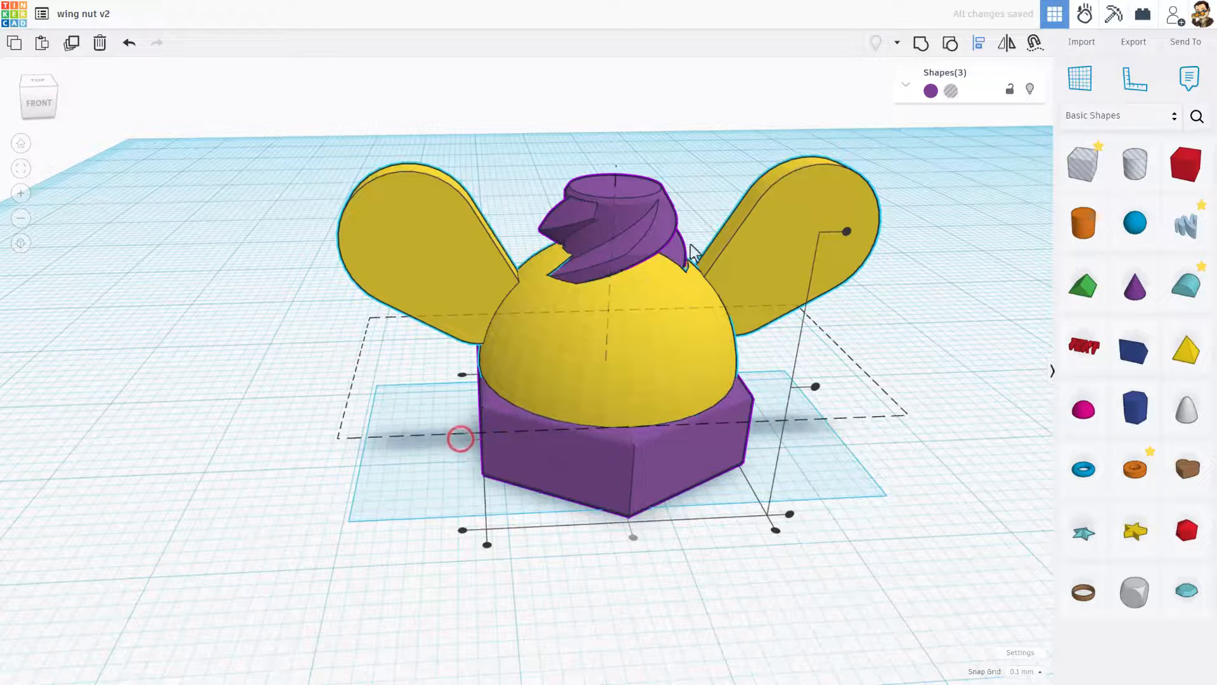
pyautogui.press('ctrl+g')
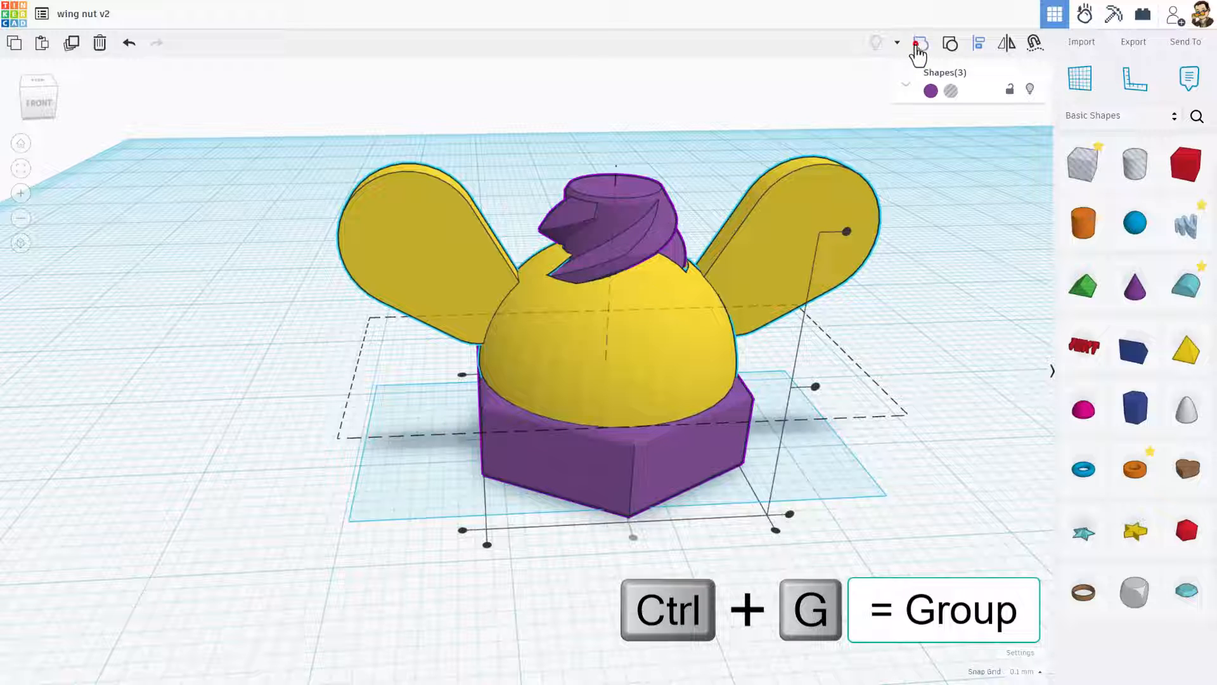
pyautogui.click(919, 42)
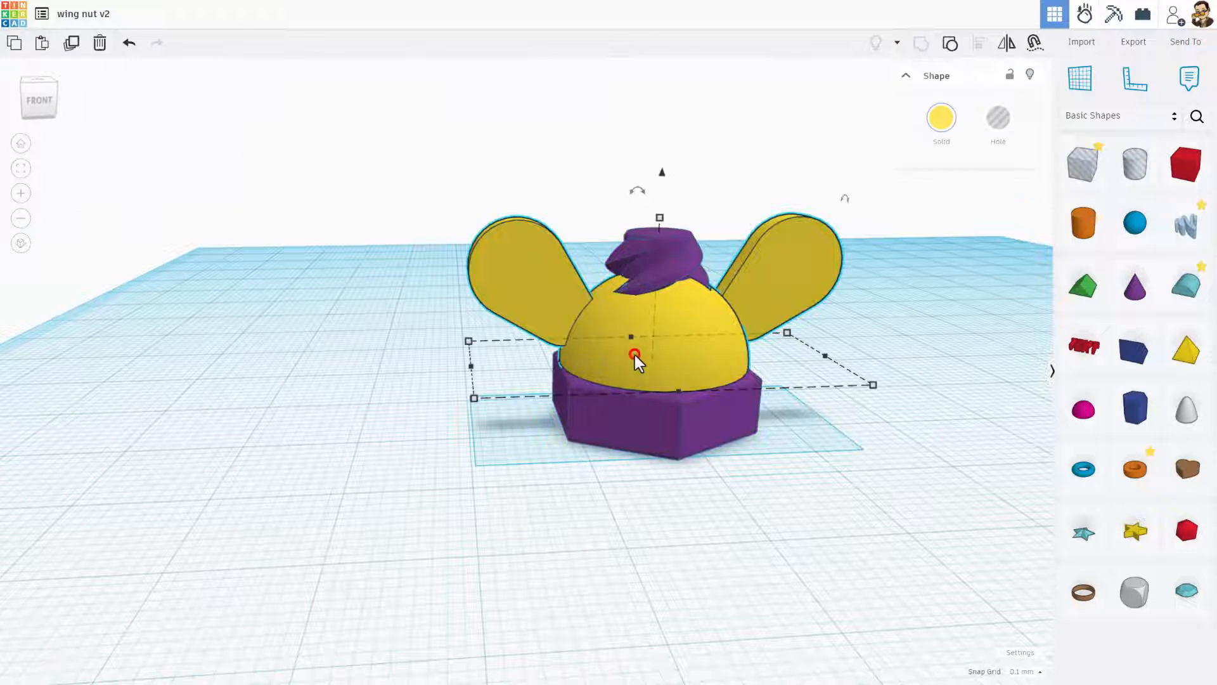
# Check the nut's thread with transparency and drag it off the bolt to sit beside it
pyautogui.press('t')
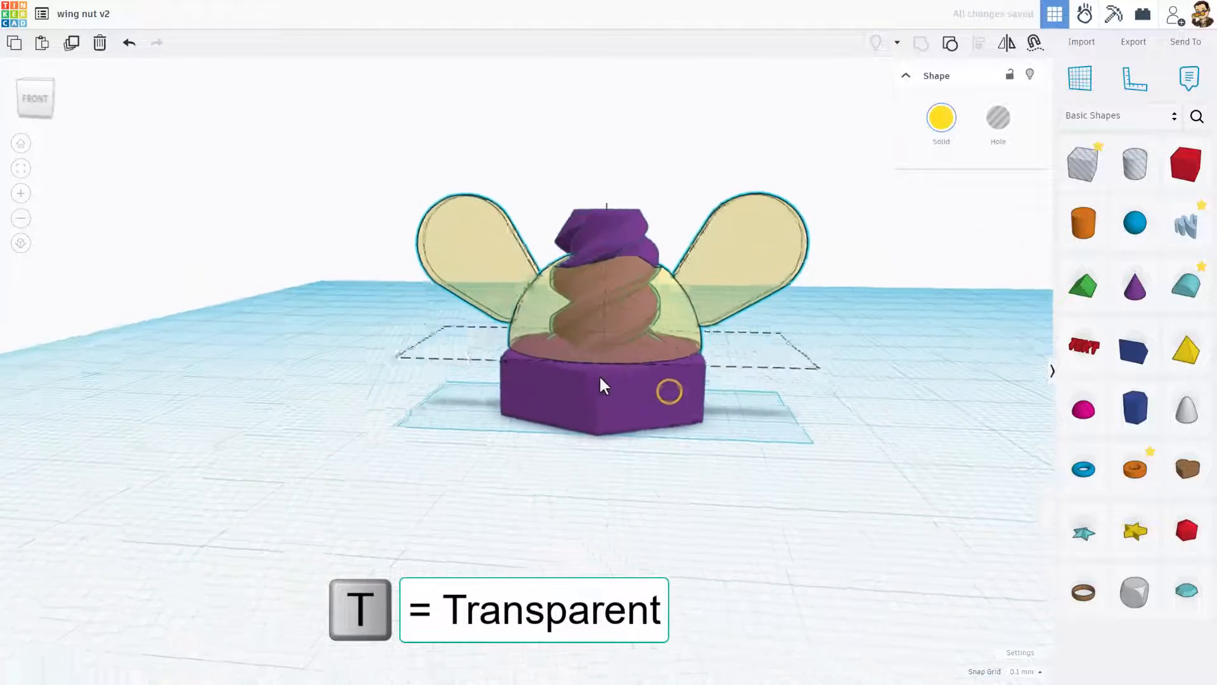
pyautogui.moveTo(605, 386); pyautogui.dragTo(698, 563)
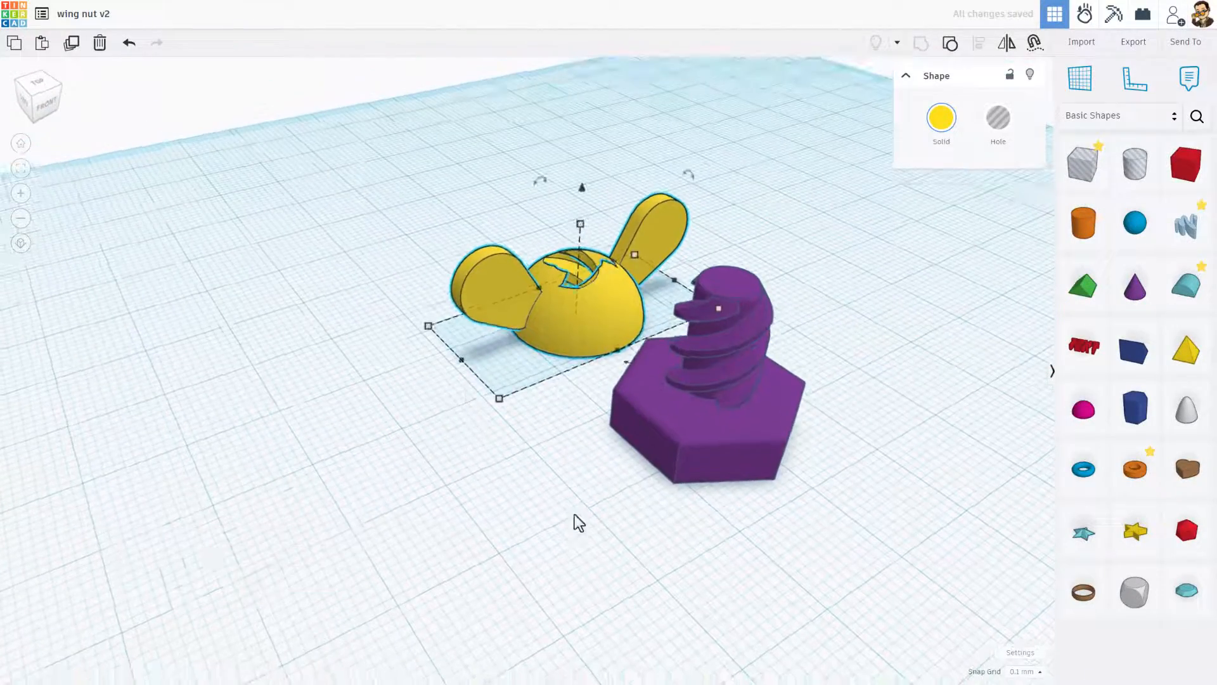
# Export the whole bolt and wing nut design as an .STL file and save it
pyautogui.click(579, 522)
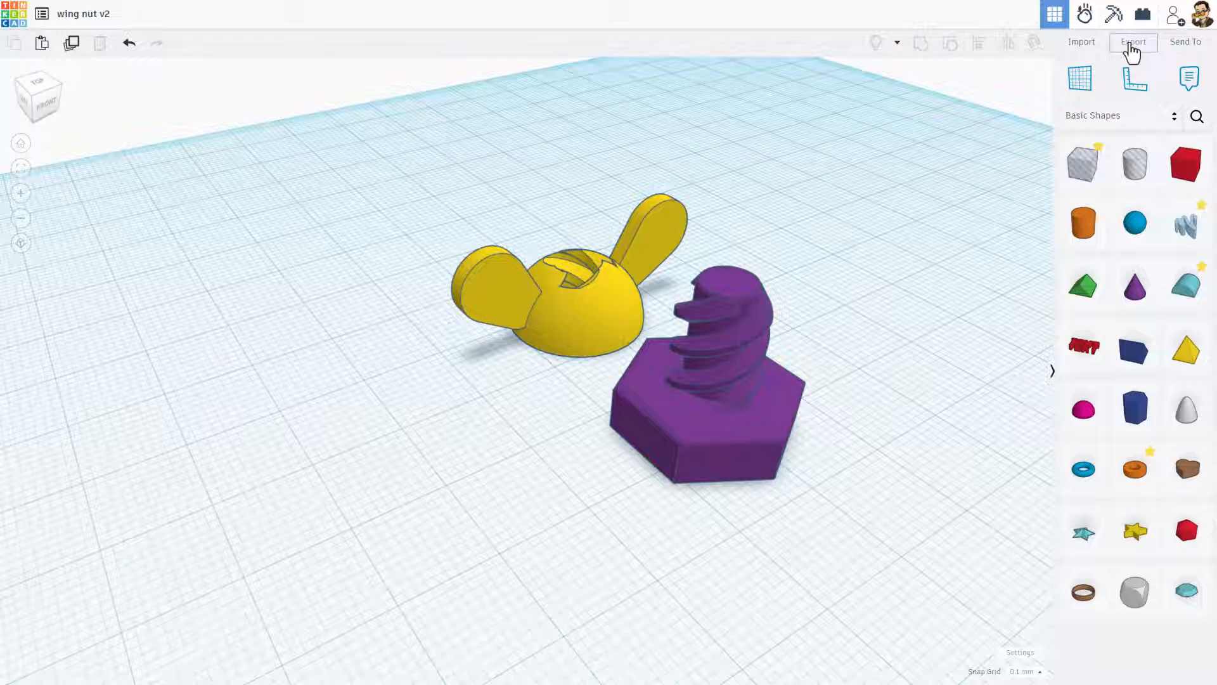
pyautogui.click(1131, 41)
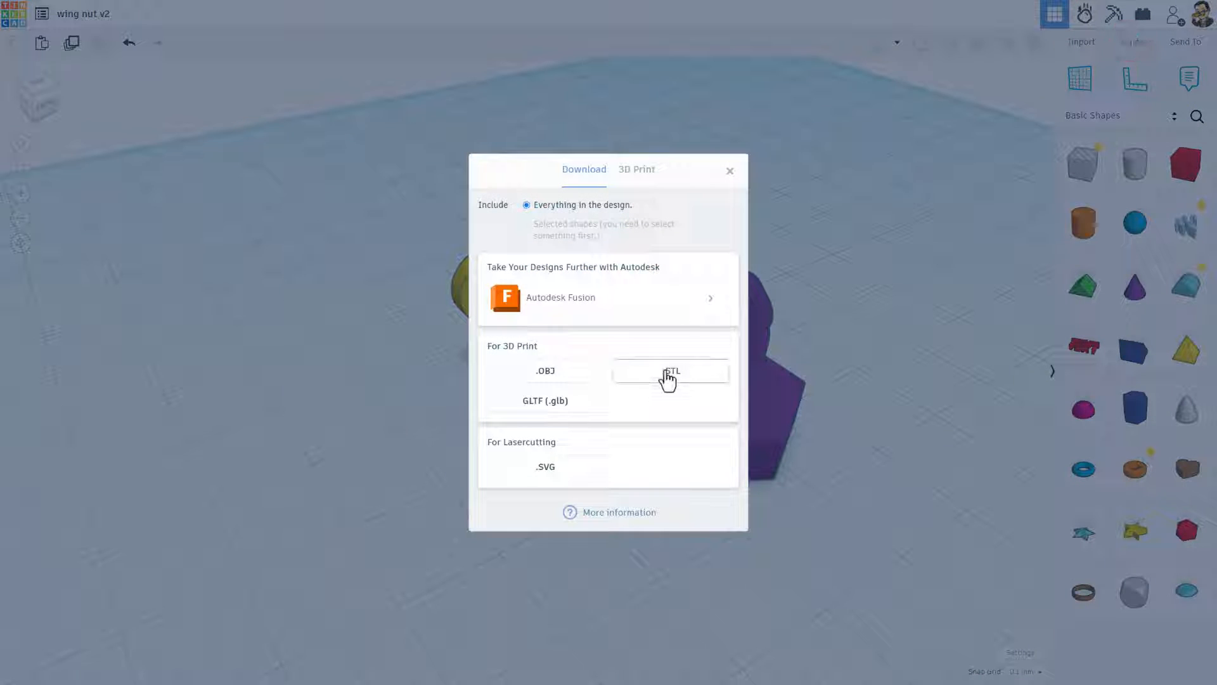
pyautogui.click(671, 372)
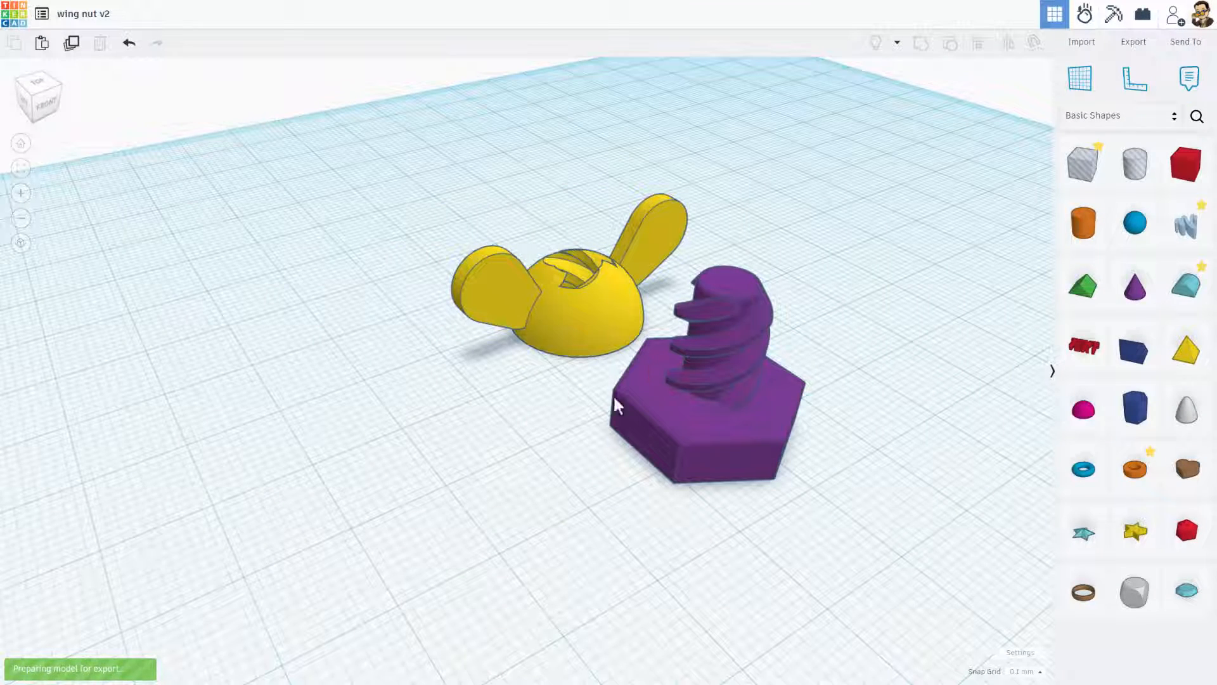
pyautogui.click(1133, 41)
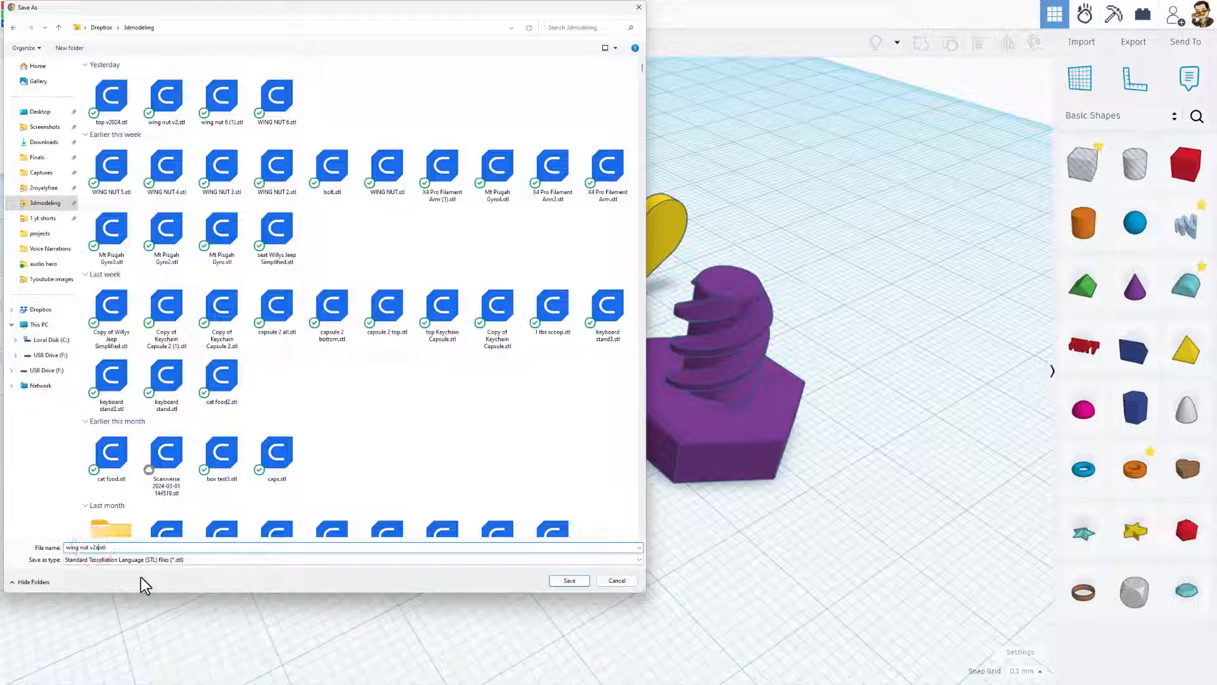
pyautogui.click(568, 580)
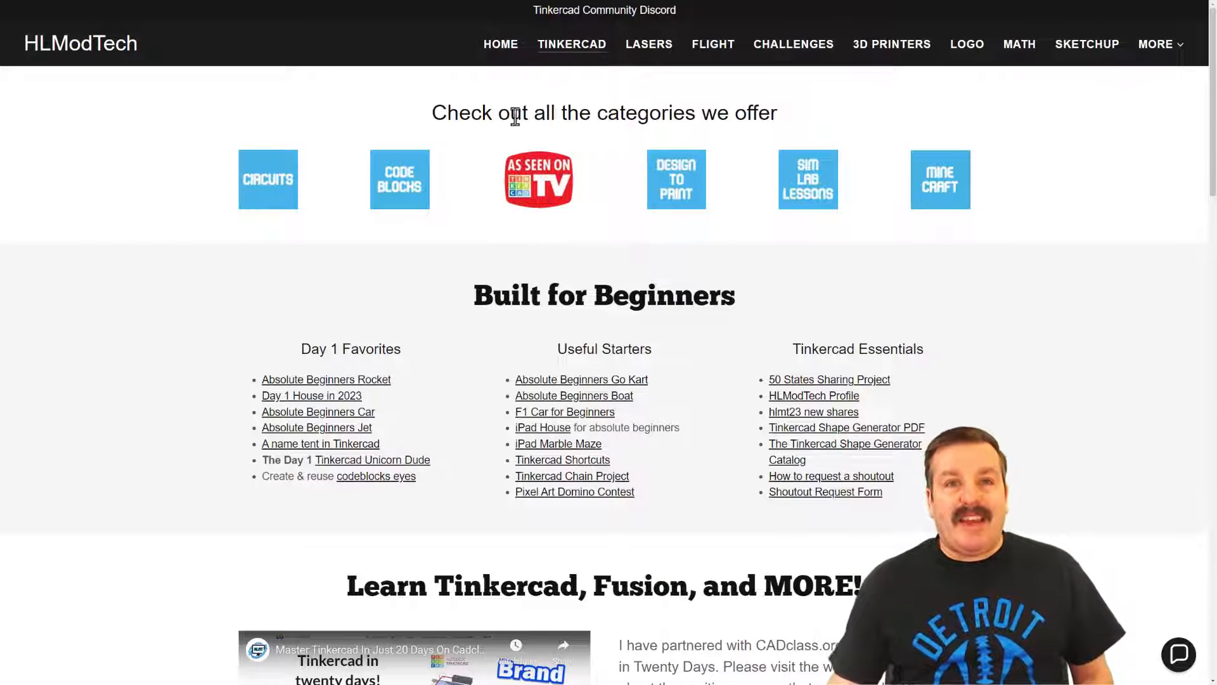
pyautogui.moveTo(1002, 307)
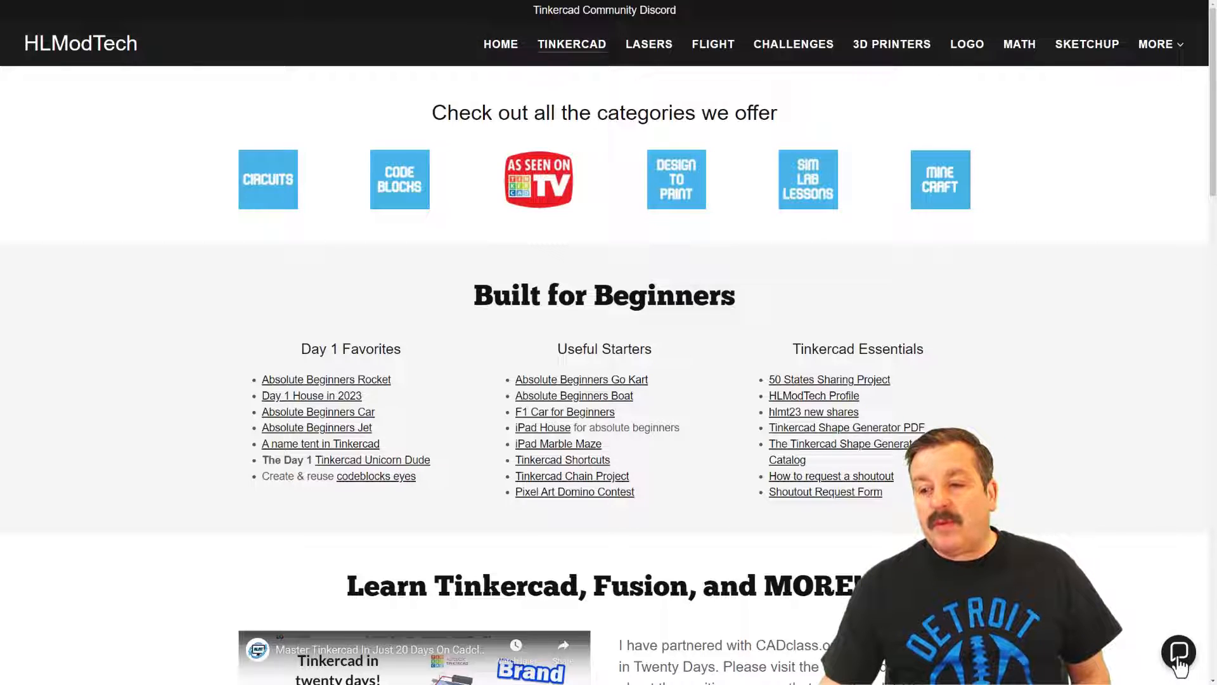
# Scroll the HLModTech page and open the Tinkercad Community Discord invite
pyautogui.click(1179, 652)
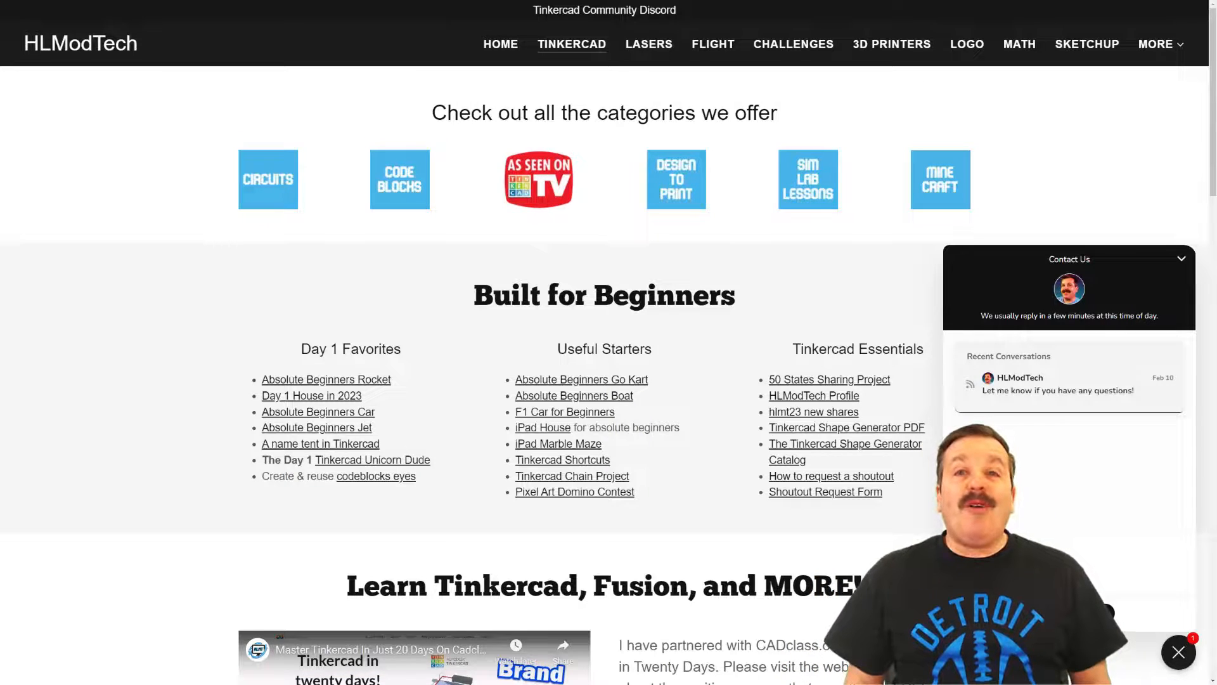
pyautogui.scroll(-3)
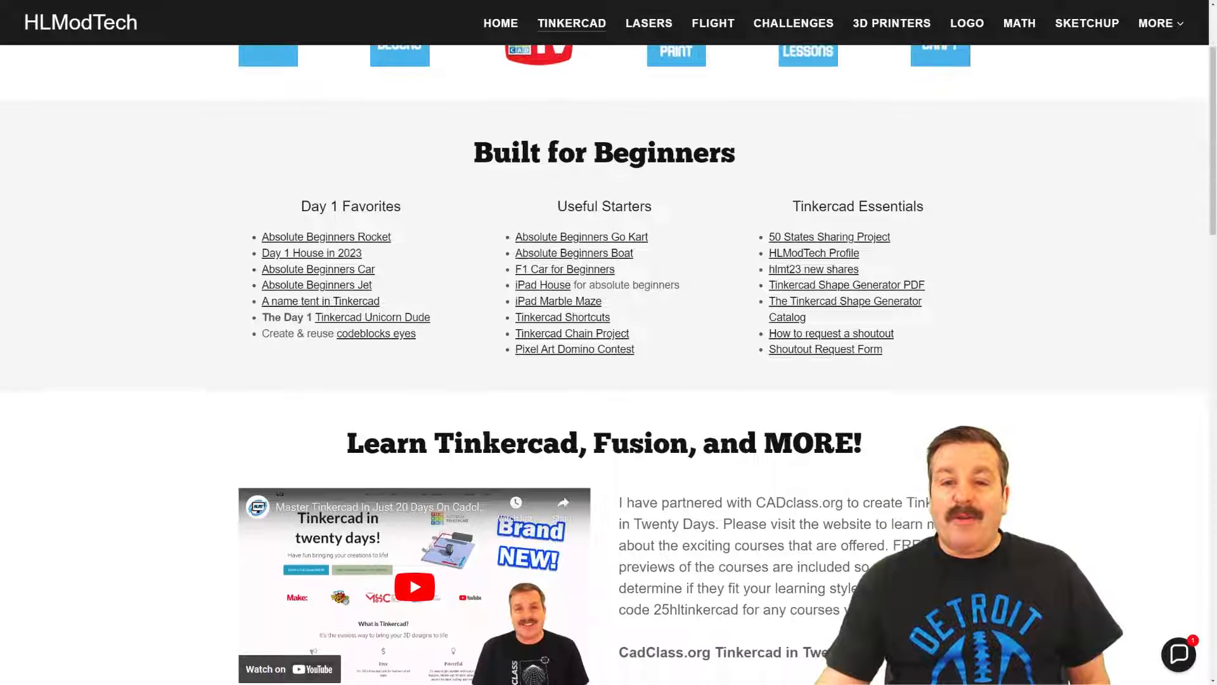
pyautogui.scroll(-3)
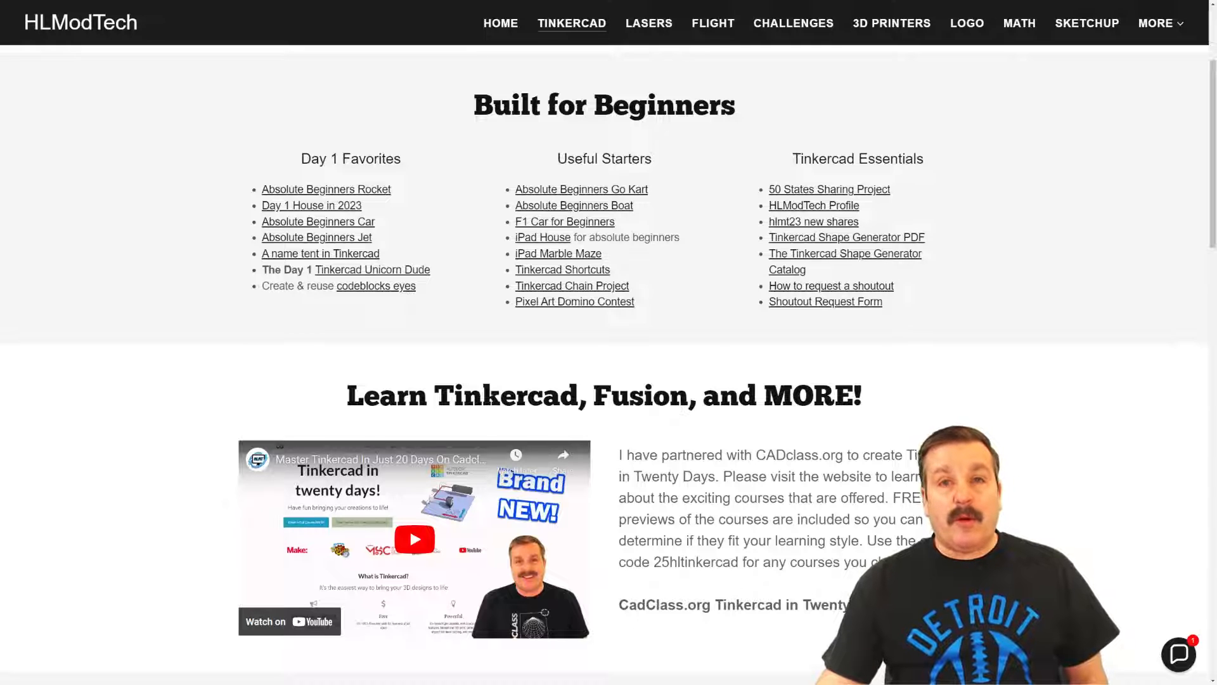
pyautogui.scroll(-3)
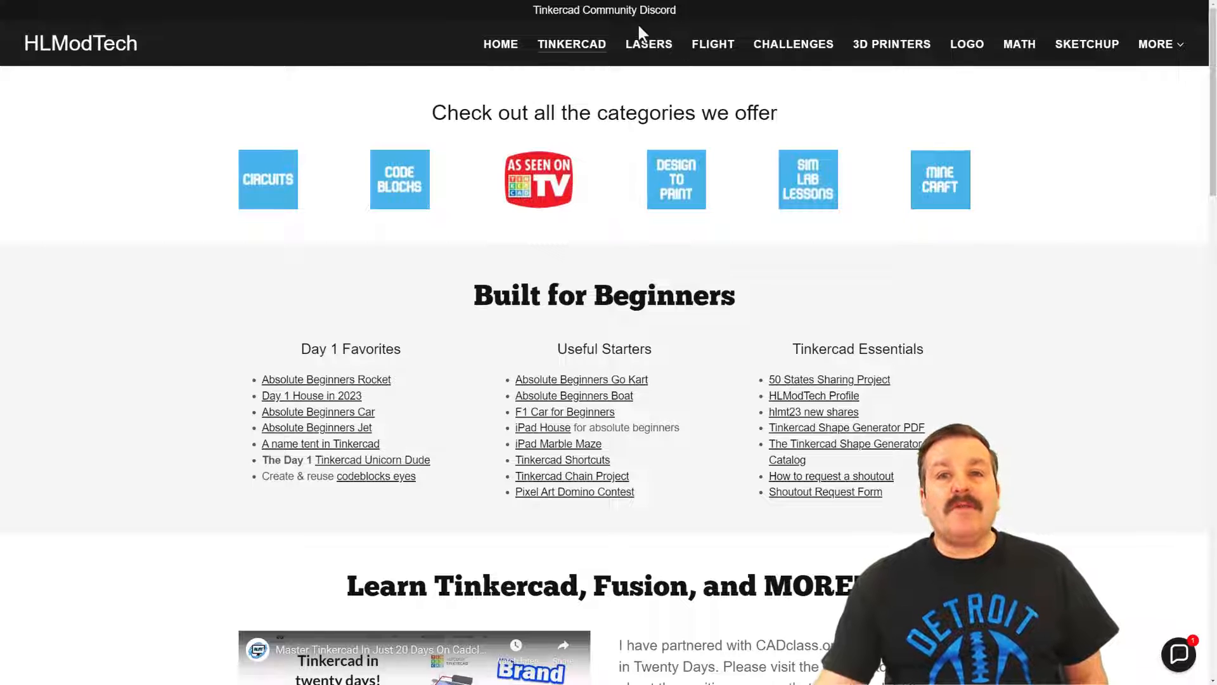
pyautogui.click(604, 9)
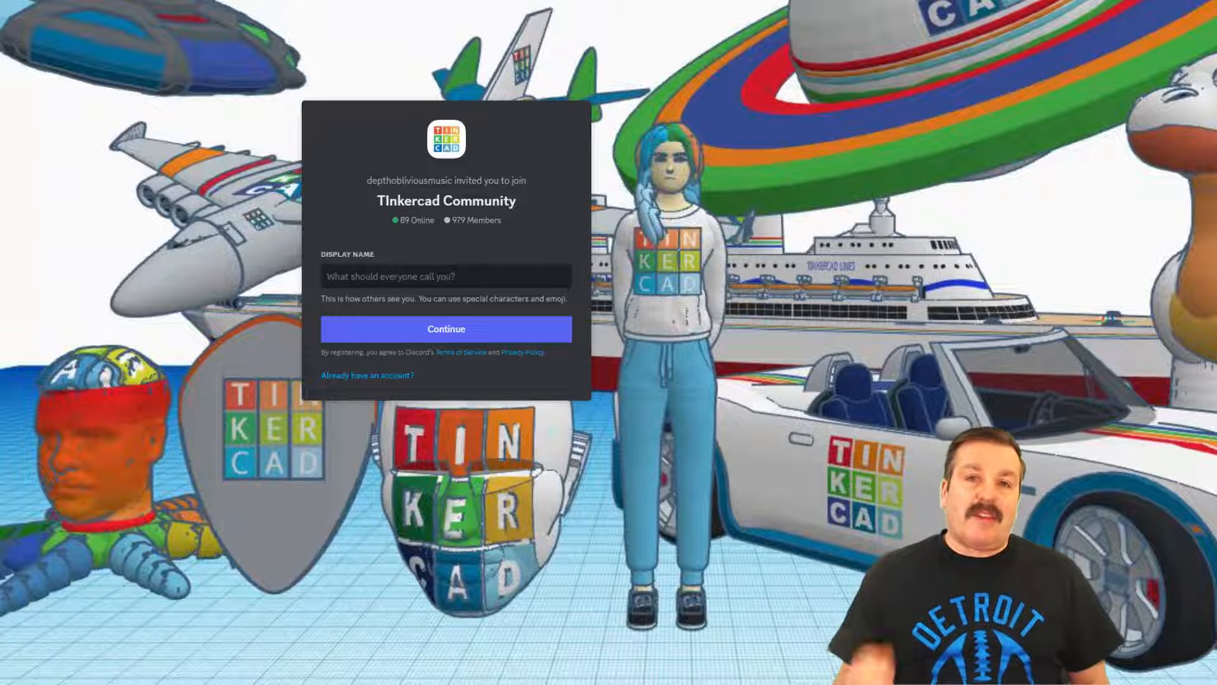